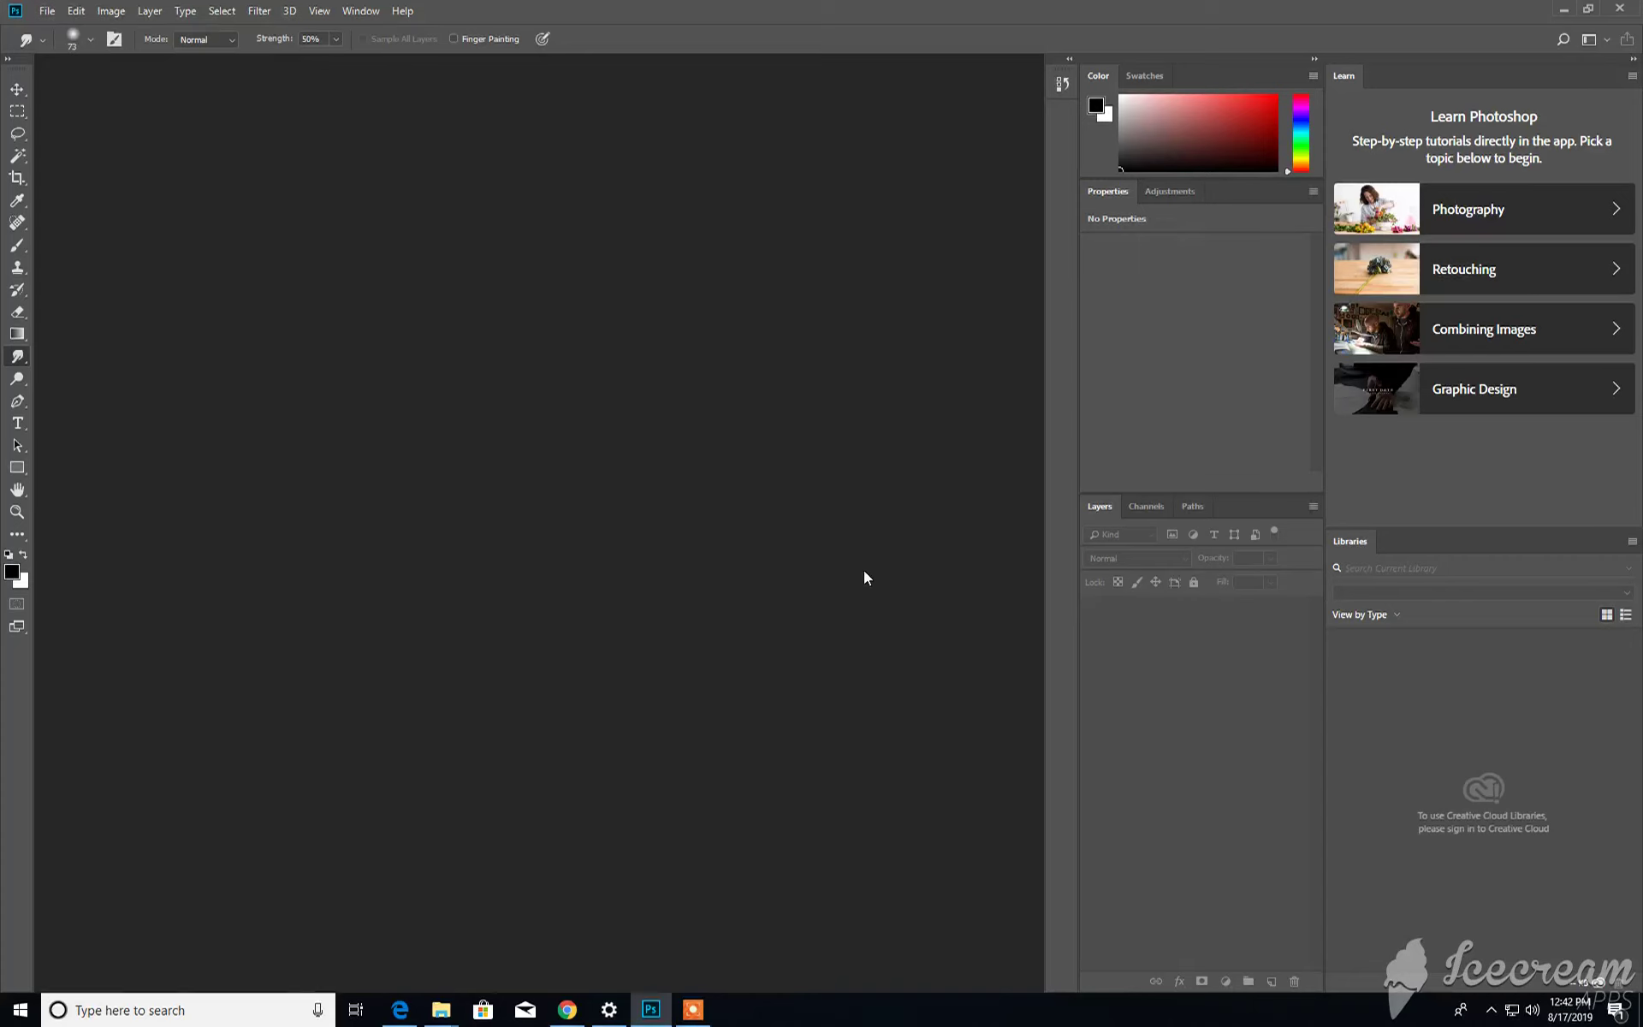
pyautogui.moveTo(873, 568)
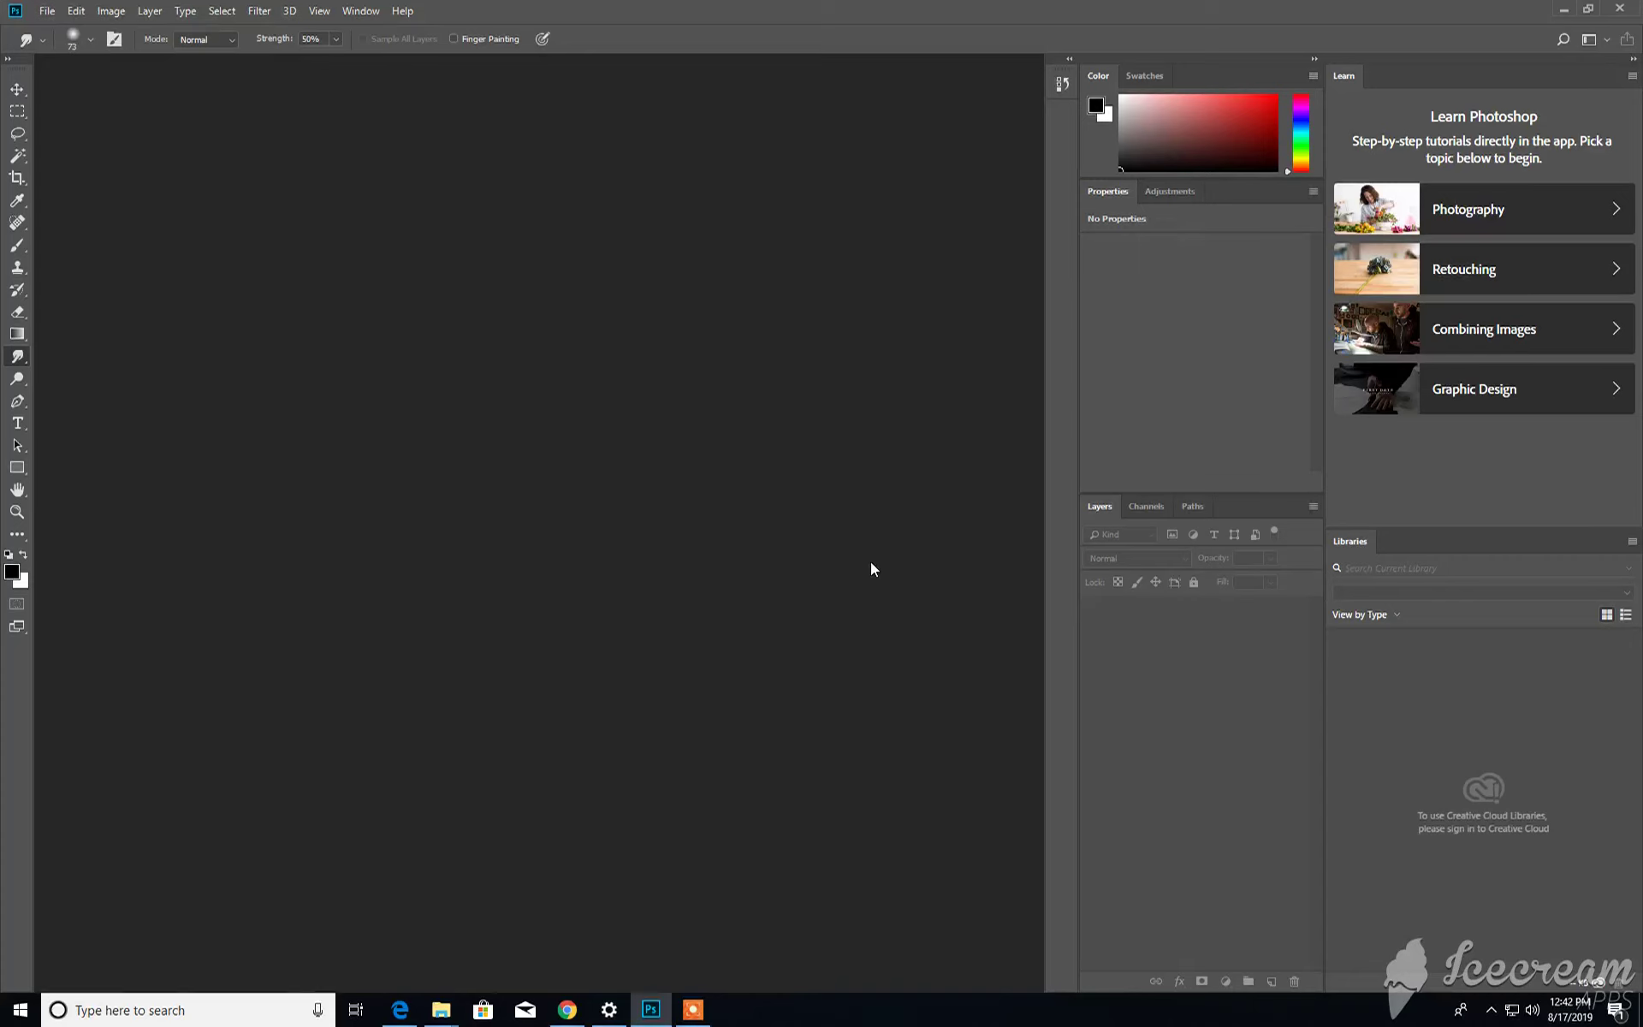
pyautogui.moveTo(660, 479)
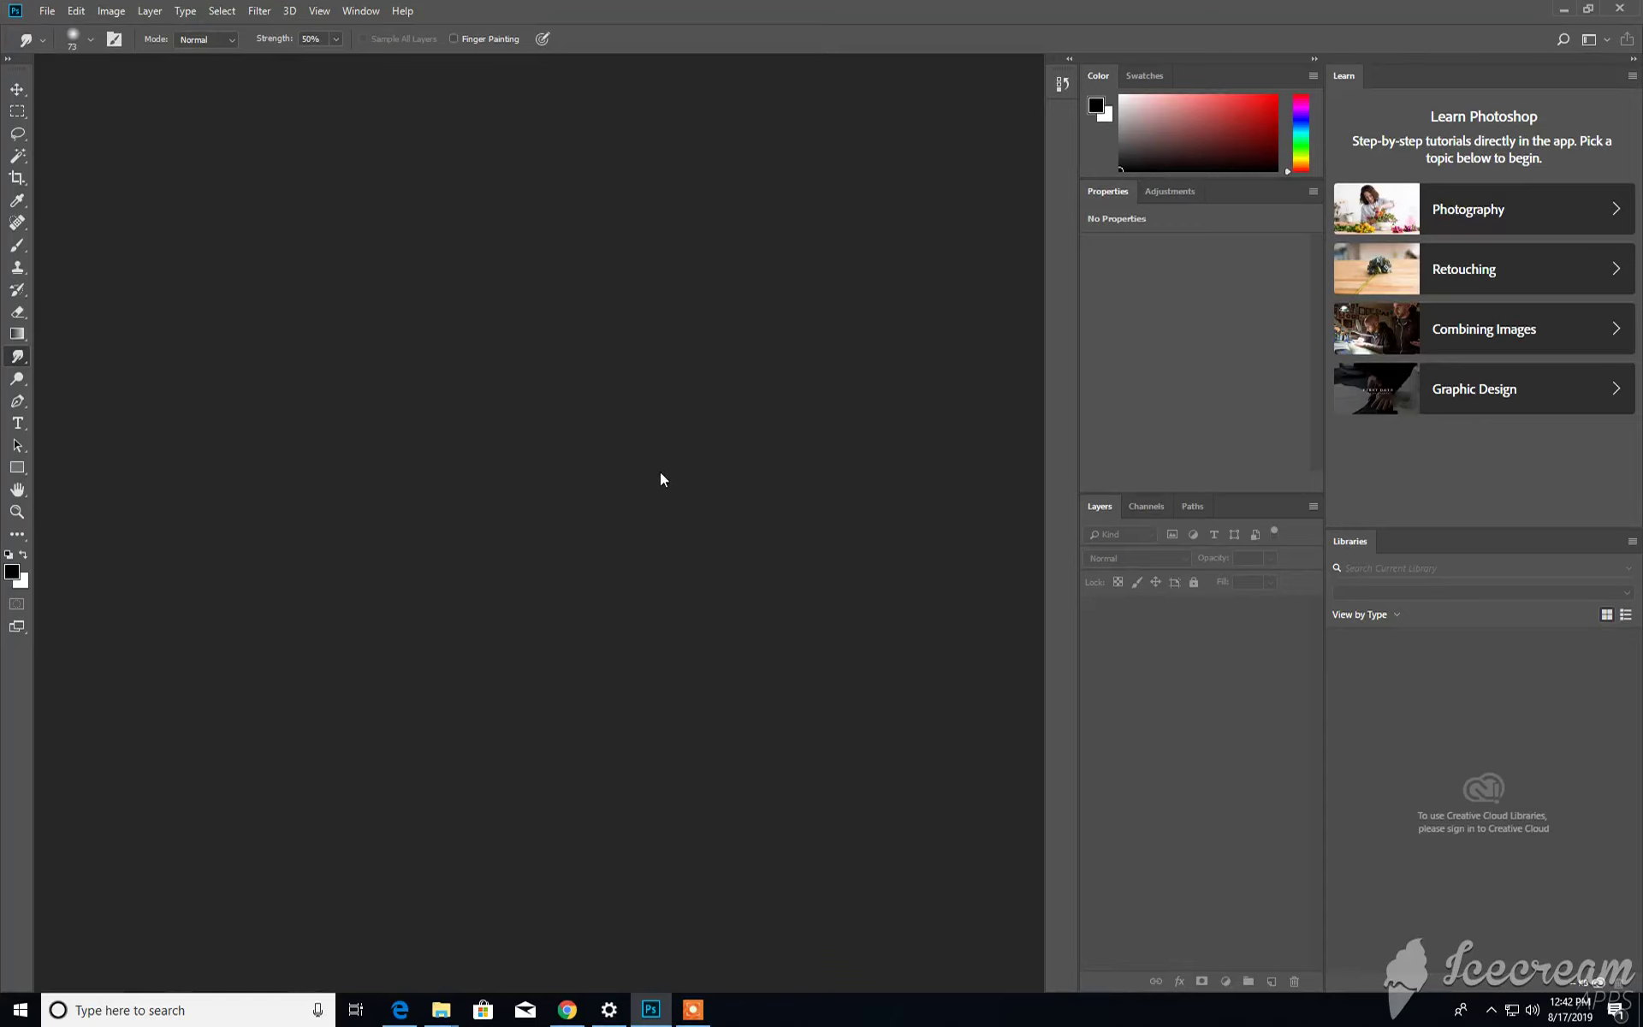
pyautogui.moveTo(147, 92)
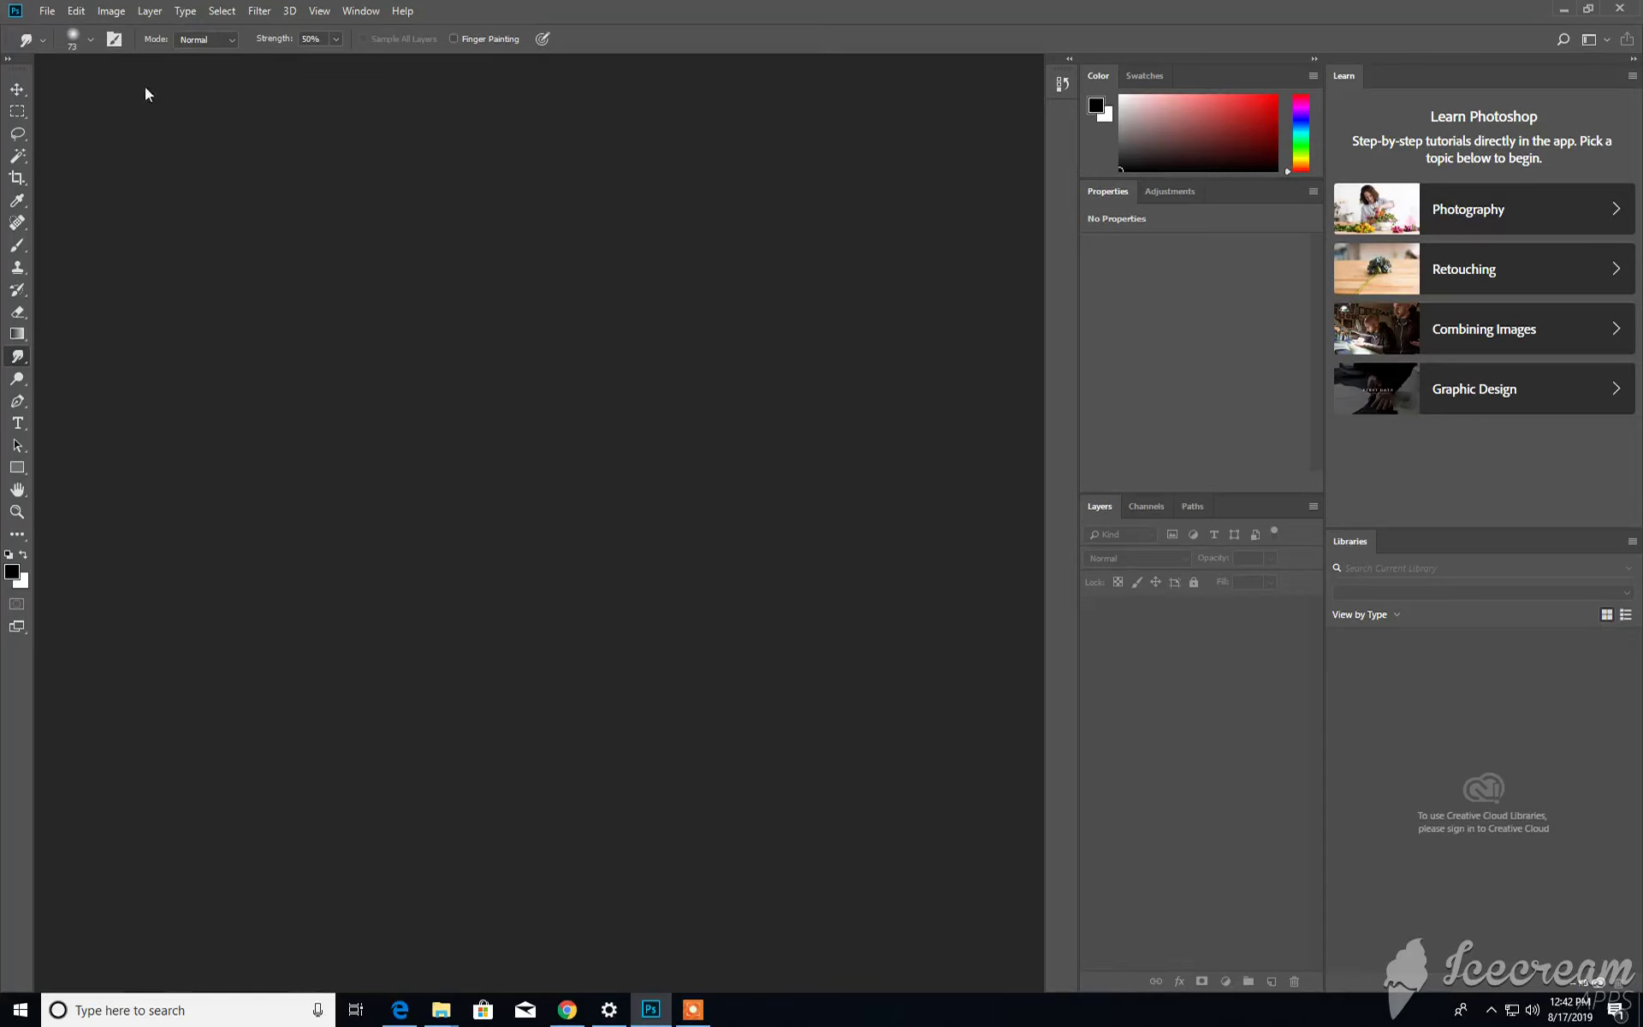
# Bring up the Open dialog from the File menu and browse to the Desktop.
pyautogui.click(47, 10)
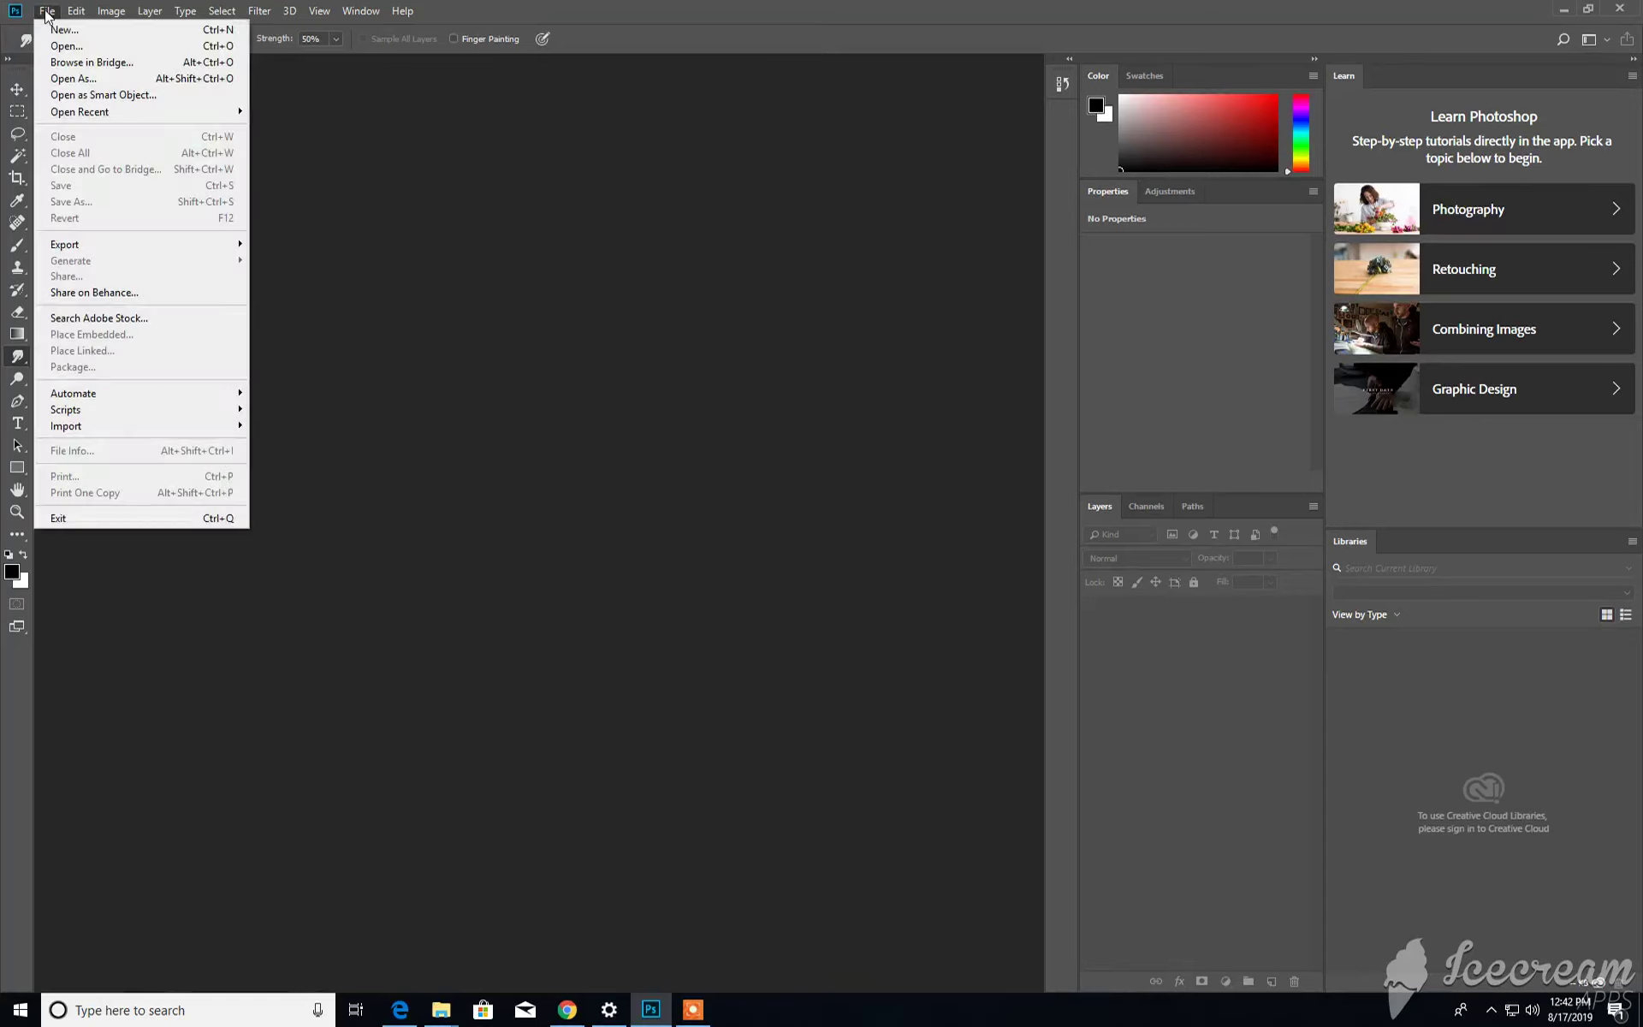
pyautogui.moveTo(67, 45)
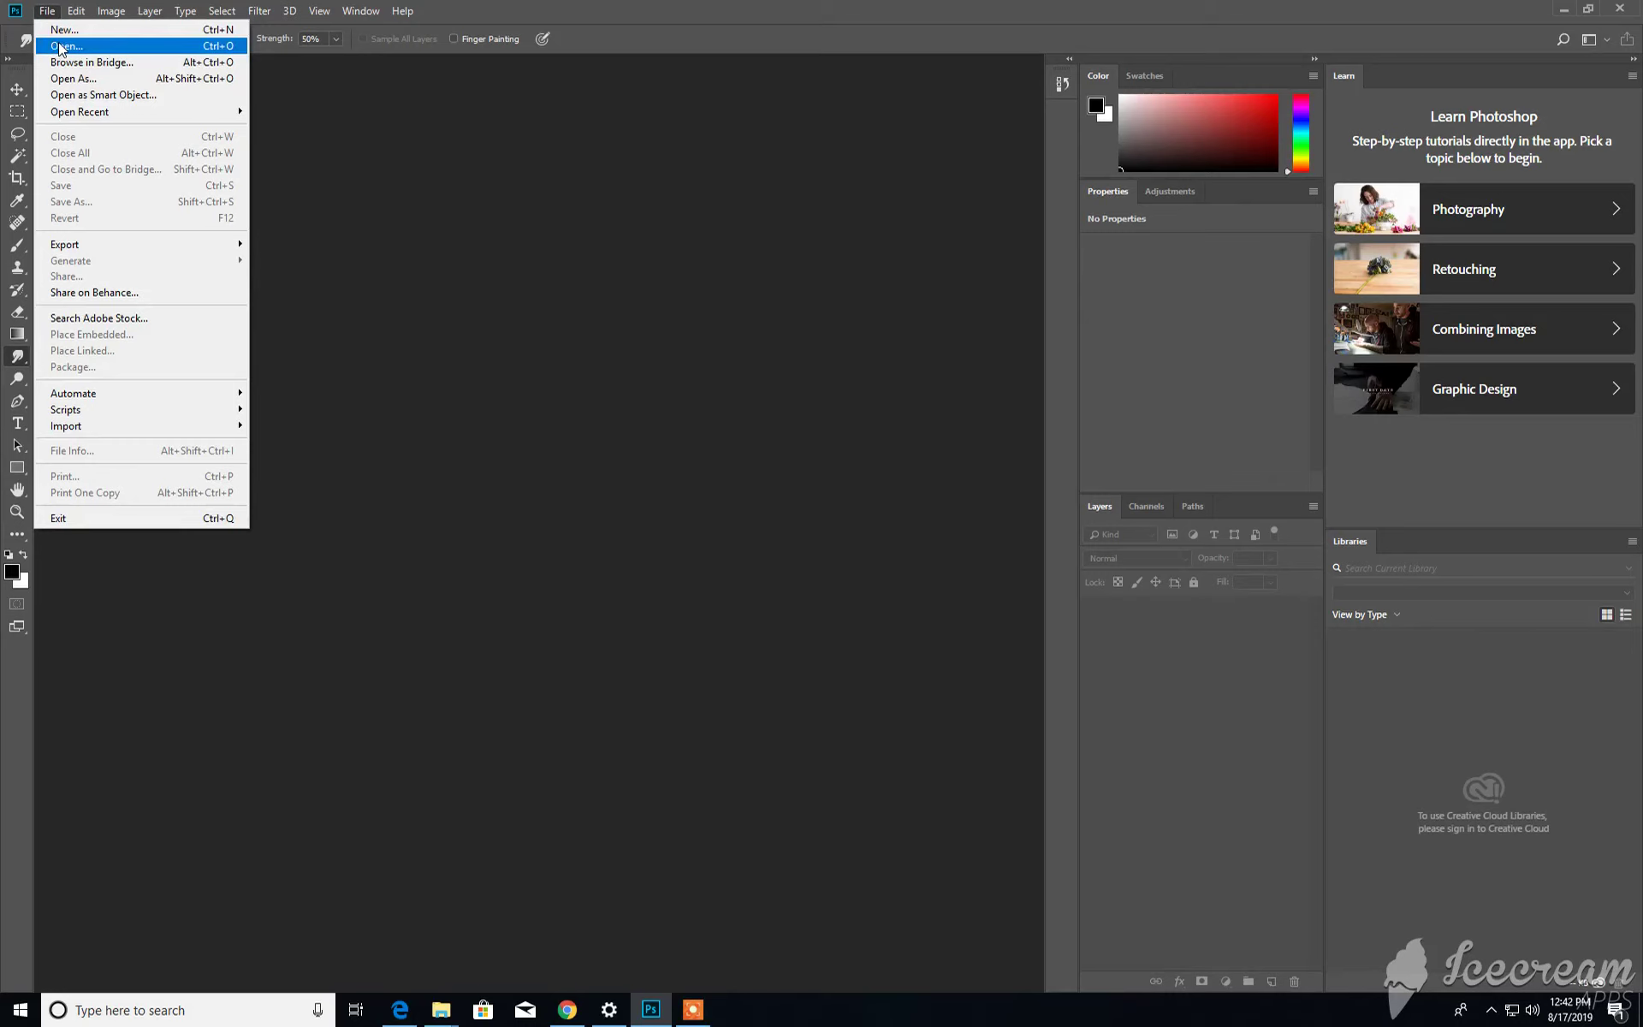
pyautogui.click(65, 45)
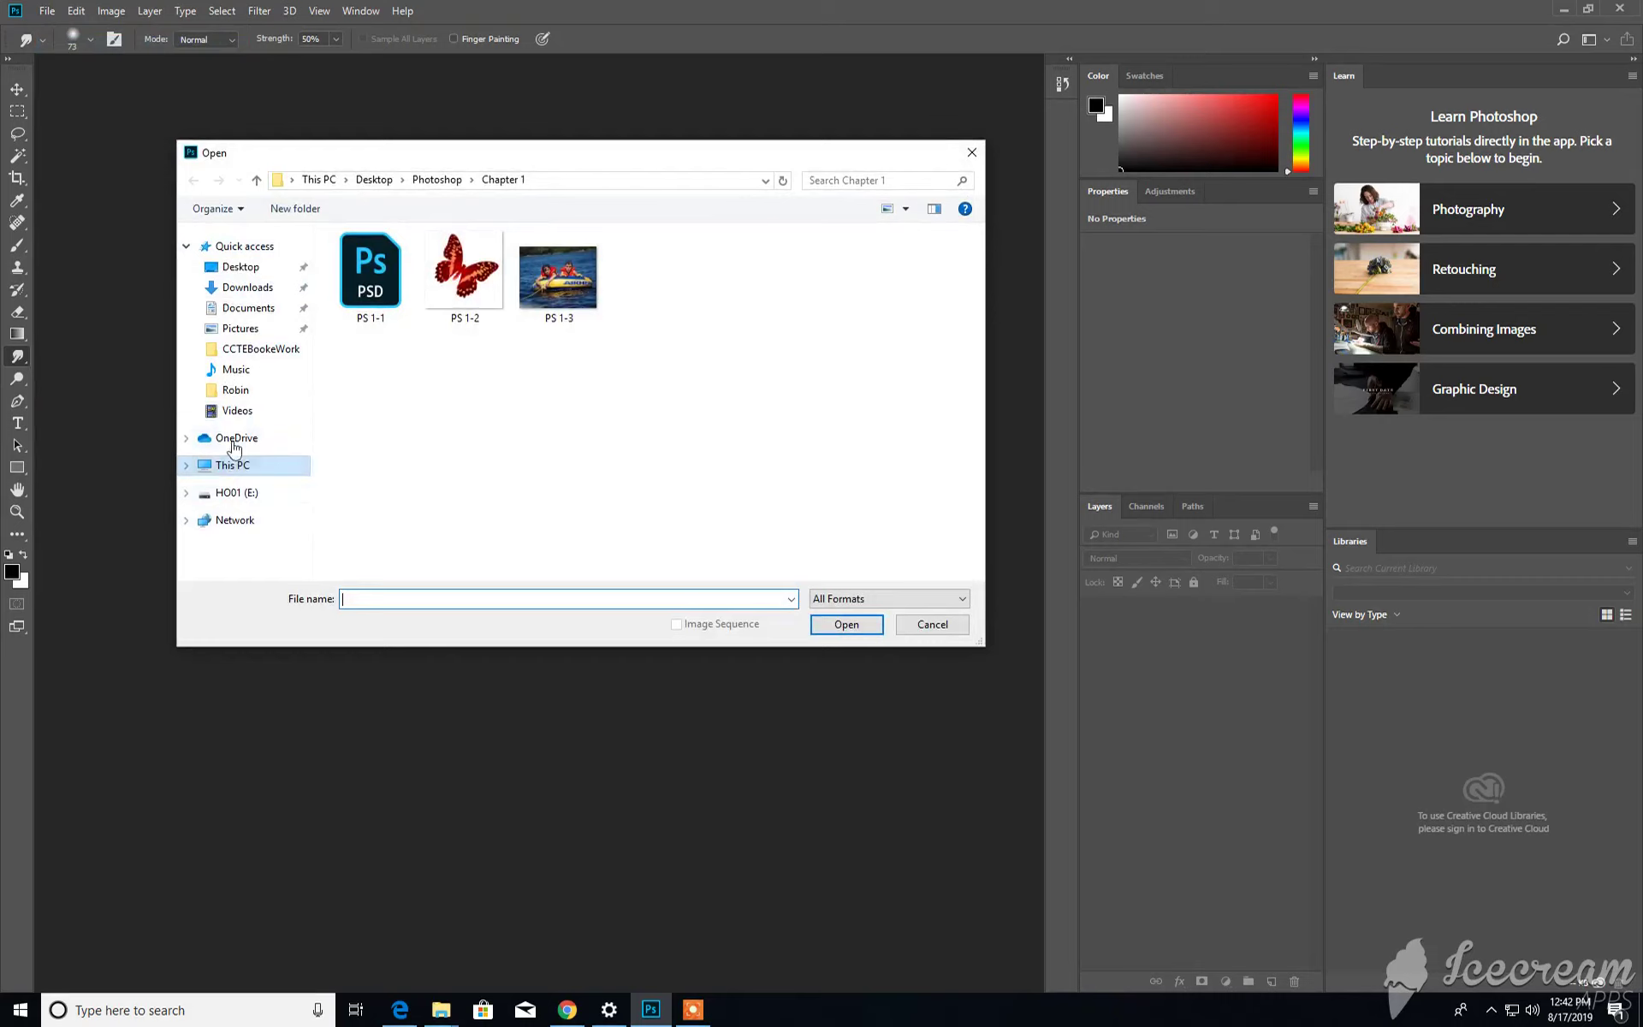
pyautogui.moveTo(245, 359)
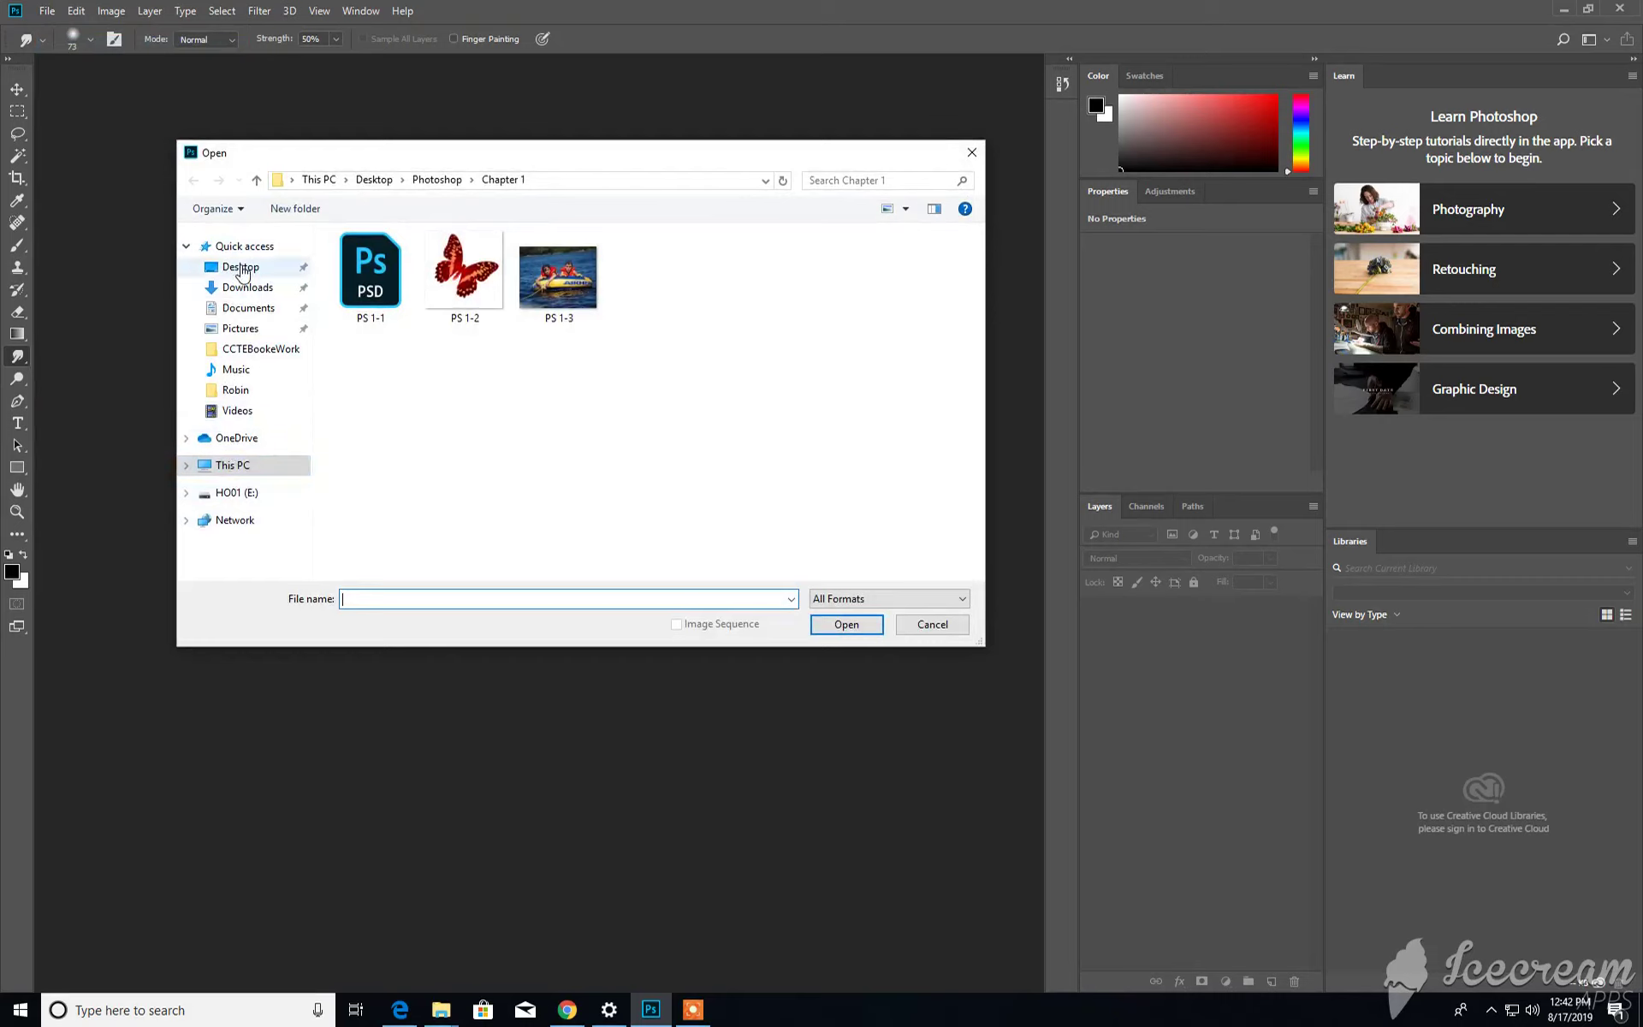
pyautogui.click(241, 267)
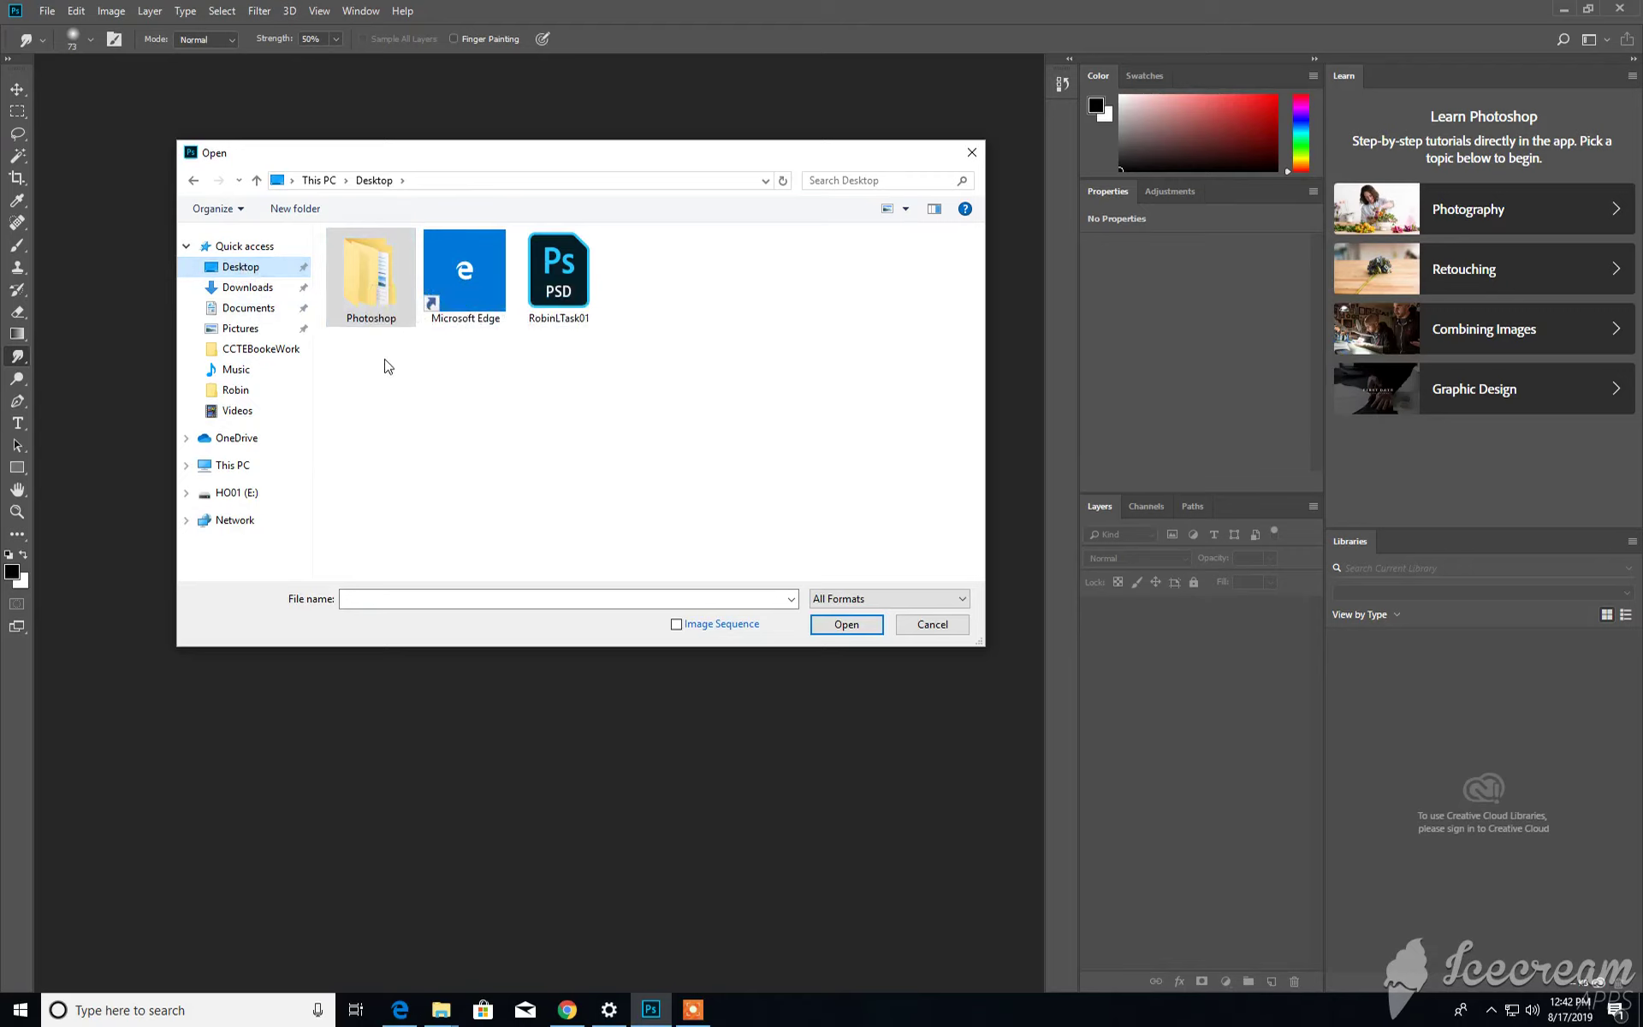
pyautogui.moveTo(370, 267)
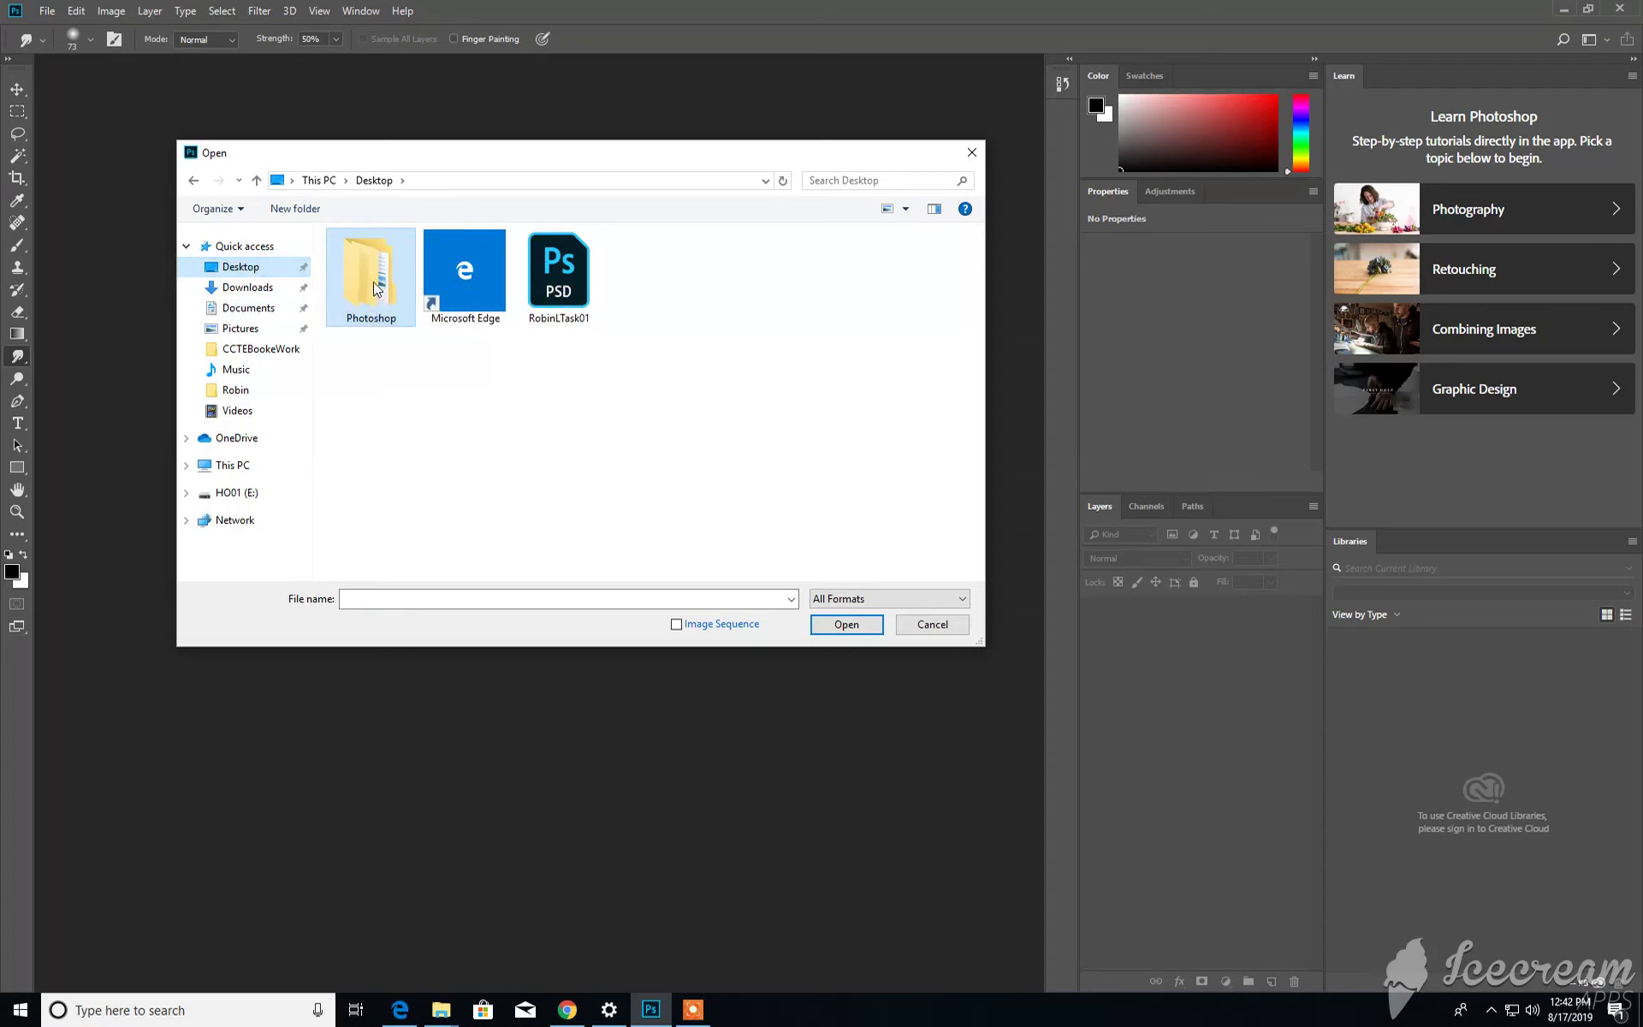
pyautogui.moveTo(371, 272)
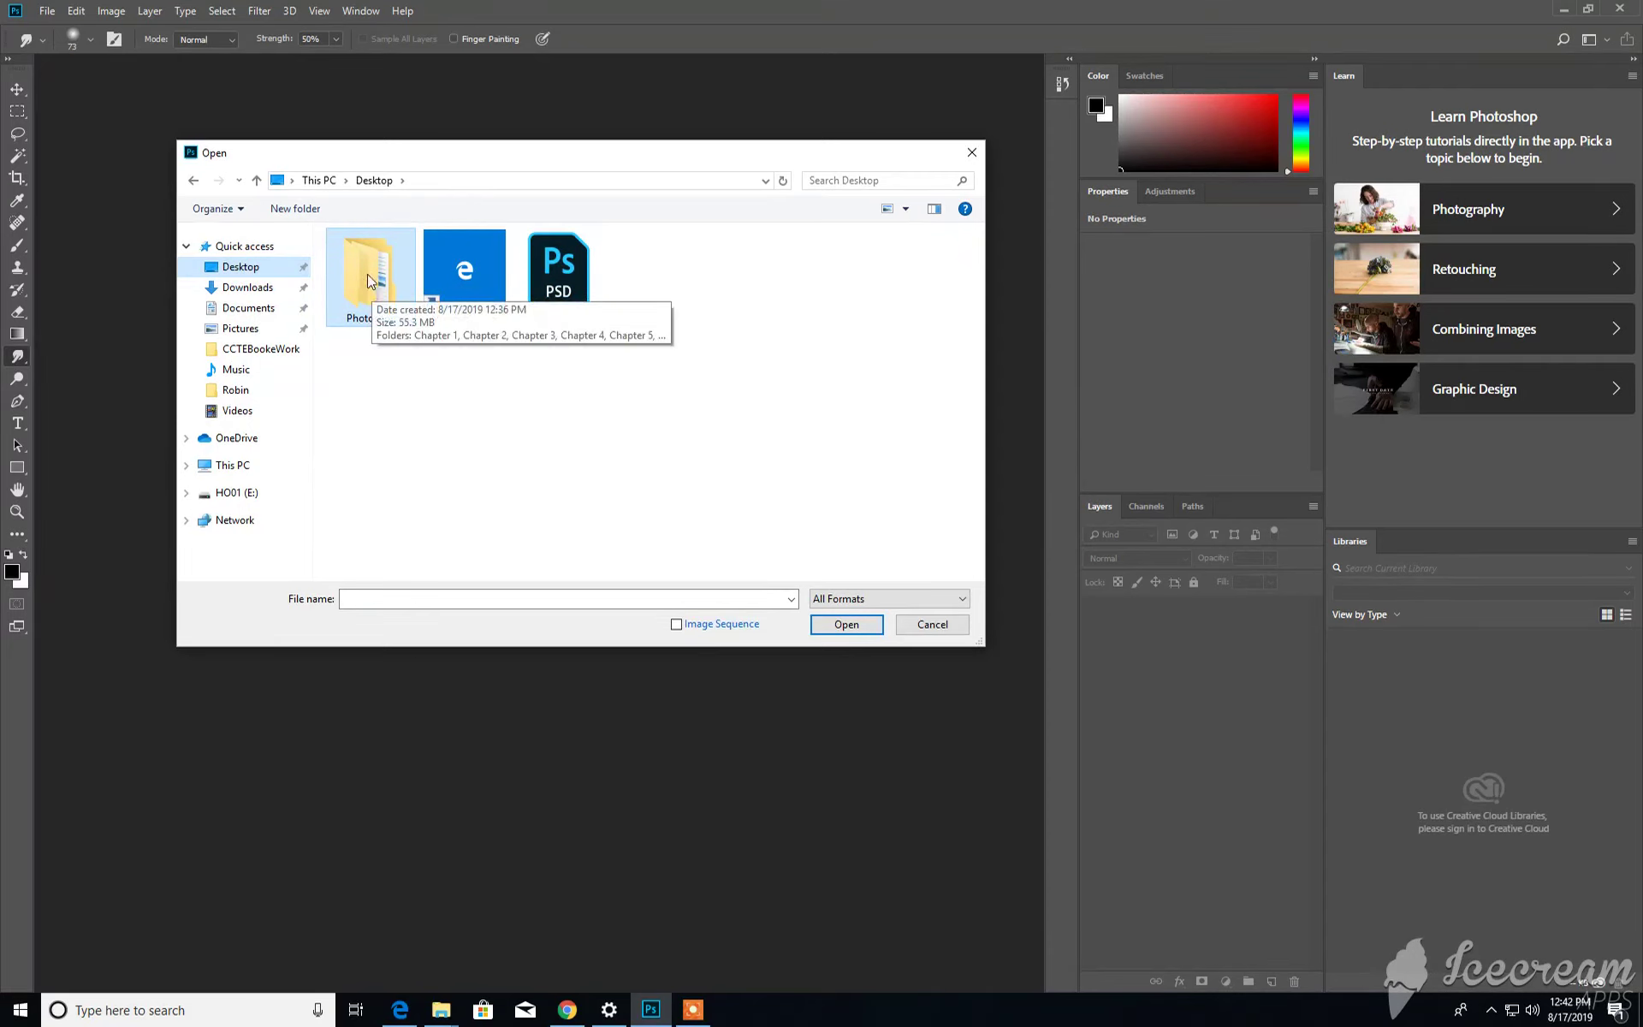
pyautogui.moveTo(373, 293)
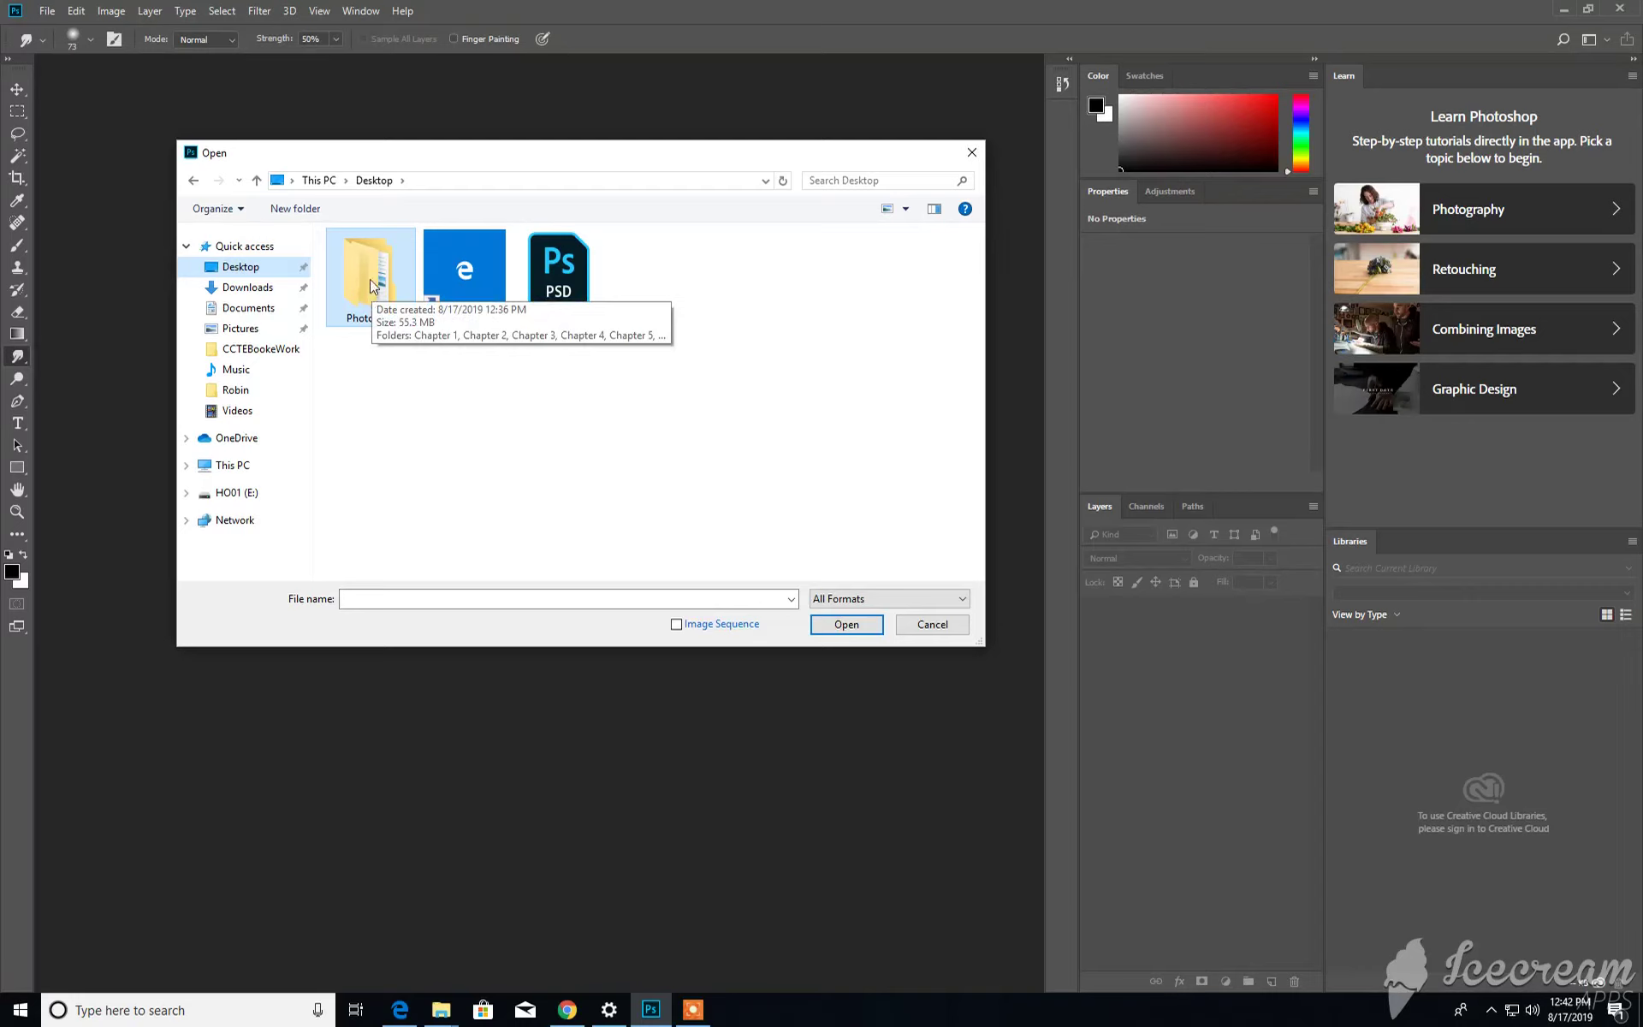
pyautogui.moveTo(371, 341)
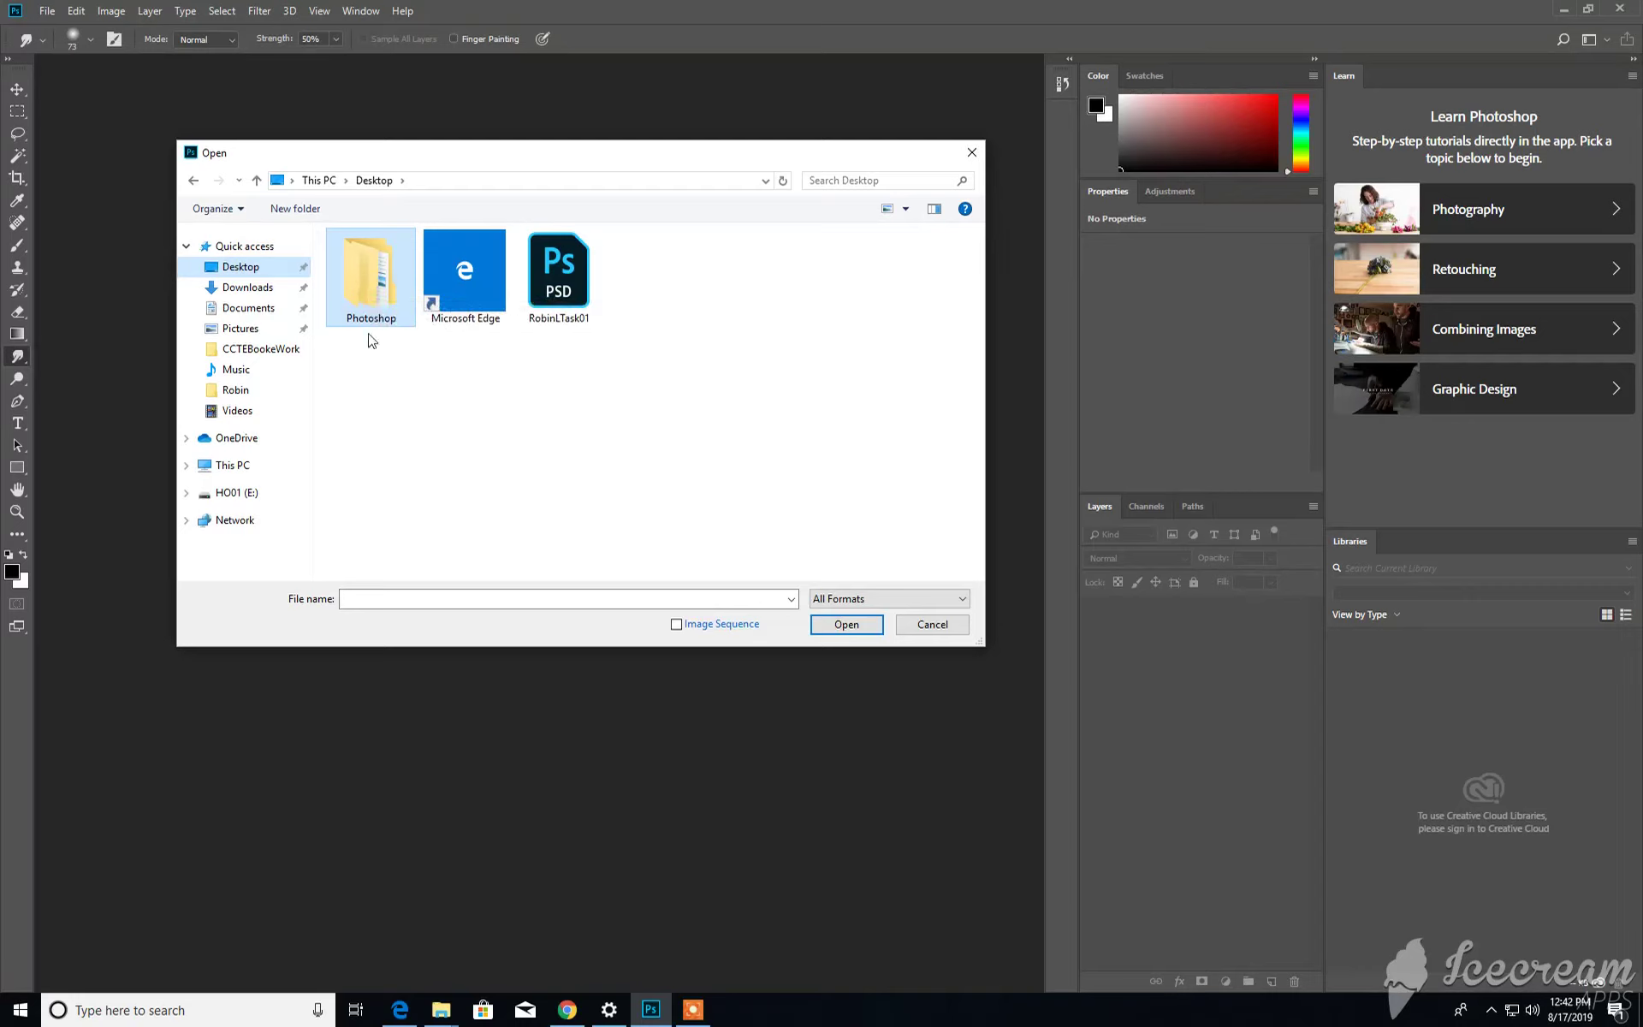
pyautogui.moveTo(370, 272)
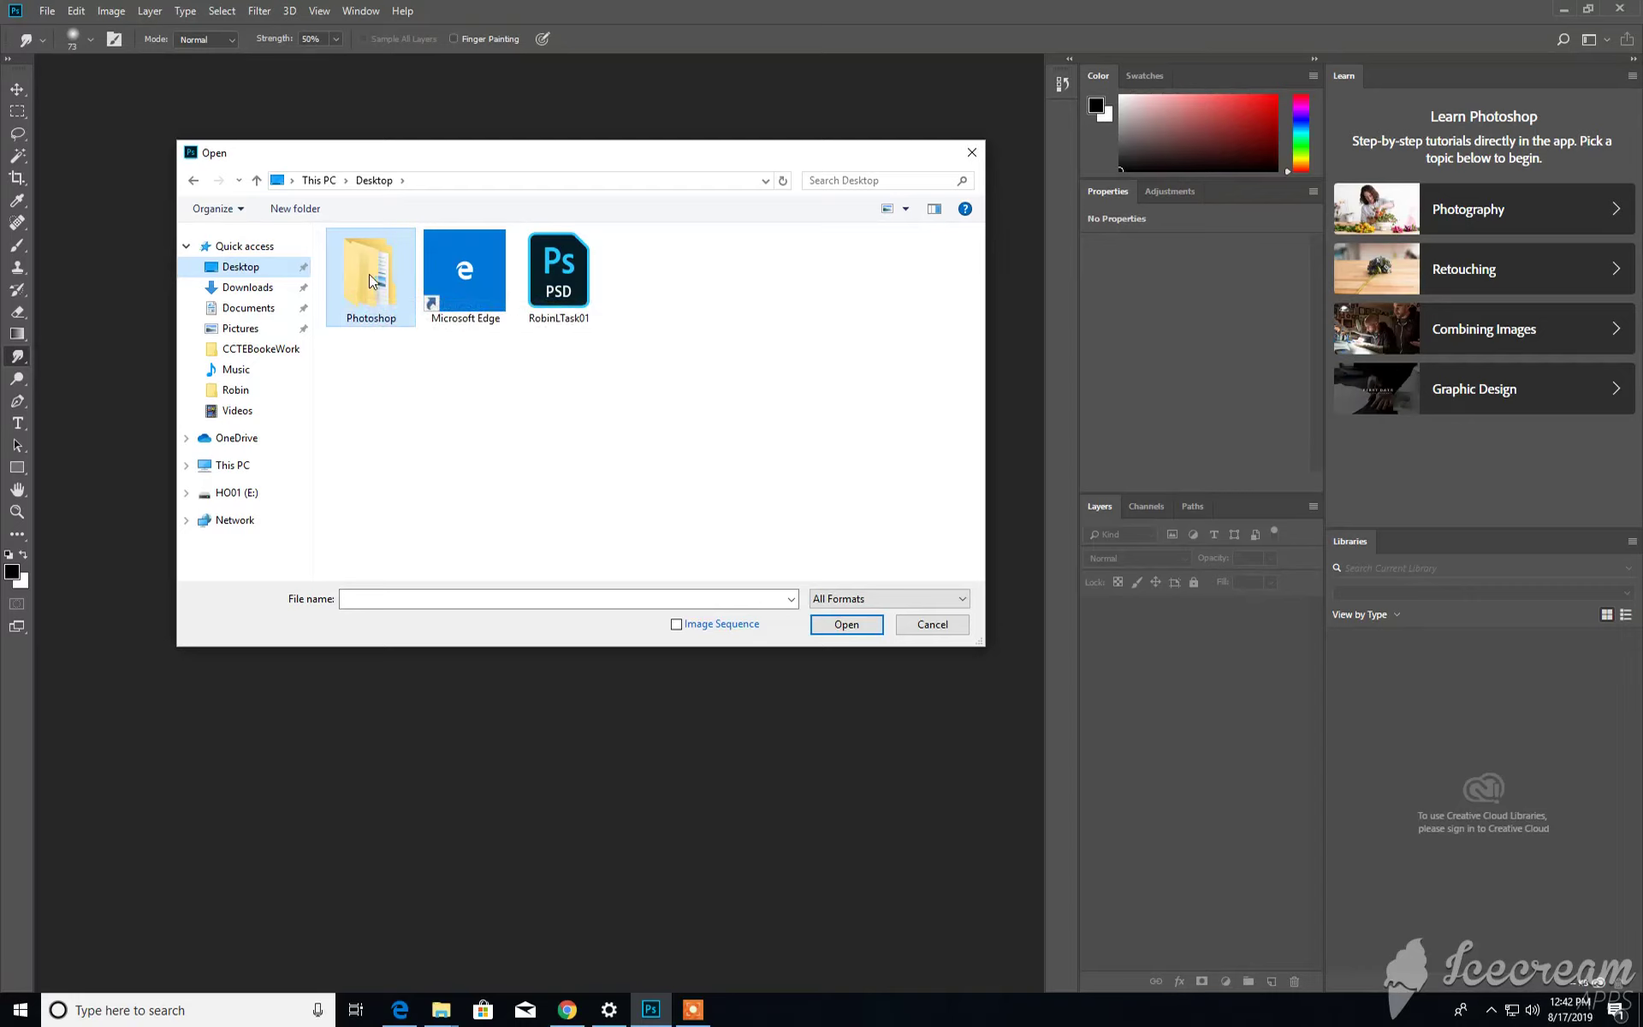
# Open PS 1-1, the playground photo, from Desktop > Photoshop > Chapter 1.
pyautogui.doubleClick(369, 269)
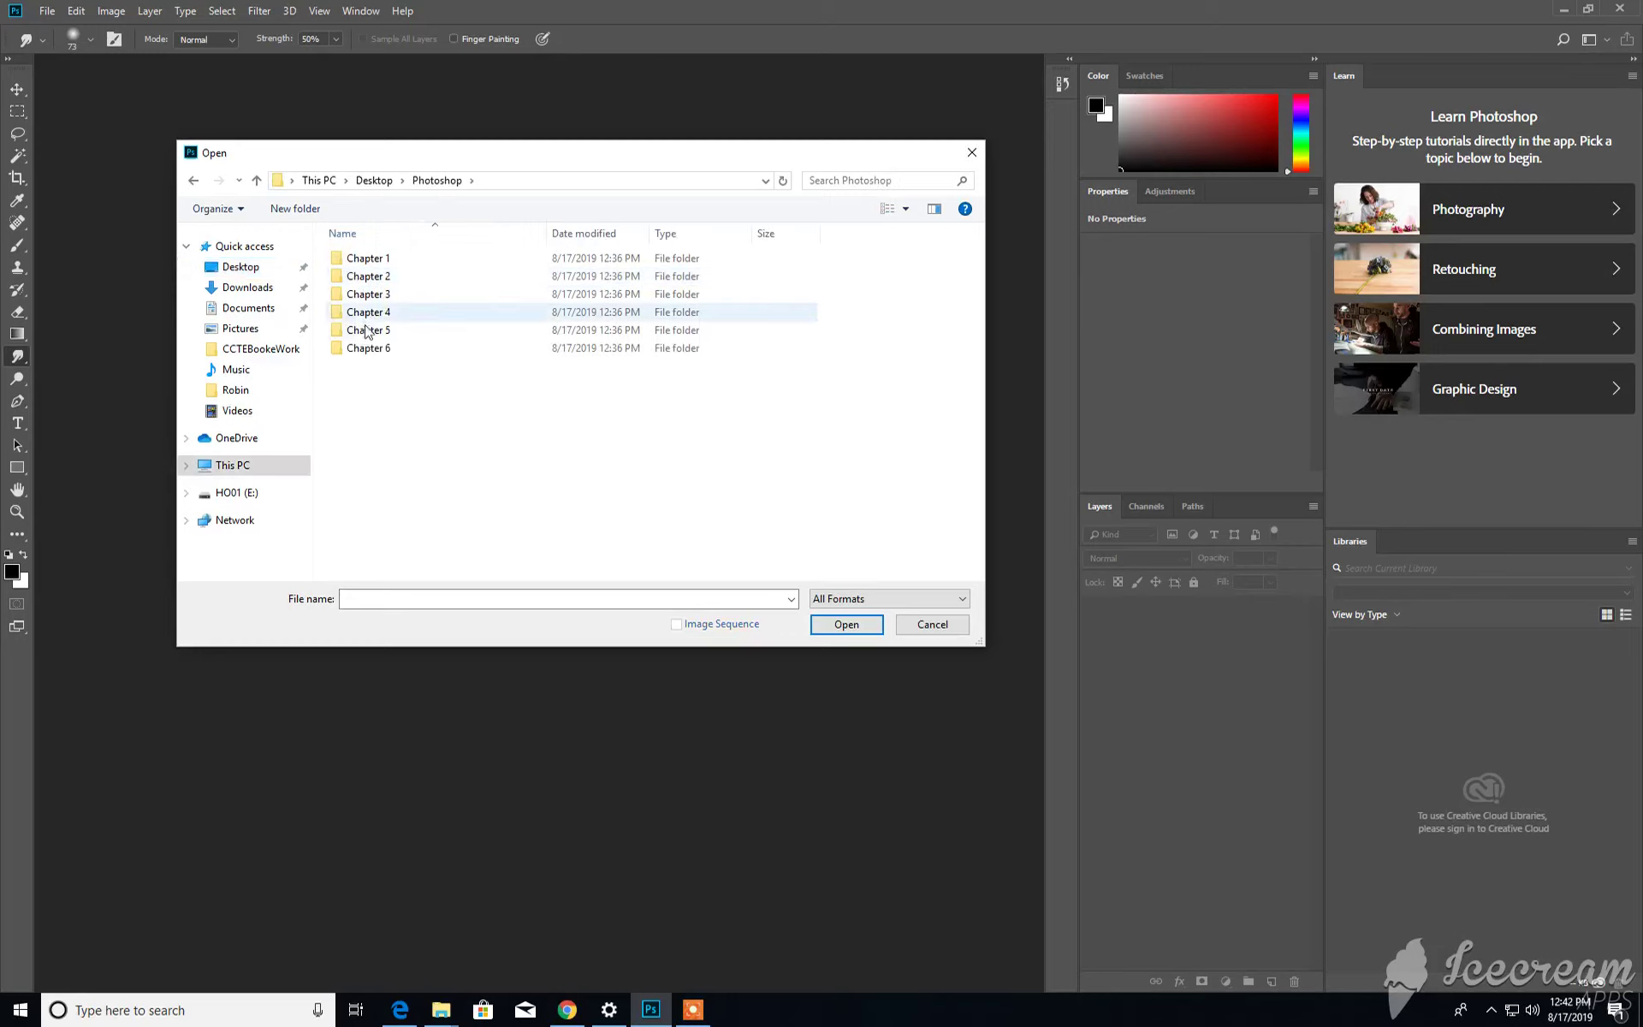
pyautogui.click(366, 258)
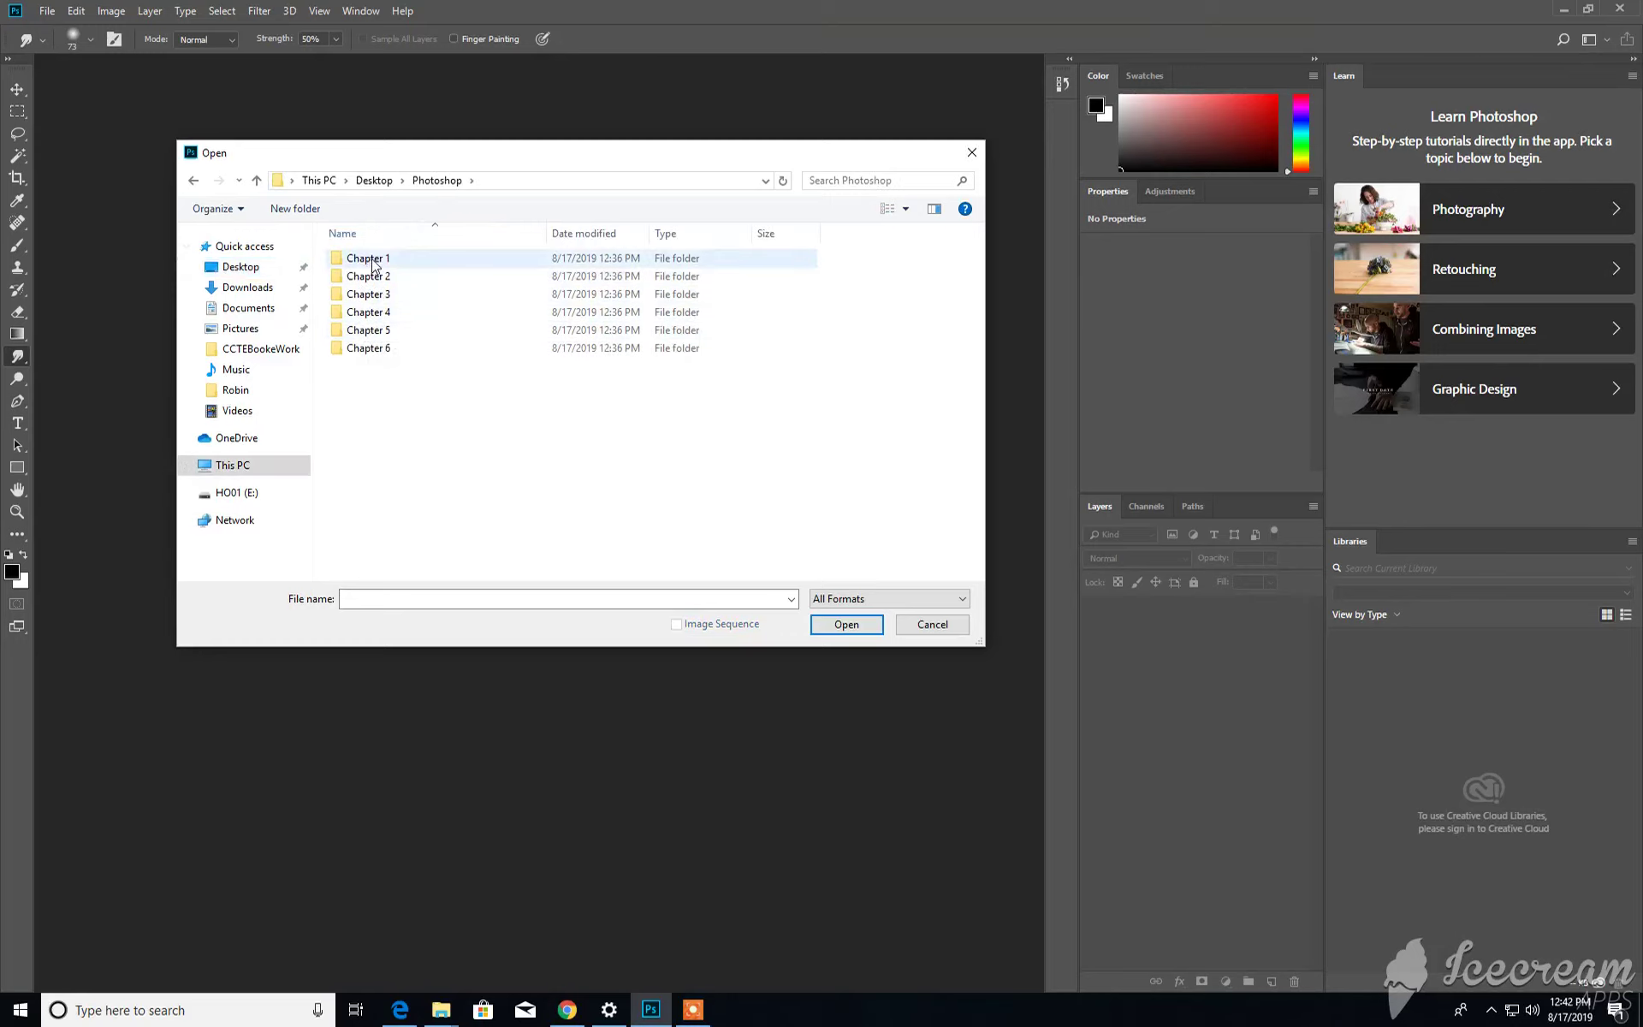
pyautogui.doubleClick(366, 259)
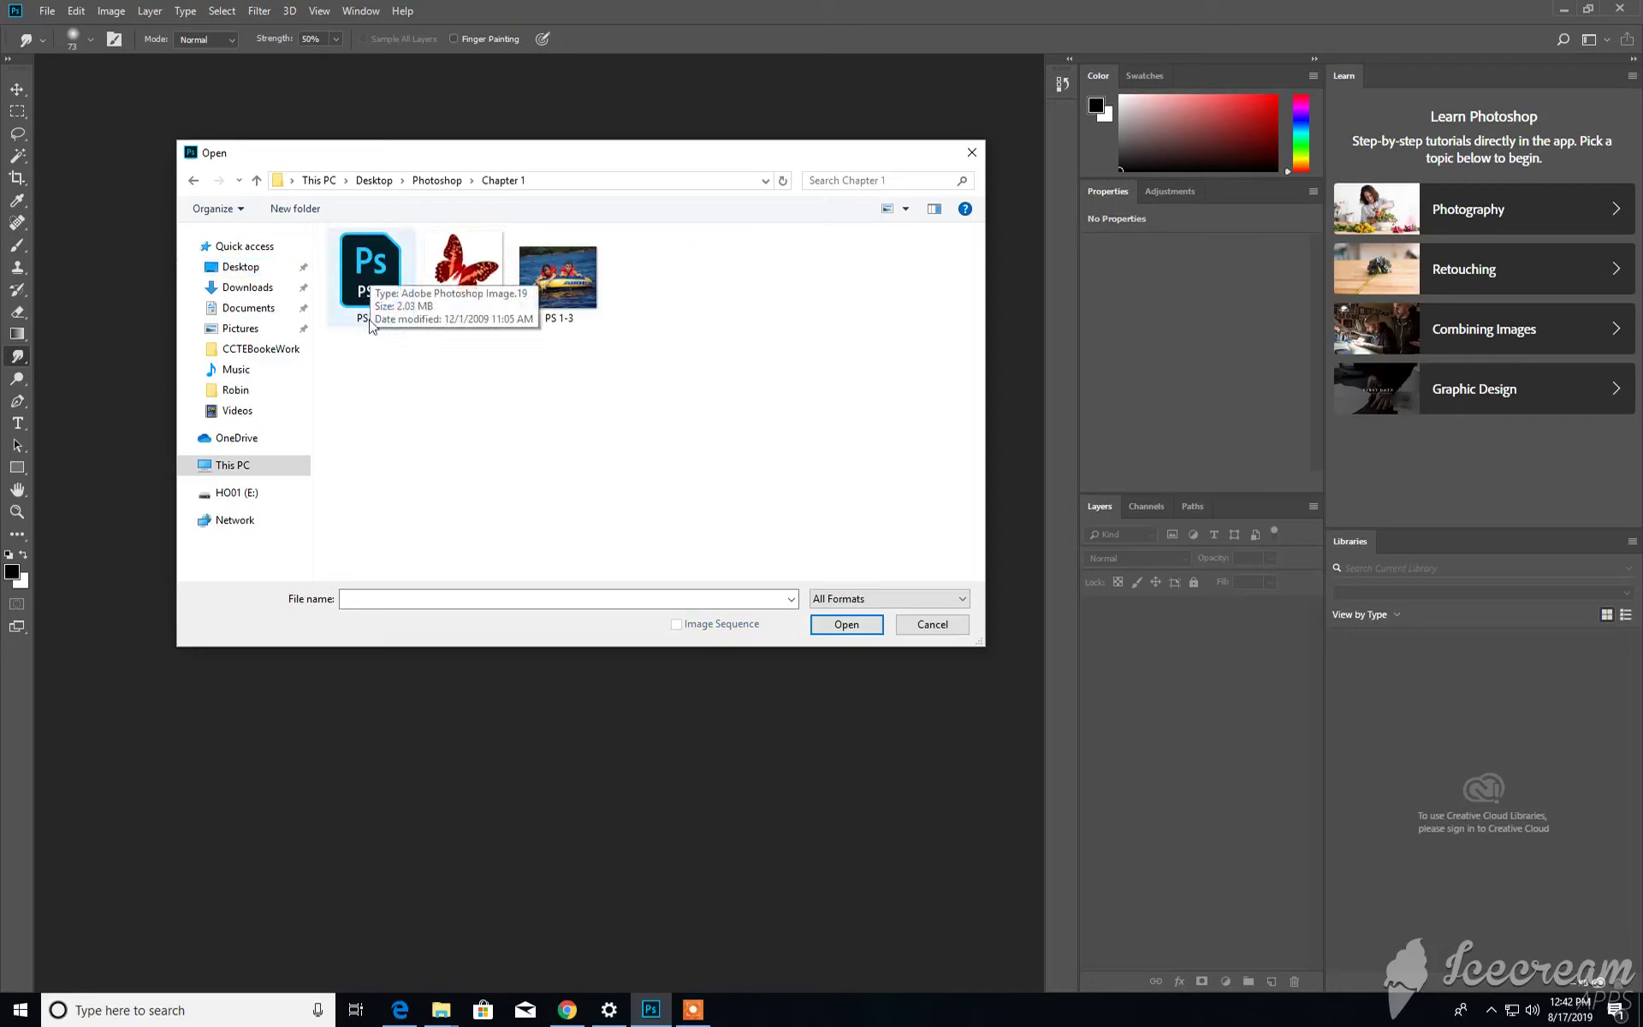
pyautogui.moveTo(395, 384)
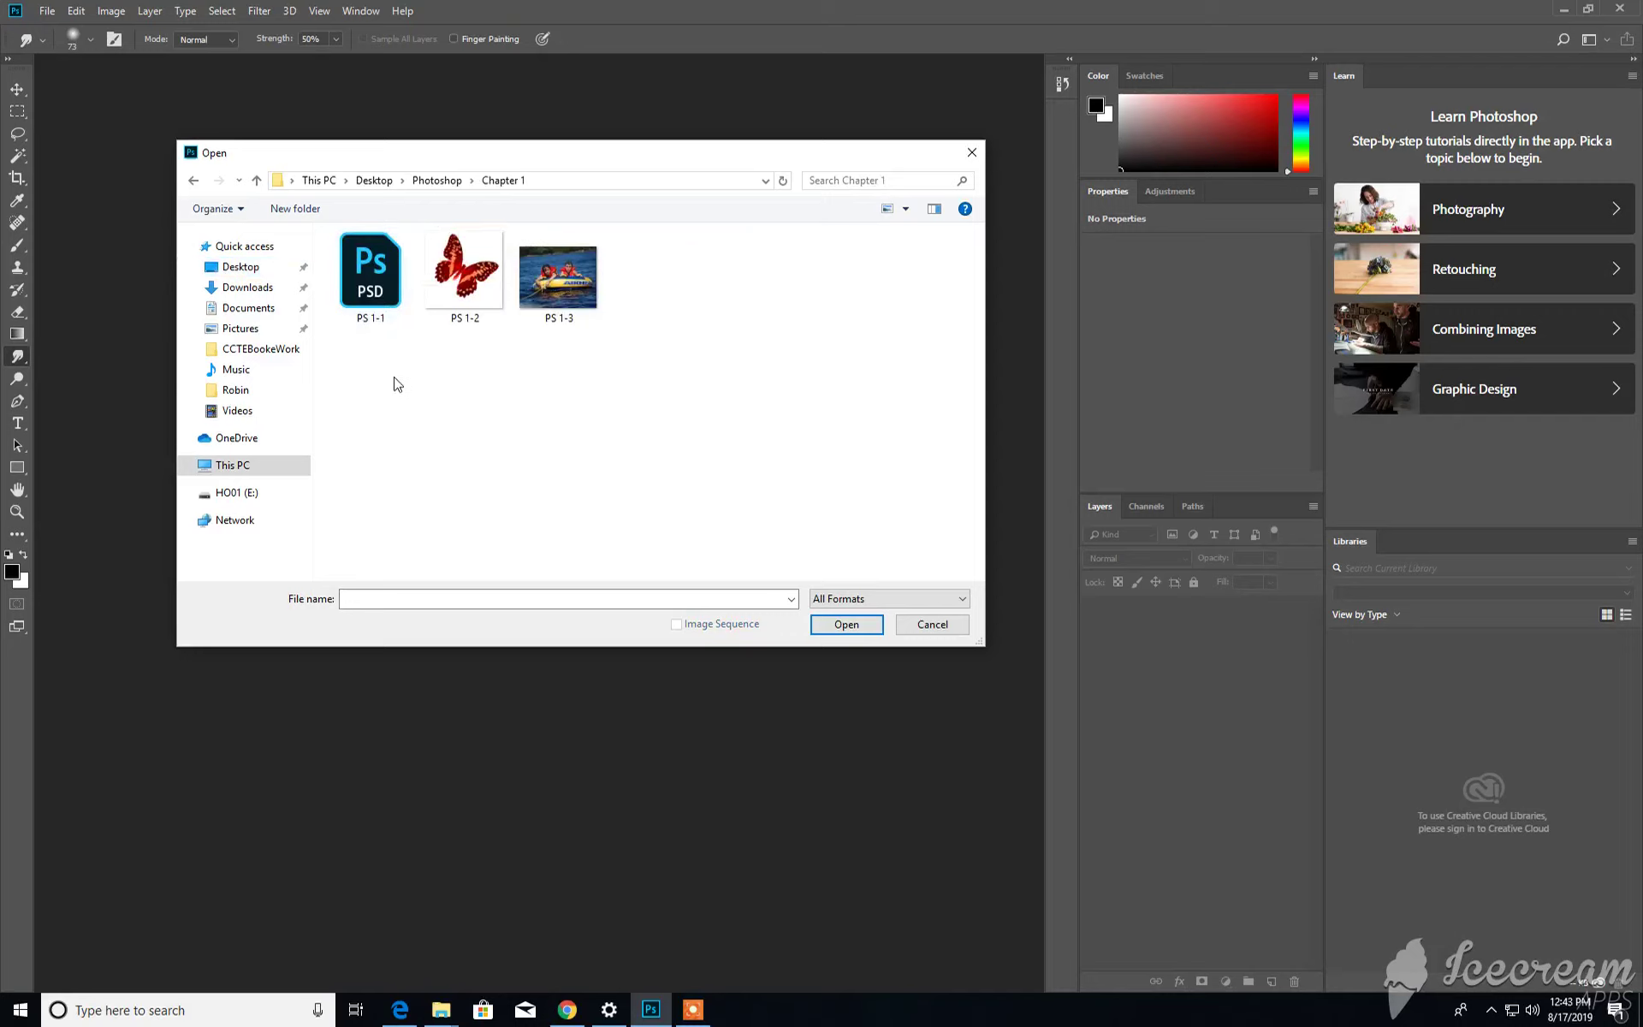
pyautogui.click(370, 267)
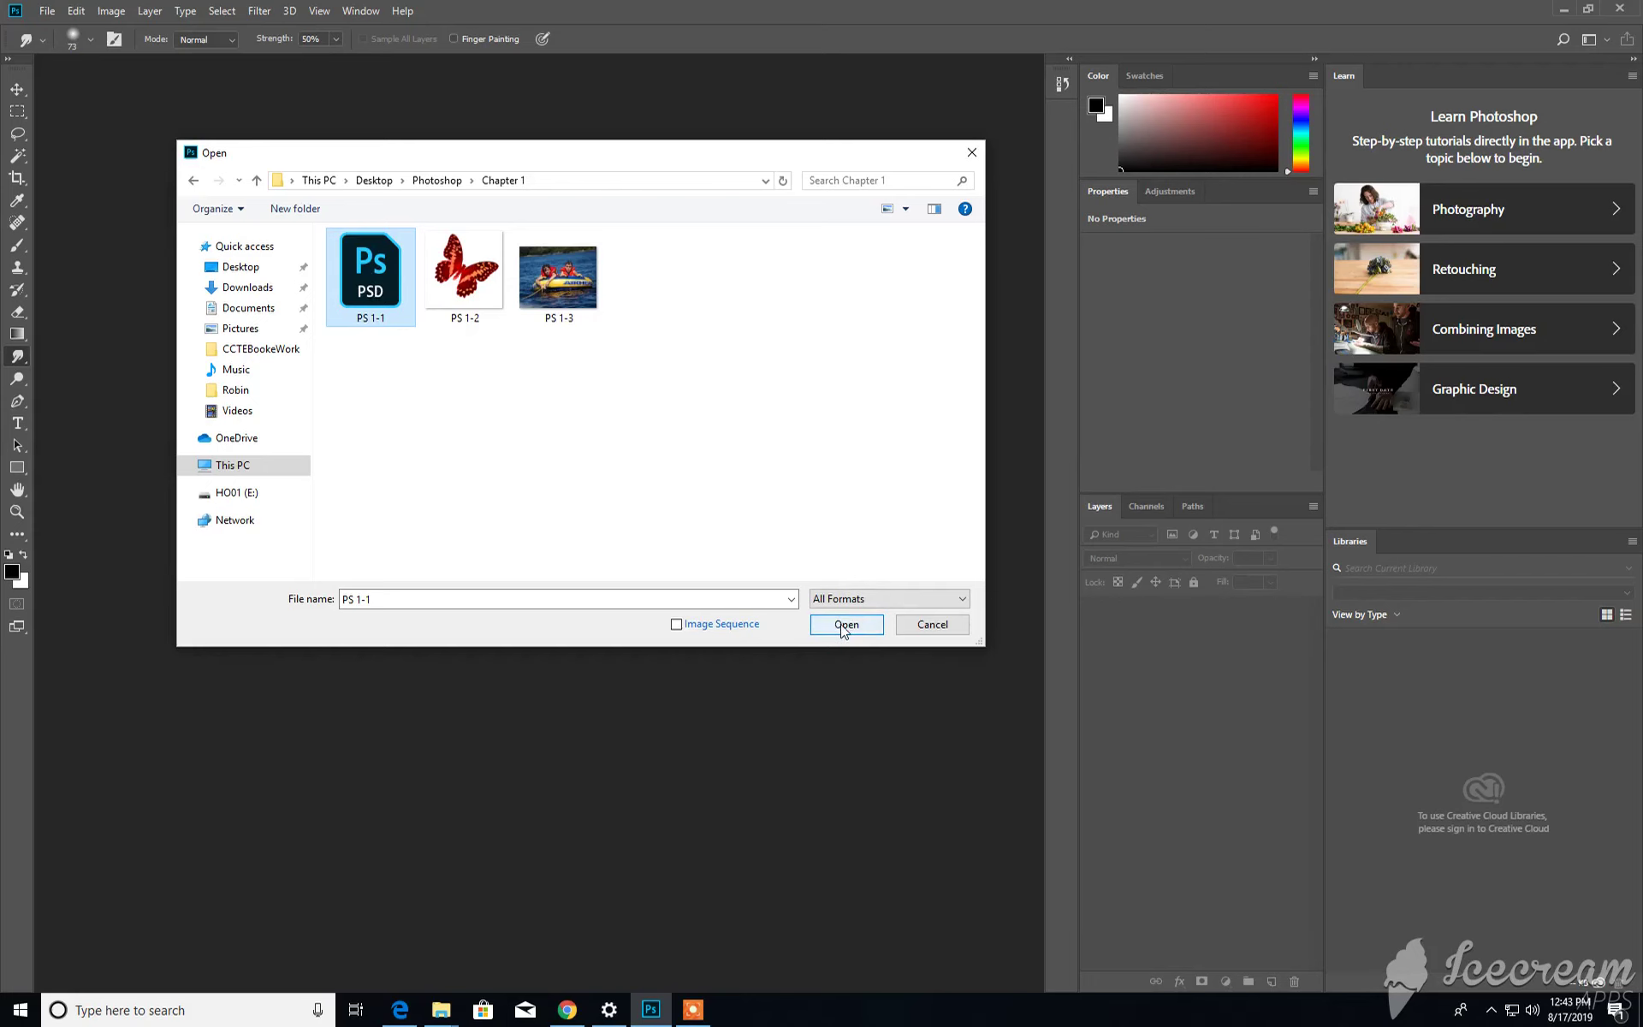
pyautogui.click(846, 624)
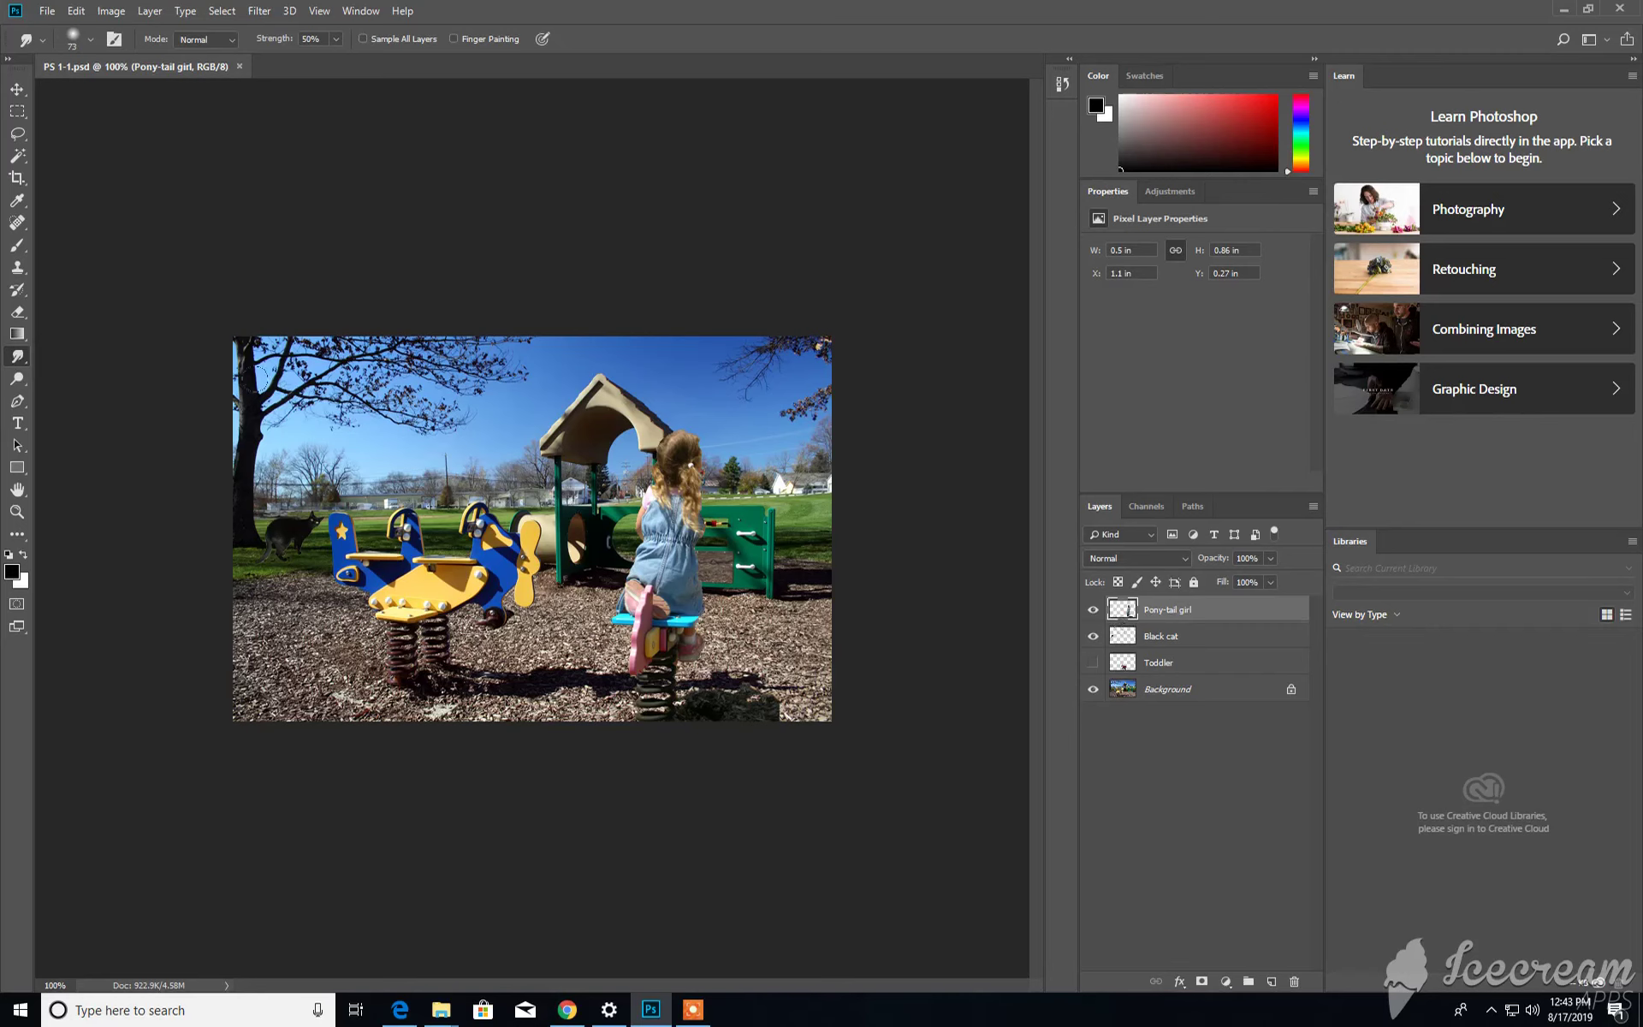
pyautogui.moveTo(190, 337)
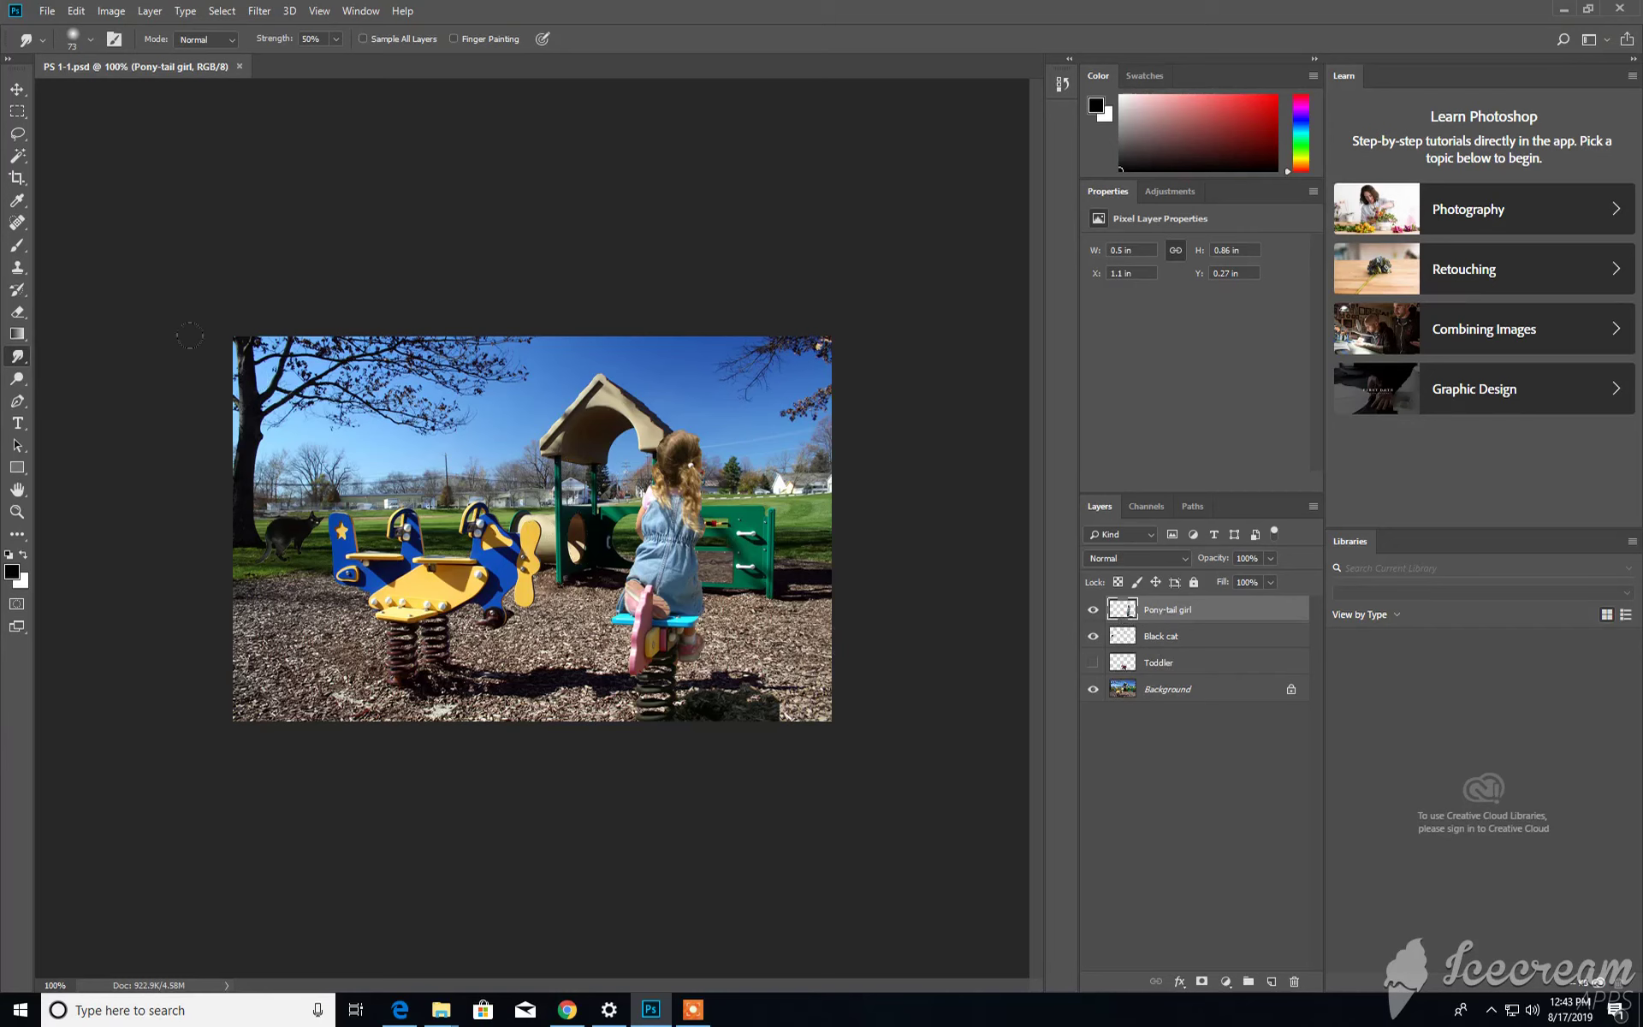
pyautogui.moveTo(448, 310)
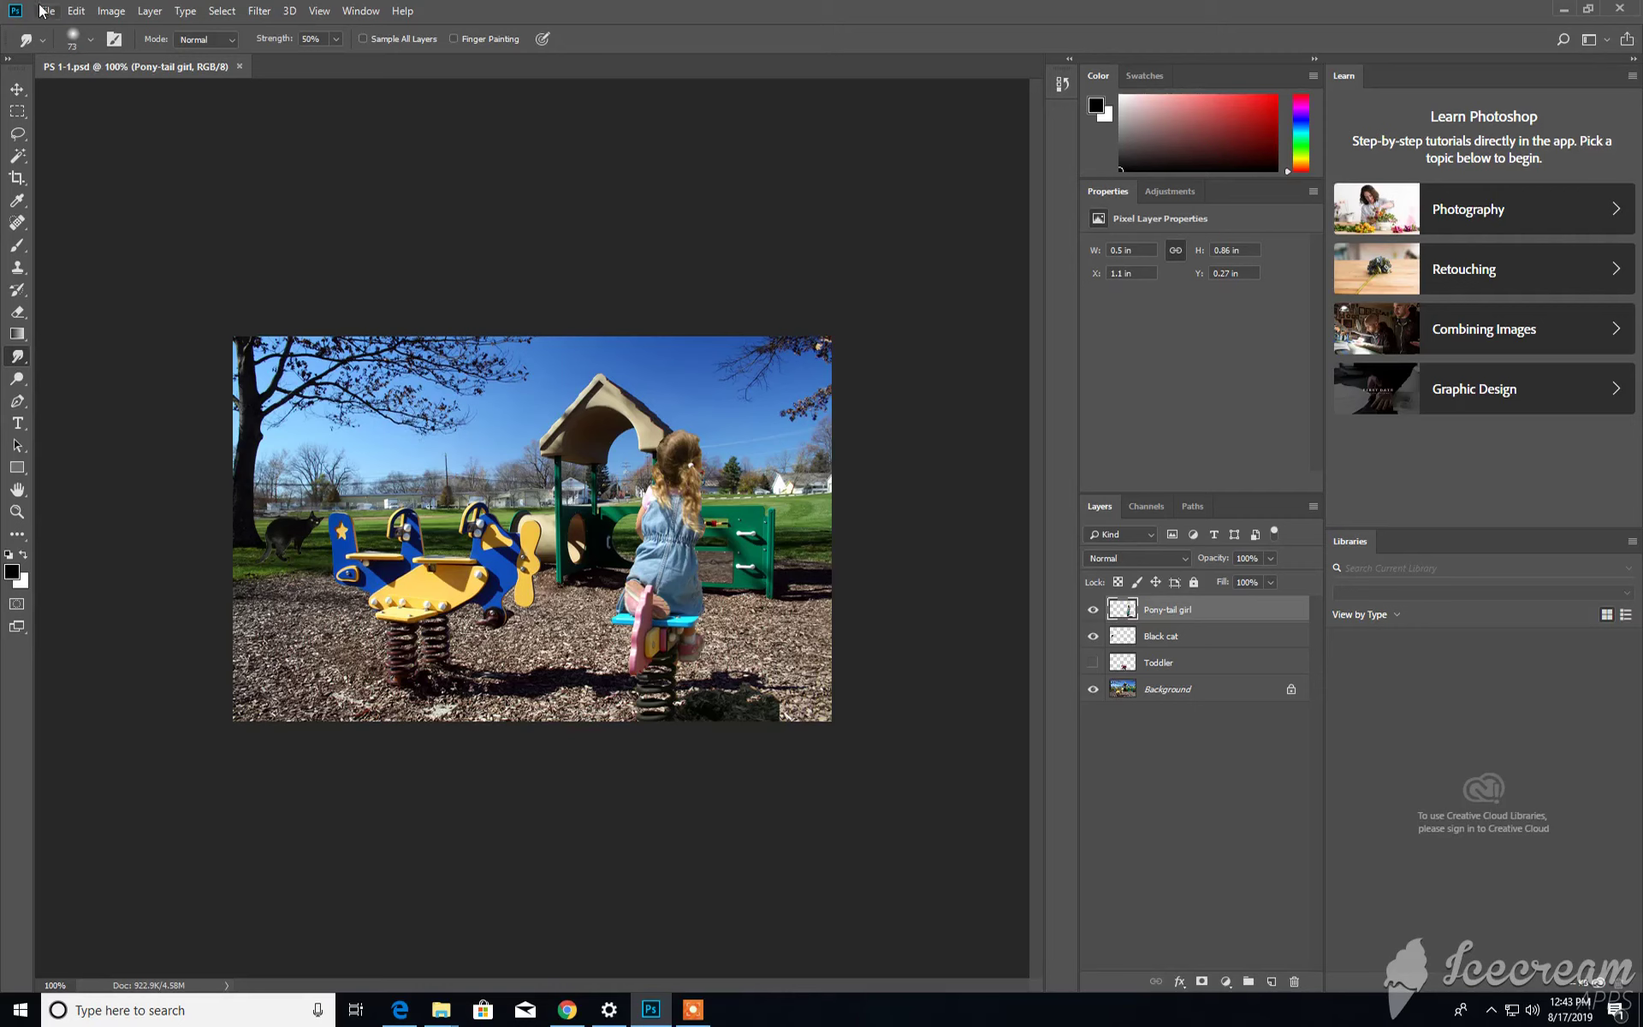
# Save the playground photo via Save As to the Desktop as RobinLTask02 in Photoshop (*.PSD) format.
pyautogui.click(46, 10)
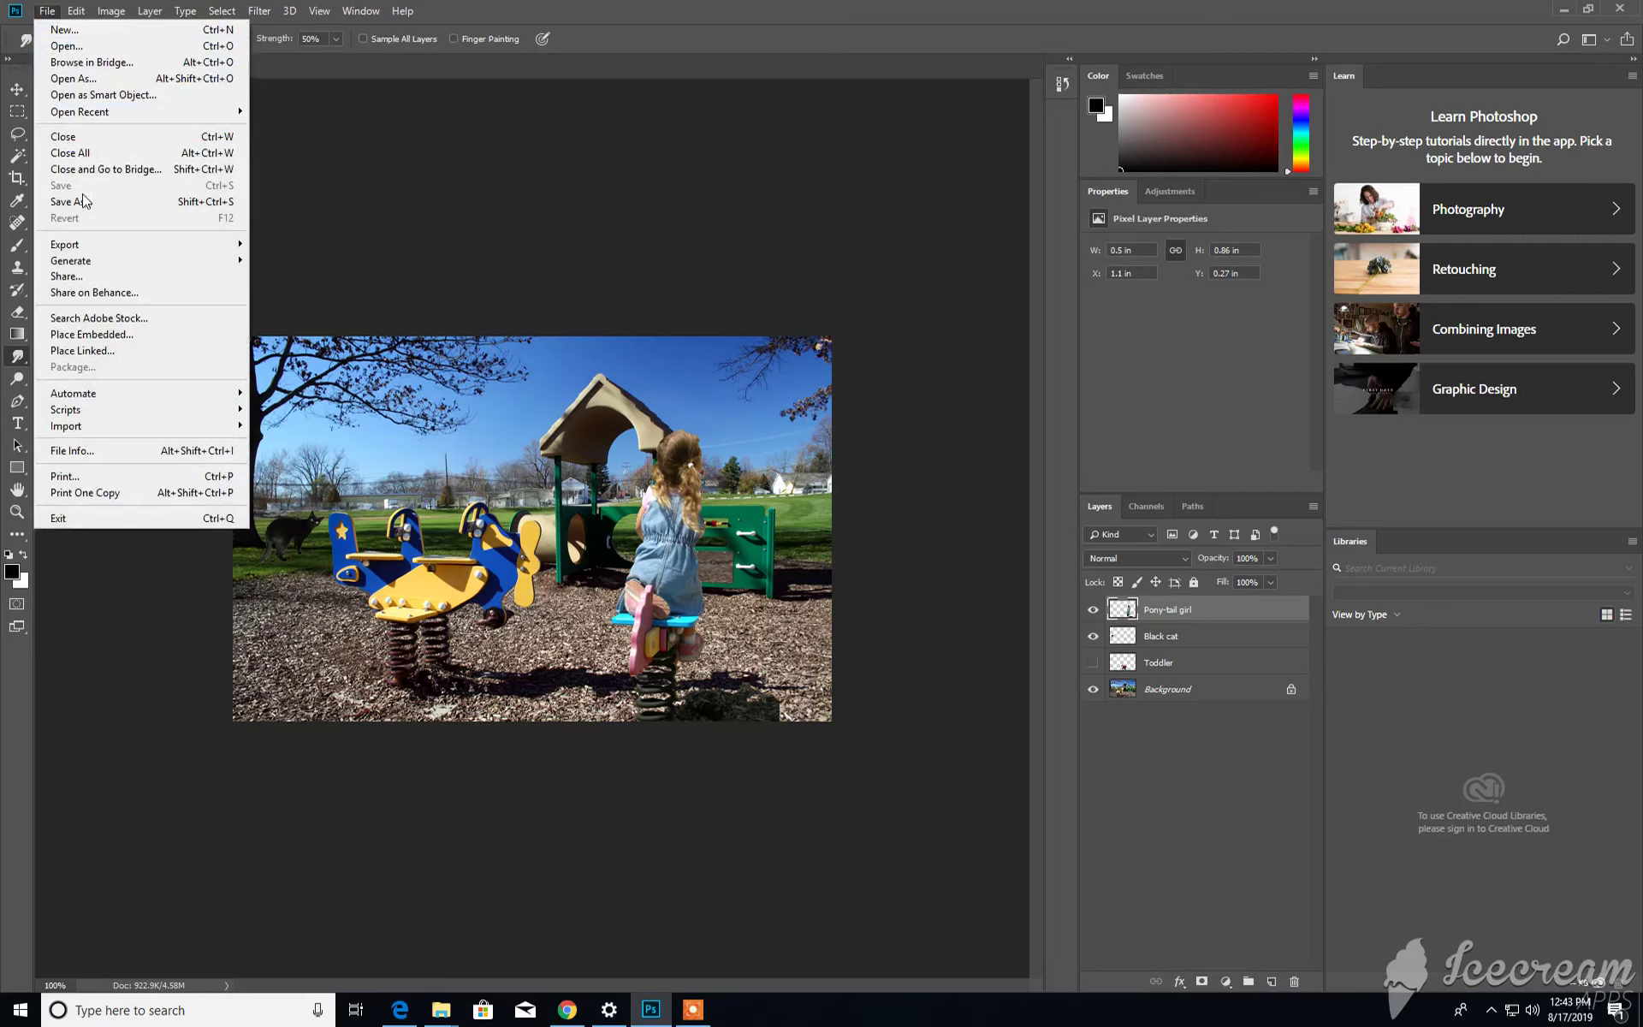
pyautogui.click(72, 202)
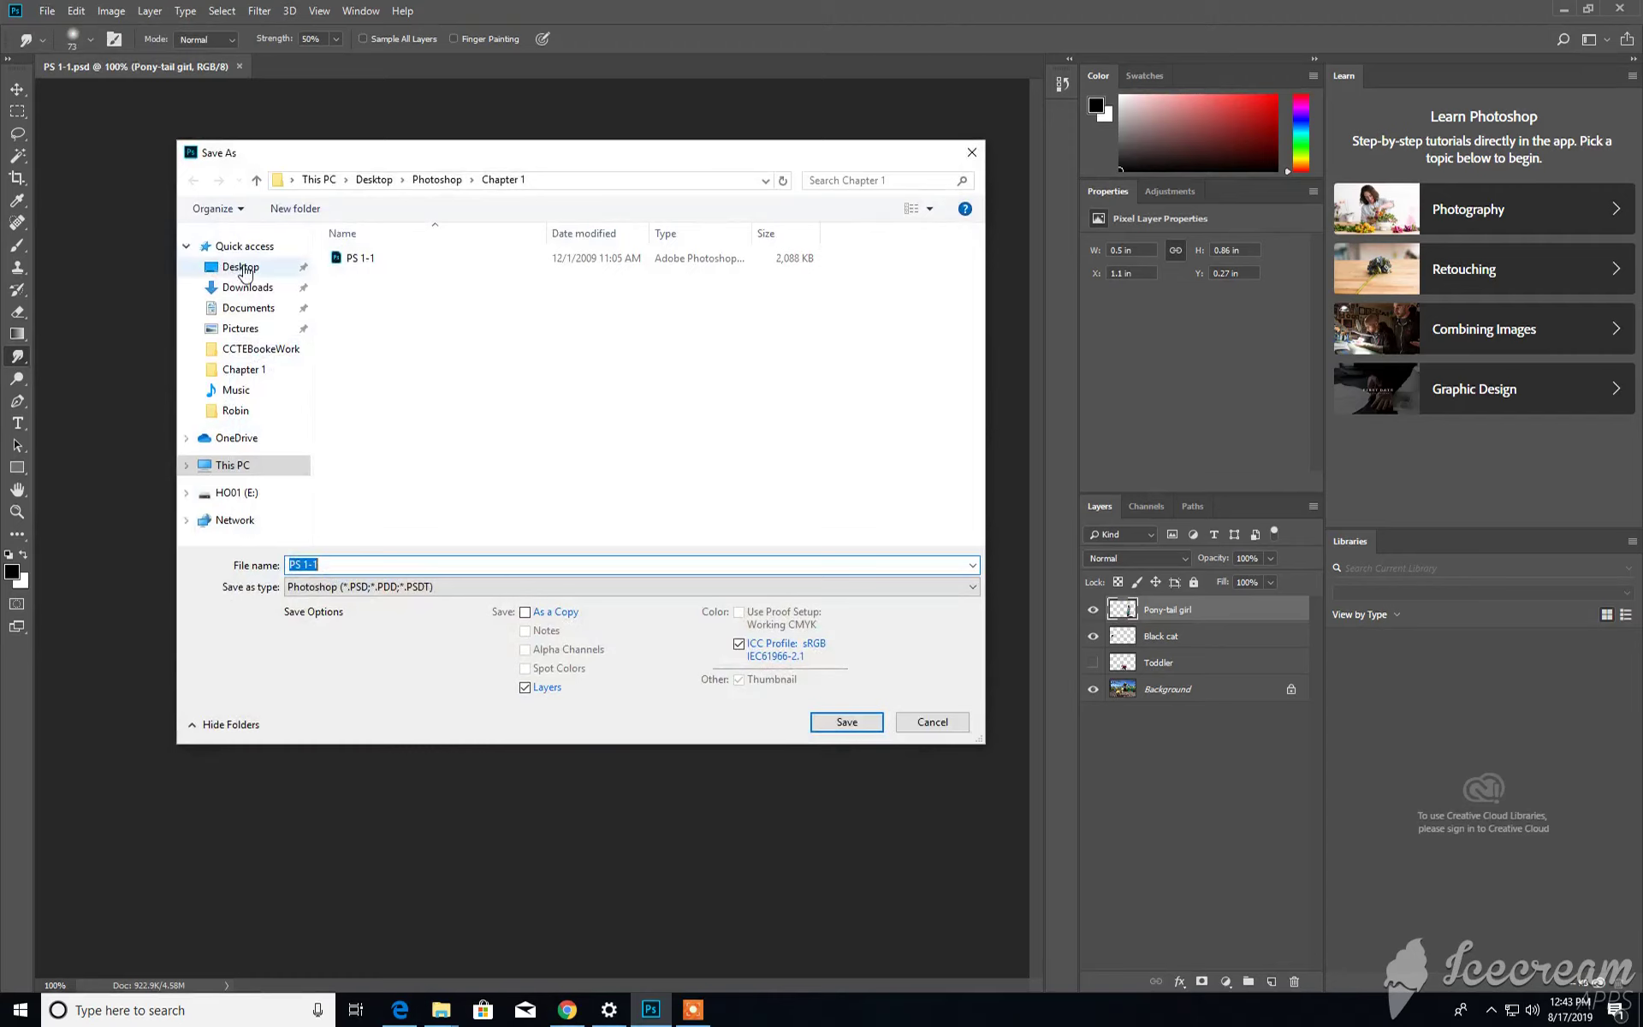
pyautogui.click(239, 267)
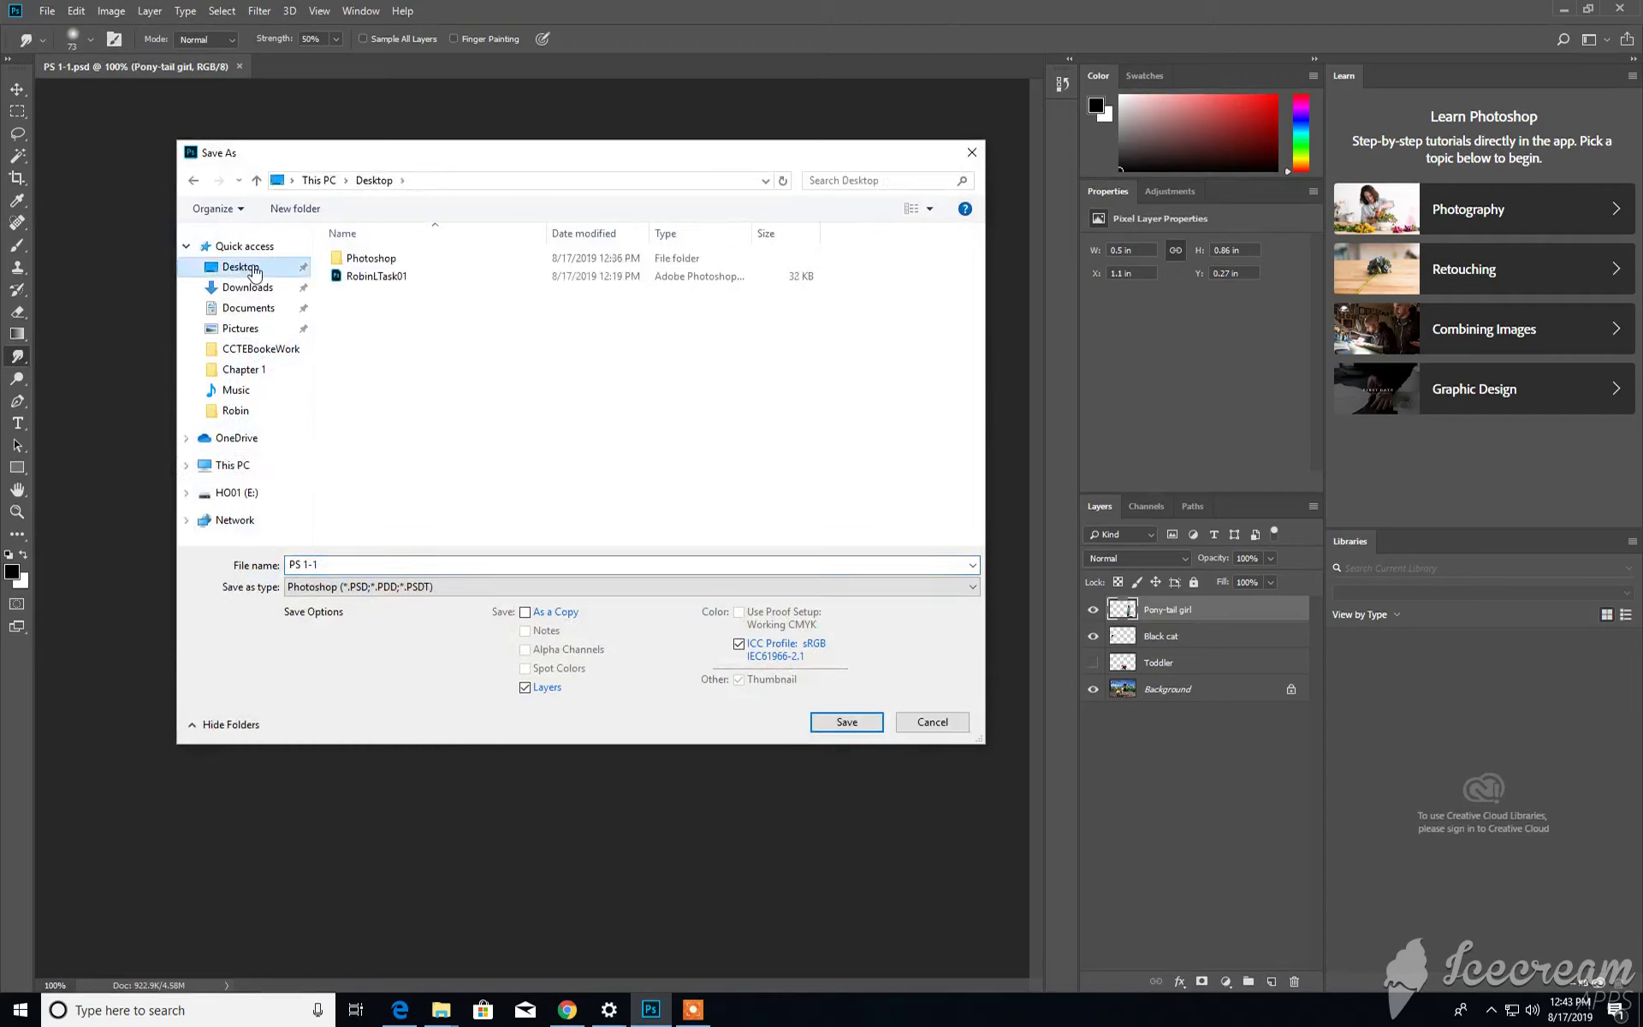
pyautogui.moveTo(319, 484)
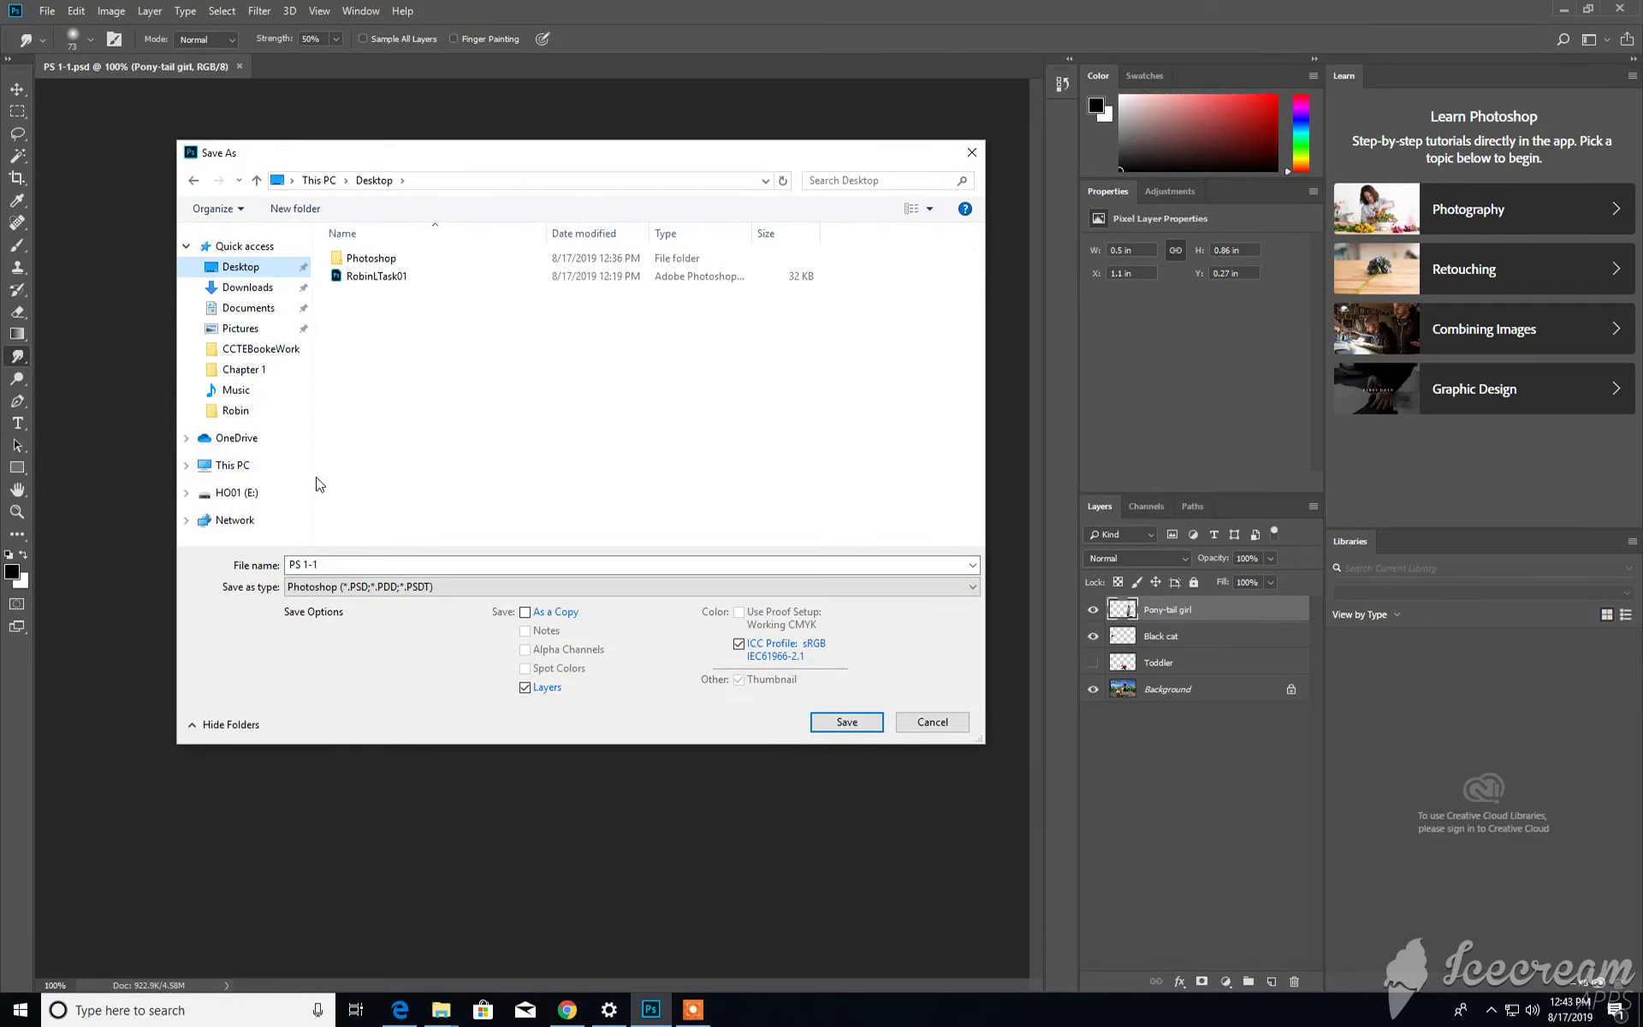
pyautogui.moveTo(357, 366)
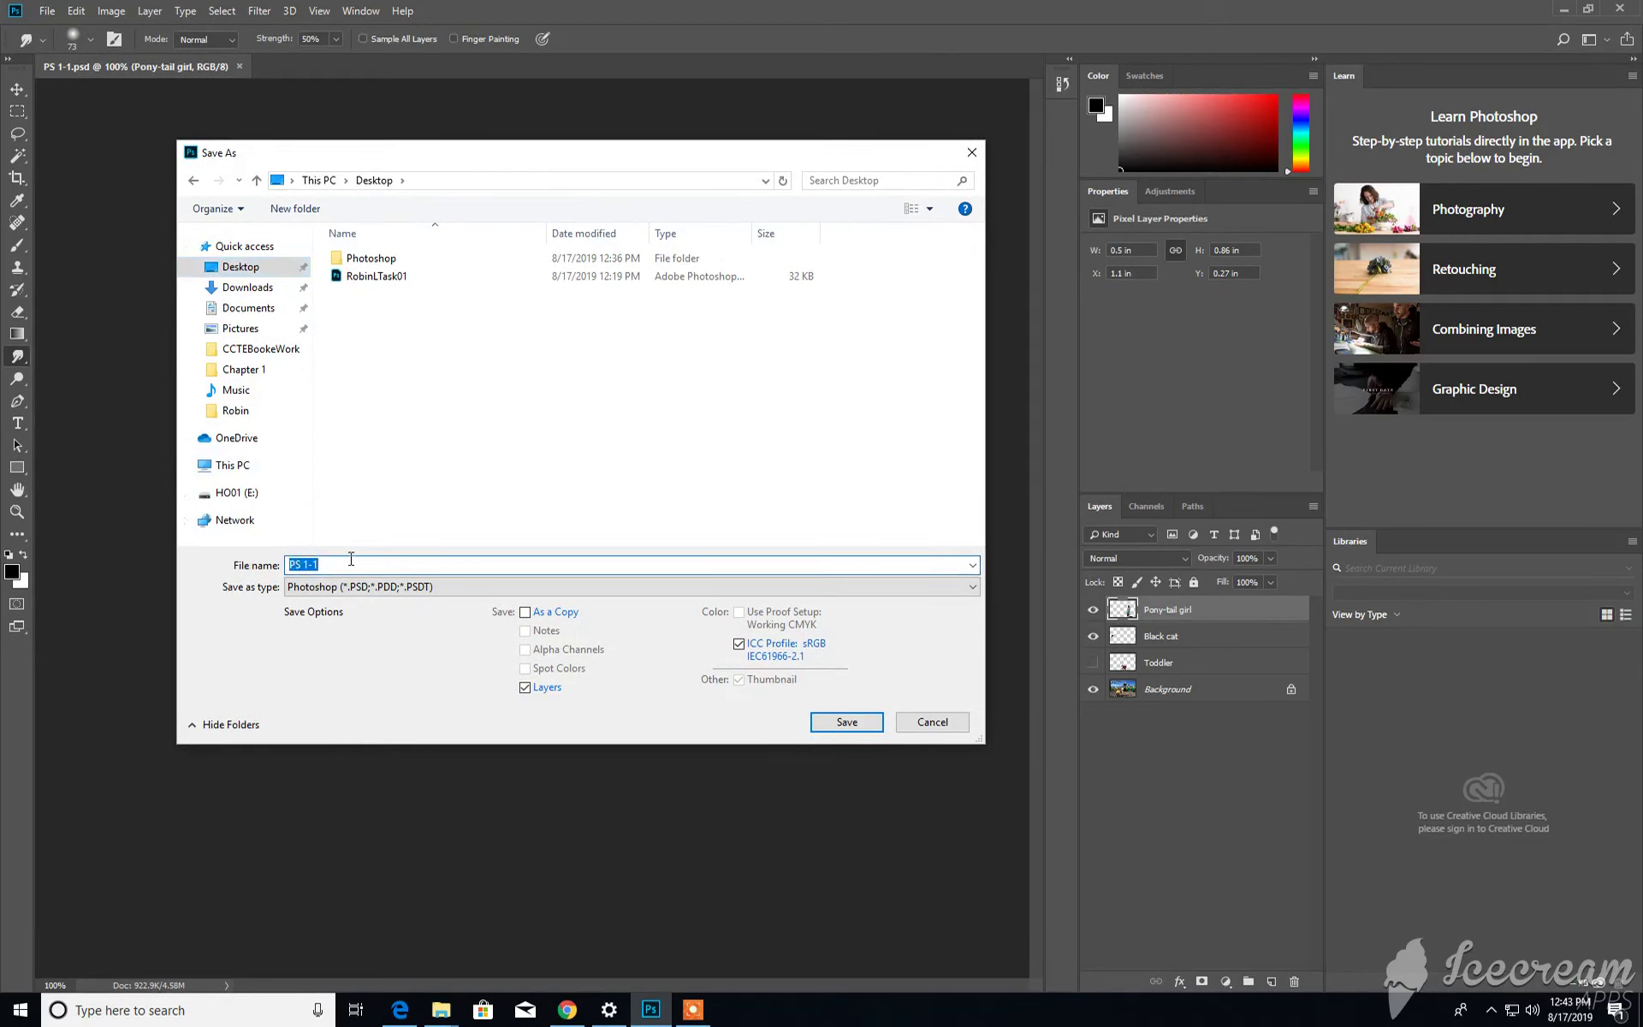
pyautogui.write('R')
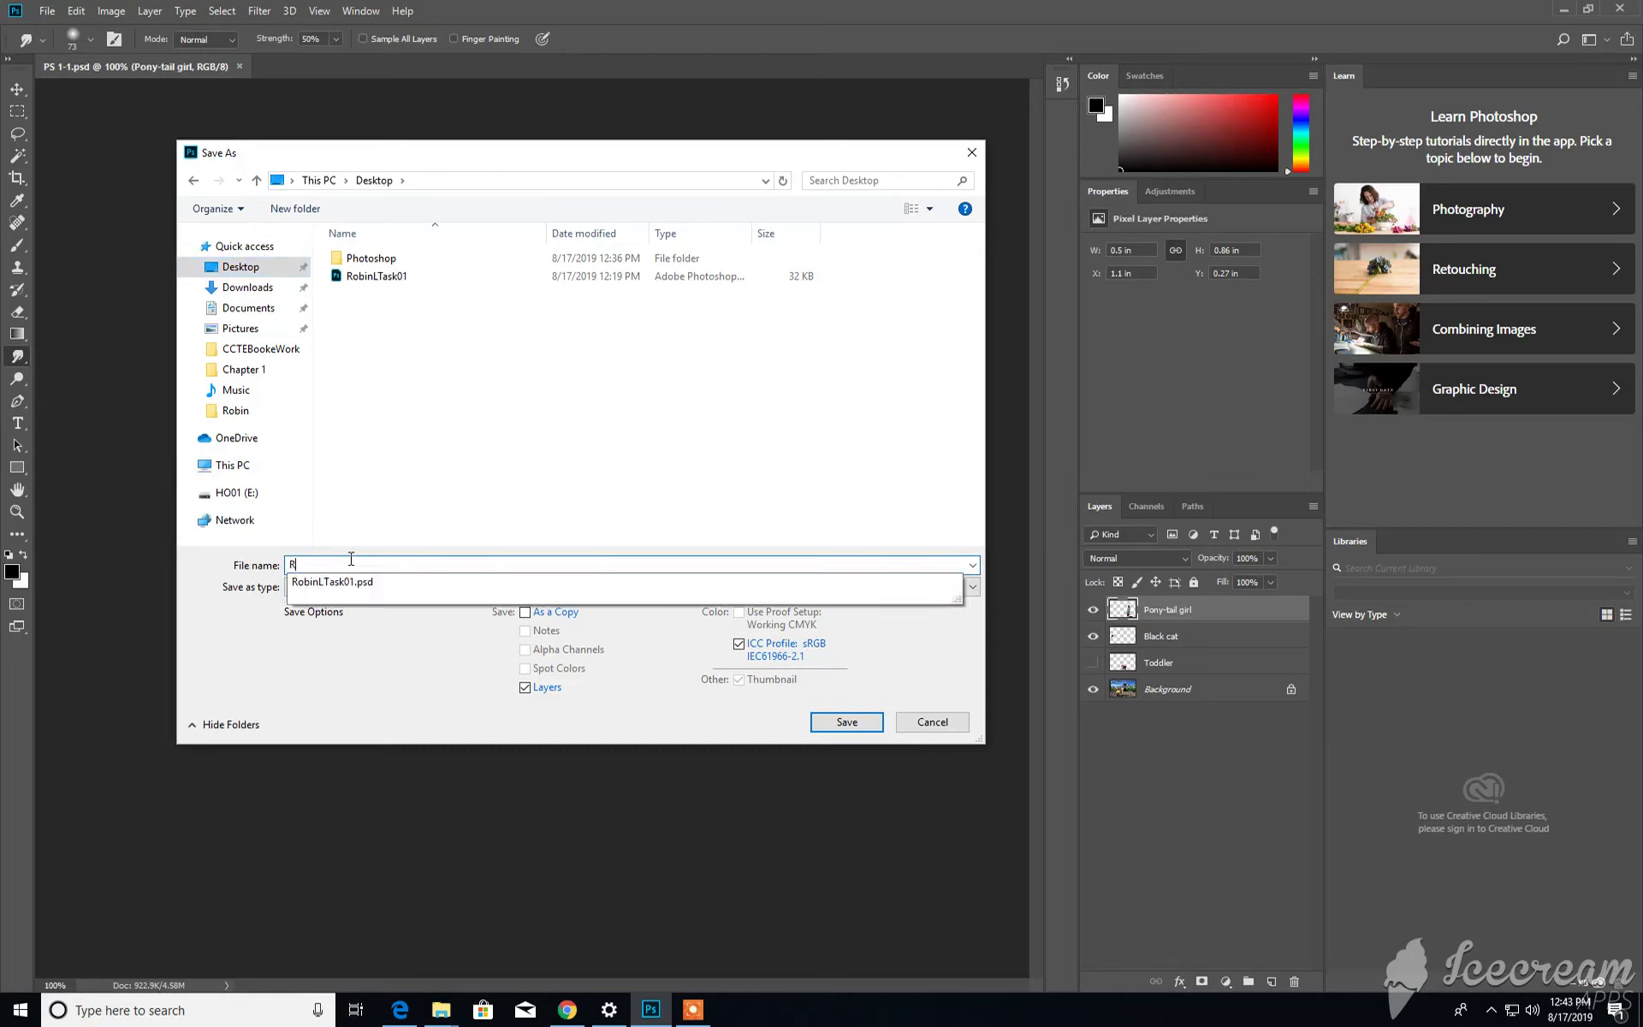
pyautogui.write('obinL')
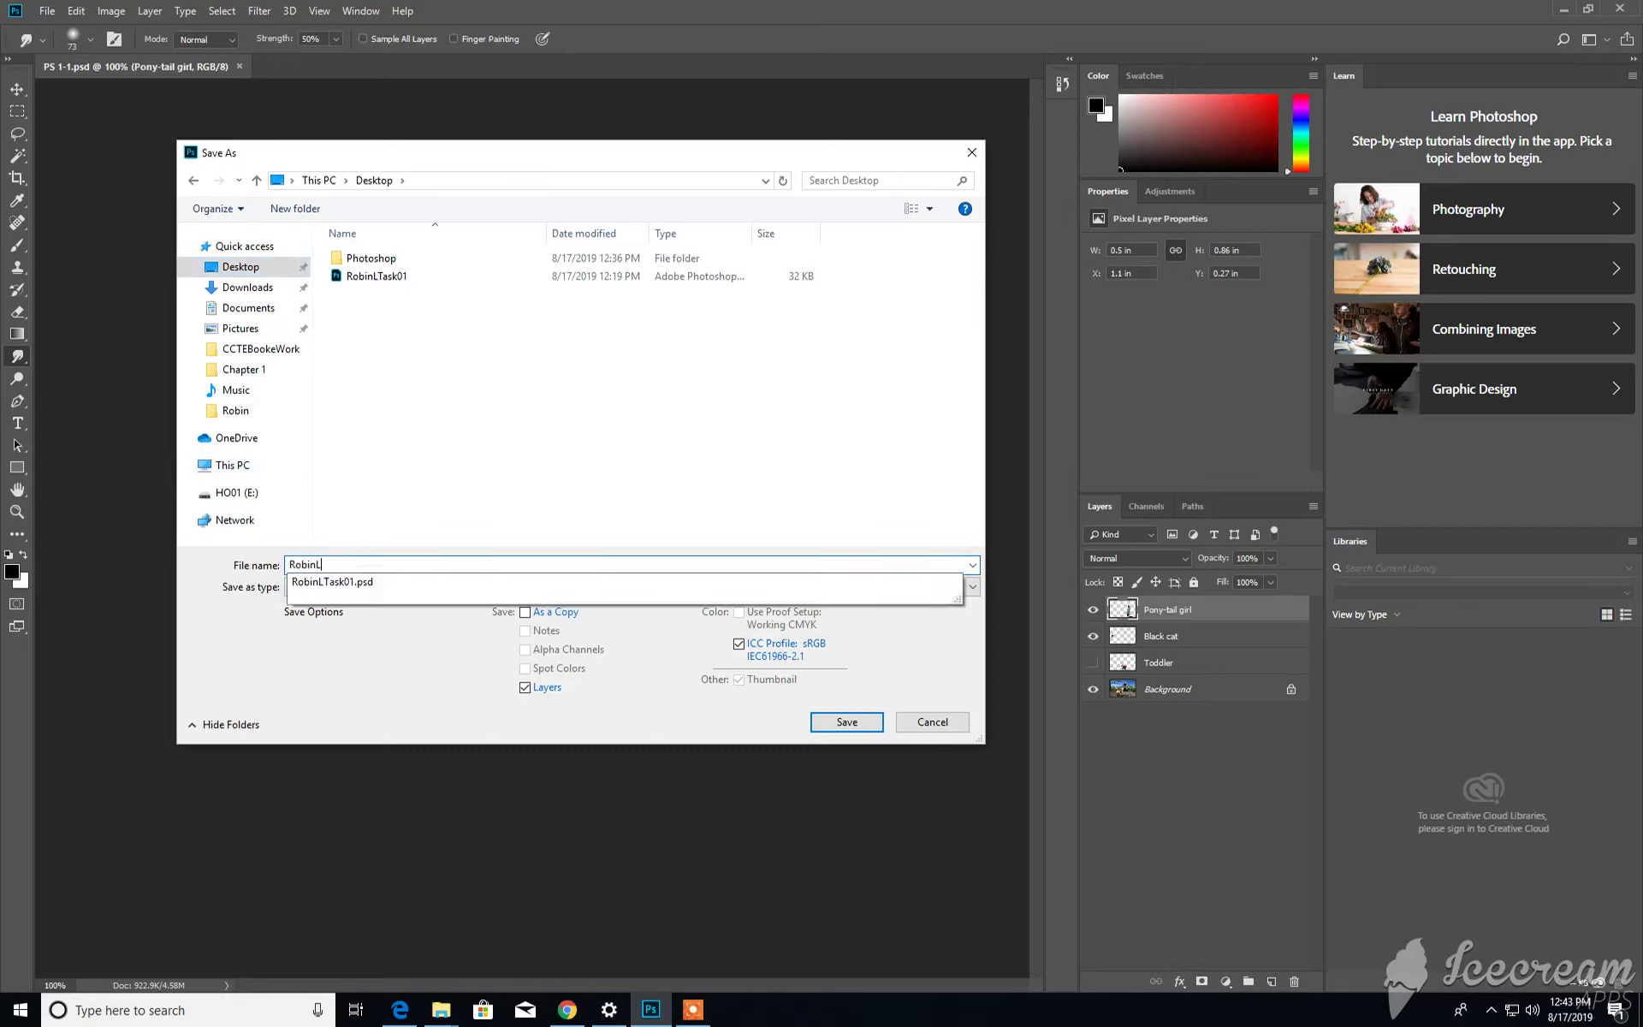
pyautogui.write('Task02')
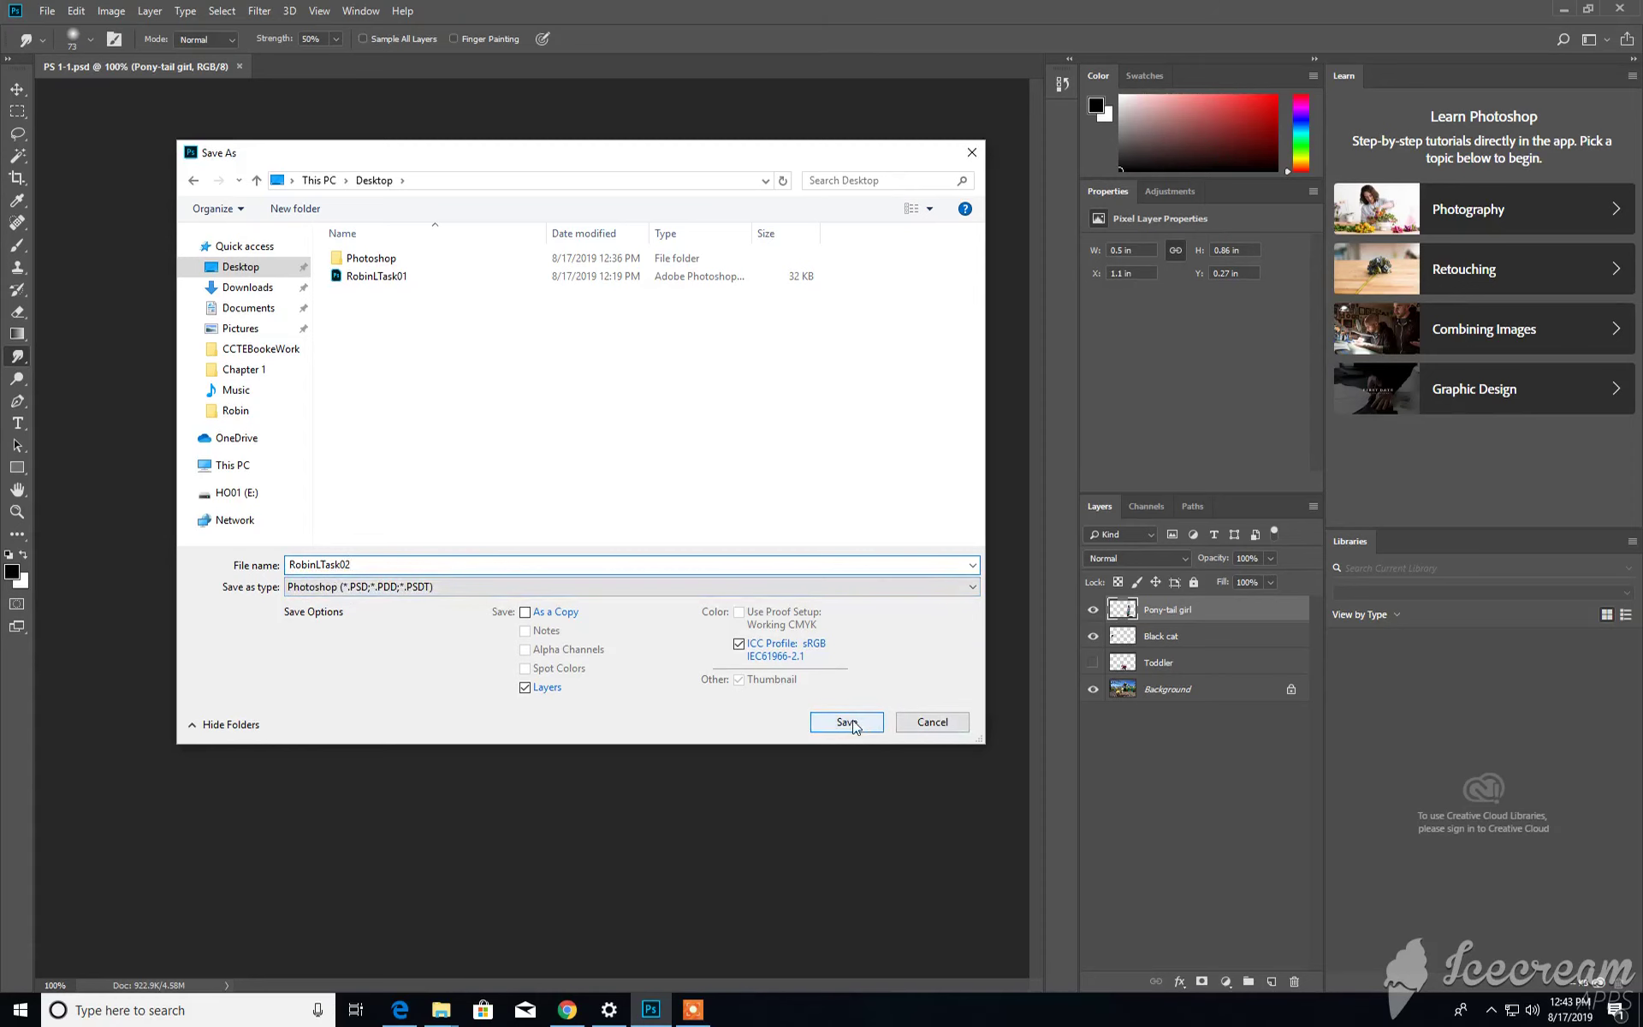
pyautogui.click(845, 722)
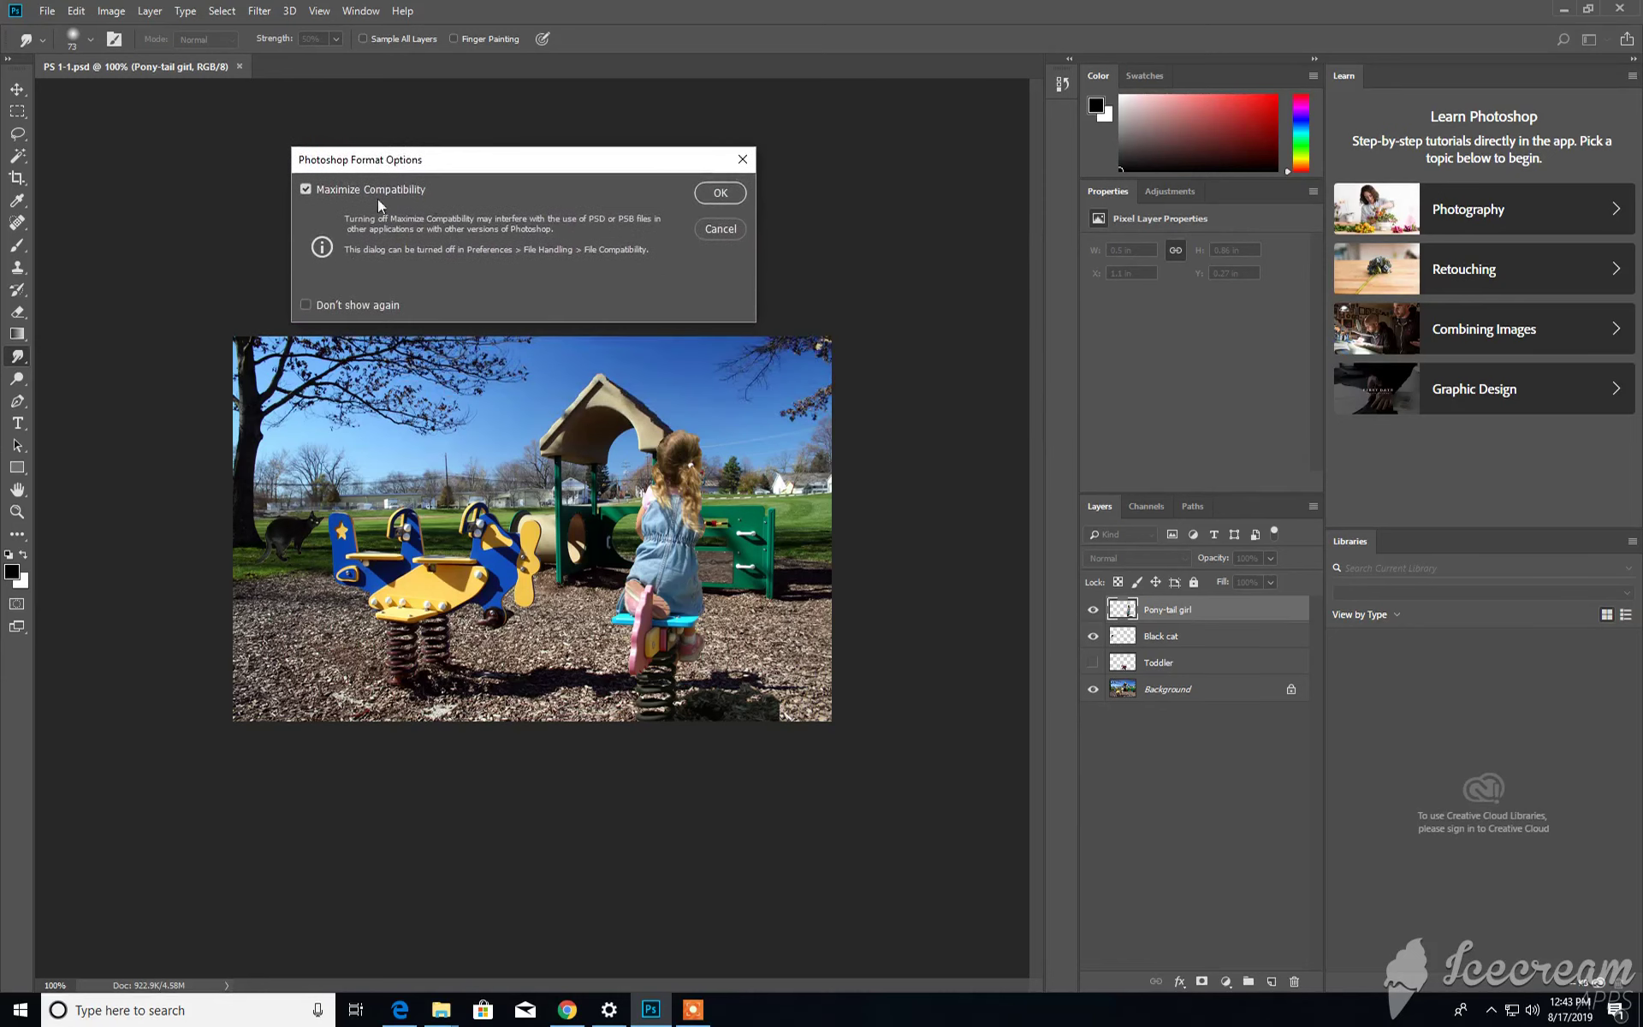
pyautogui.moveTo(552, 170)
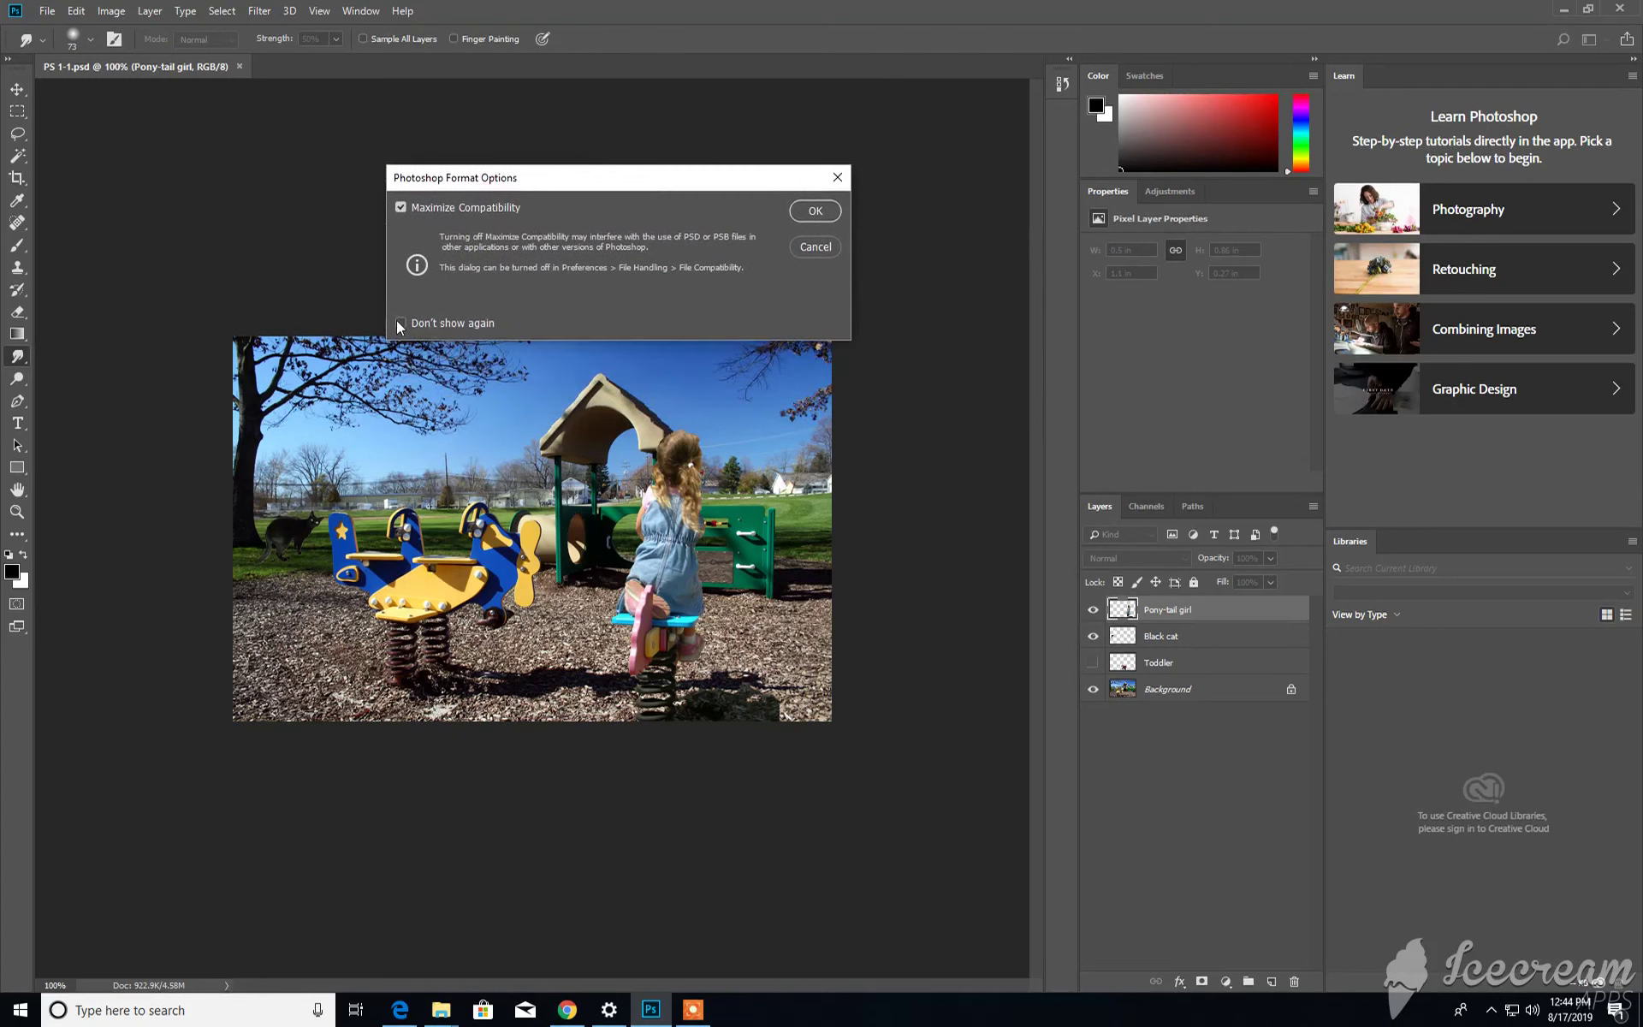
# Confirm maximized compatibility with Don't show again checked, then minimize Photoshop to reveal RobinLTask02 on the desktop.
pyautogui.click(400, 323)
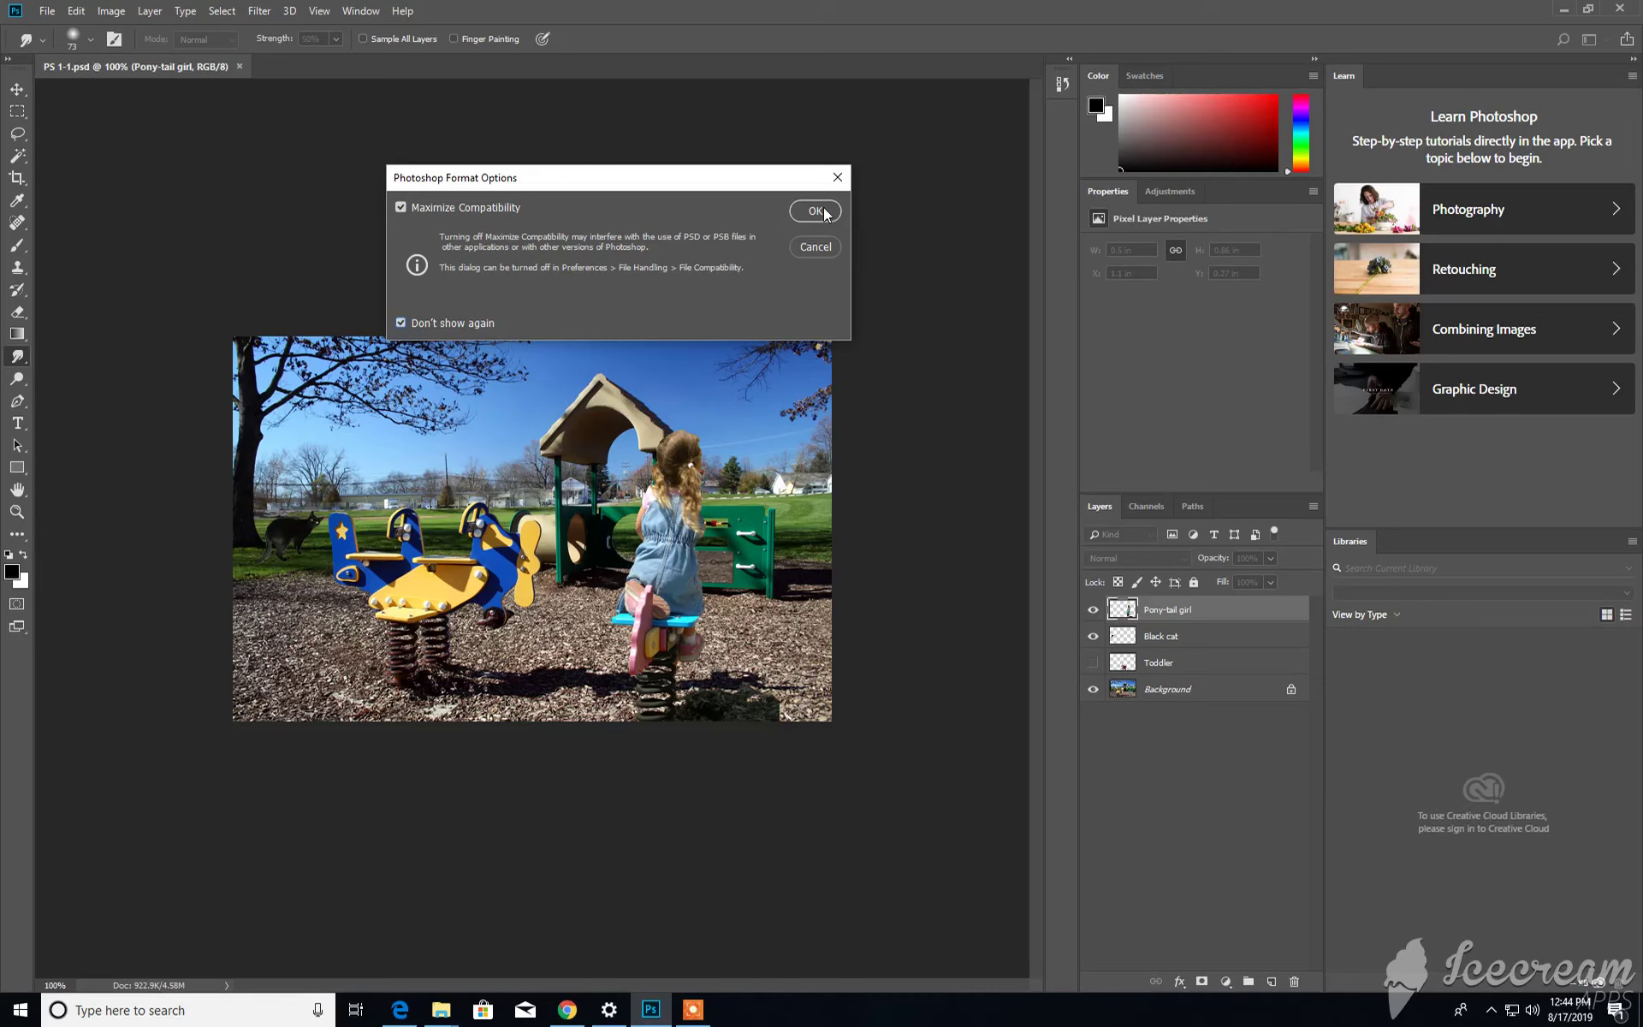
pyautogui.click(814, 211)
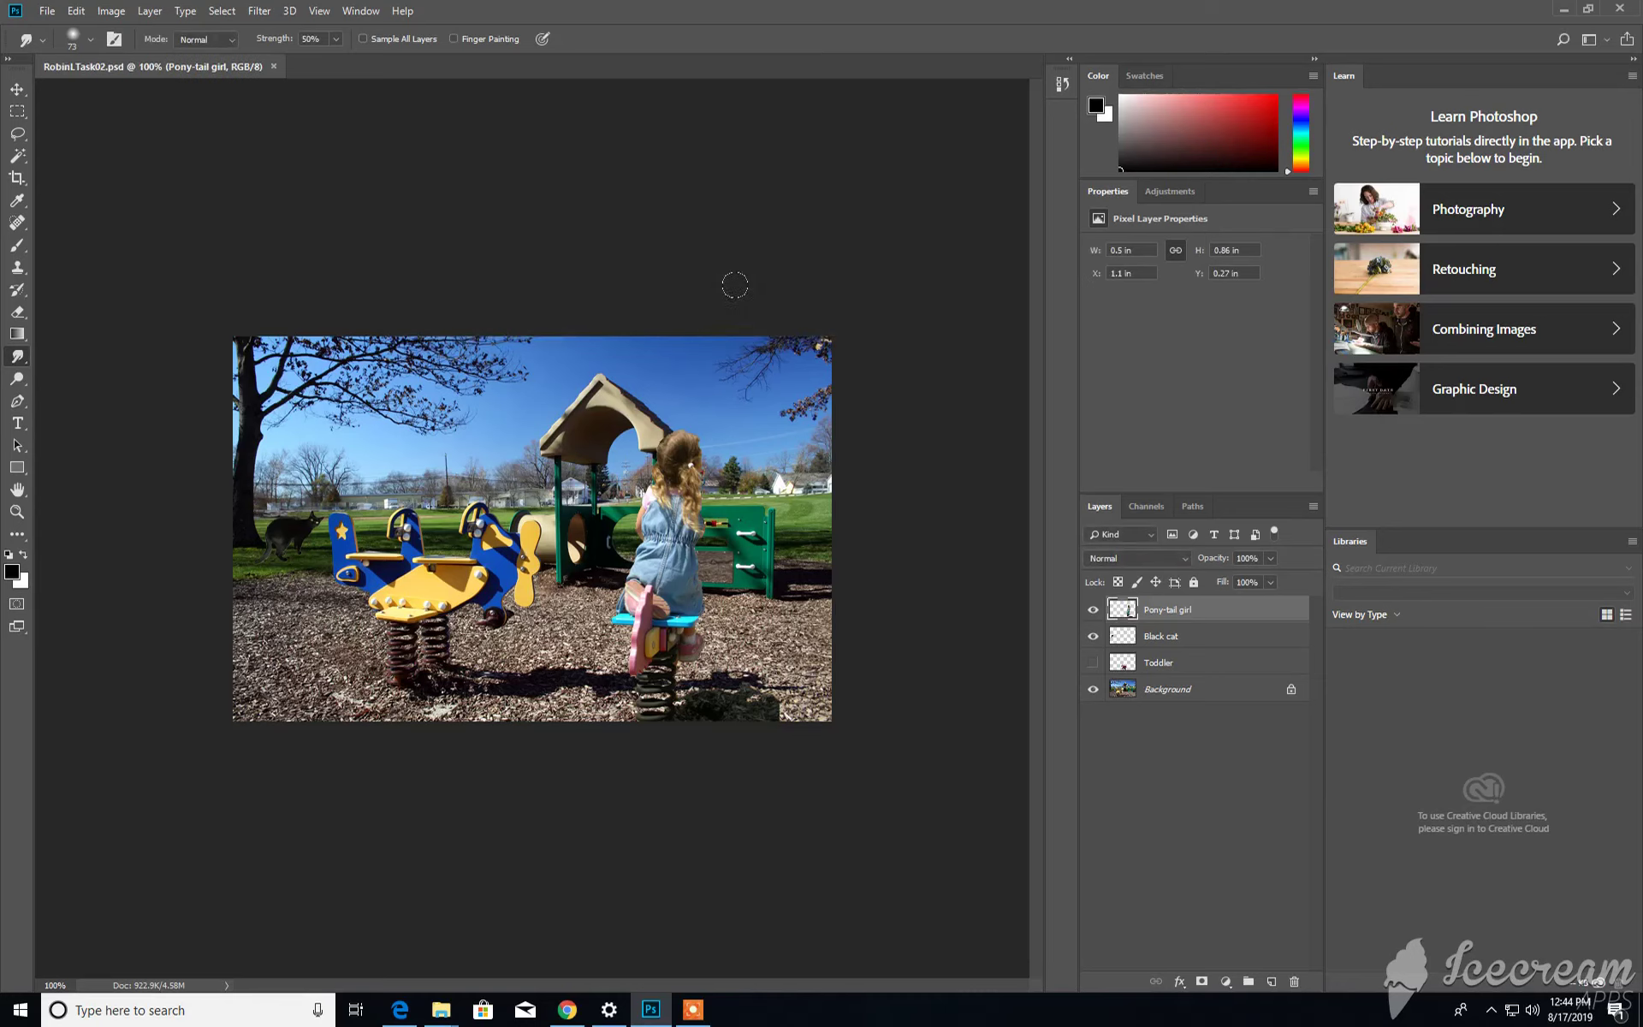
pyautogui.moveTo(1560, 12)
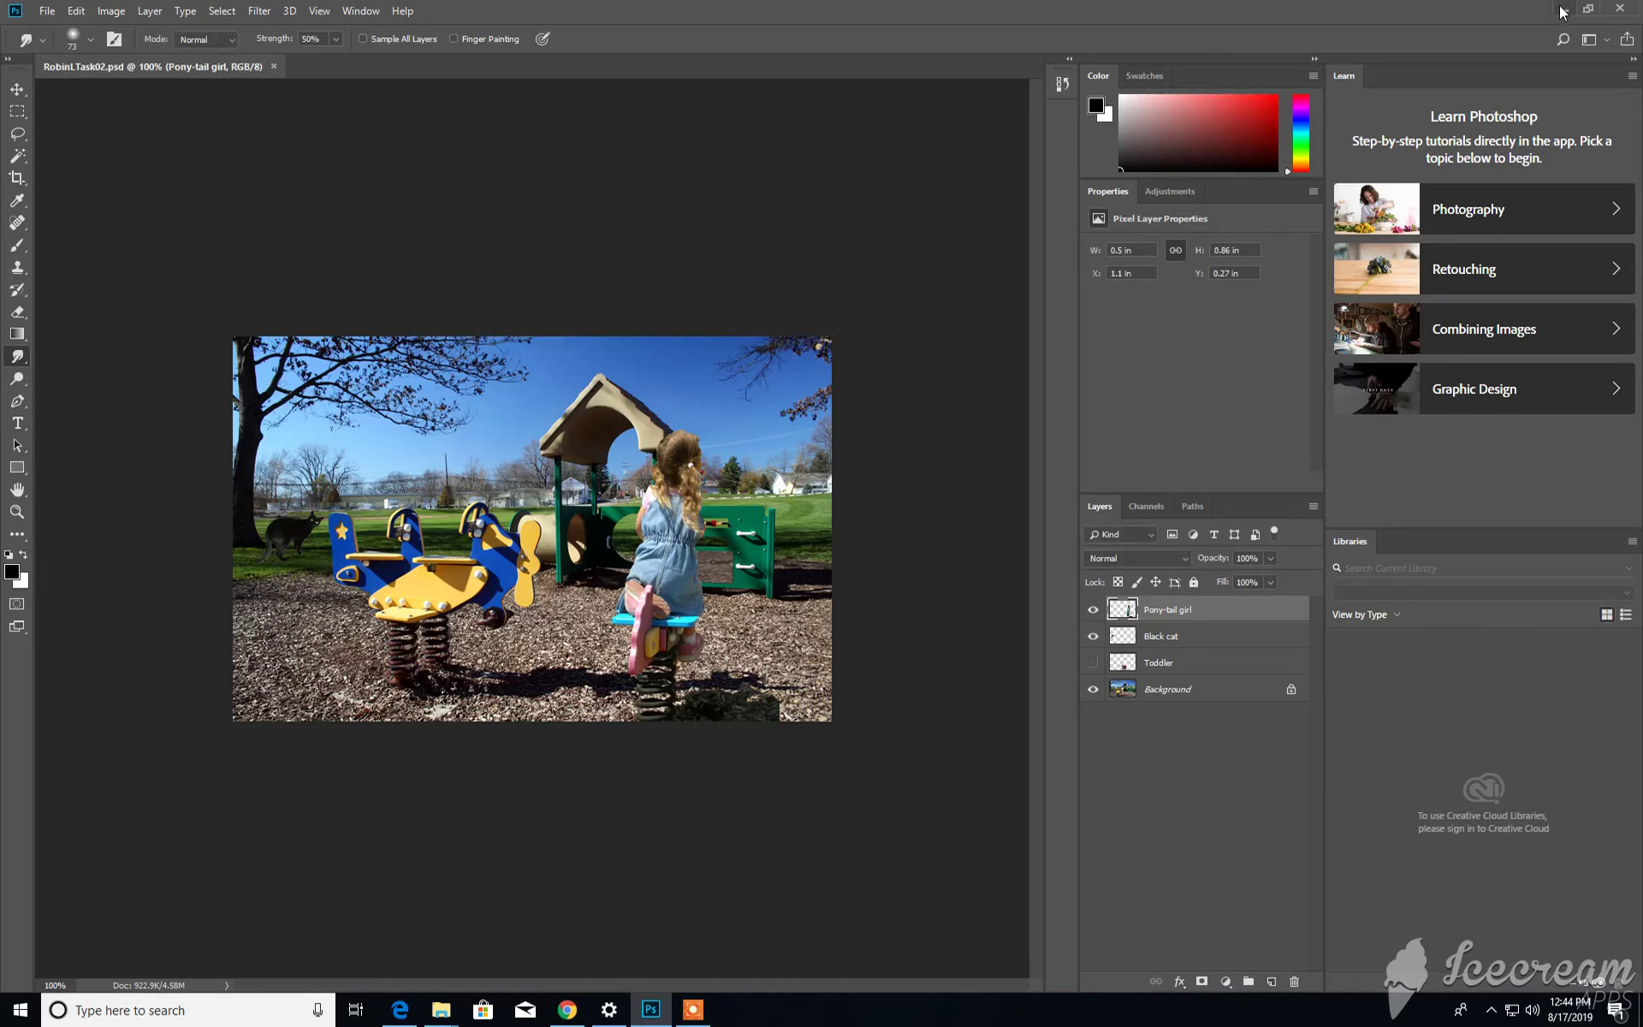
pyautogui.click(1588, 8)
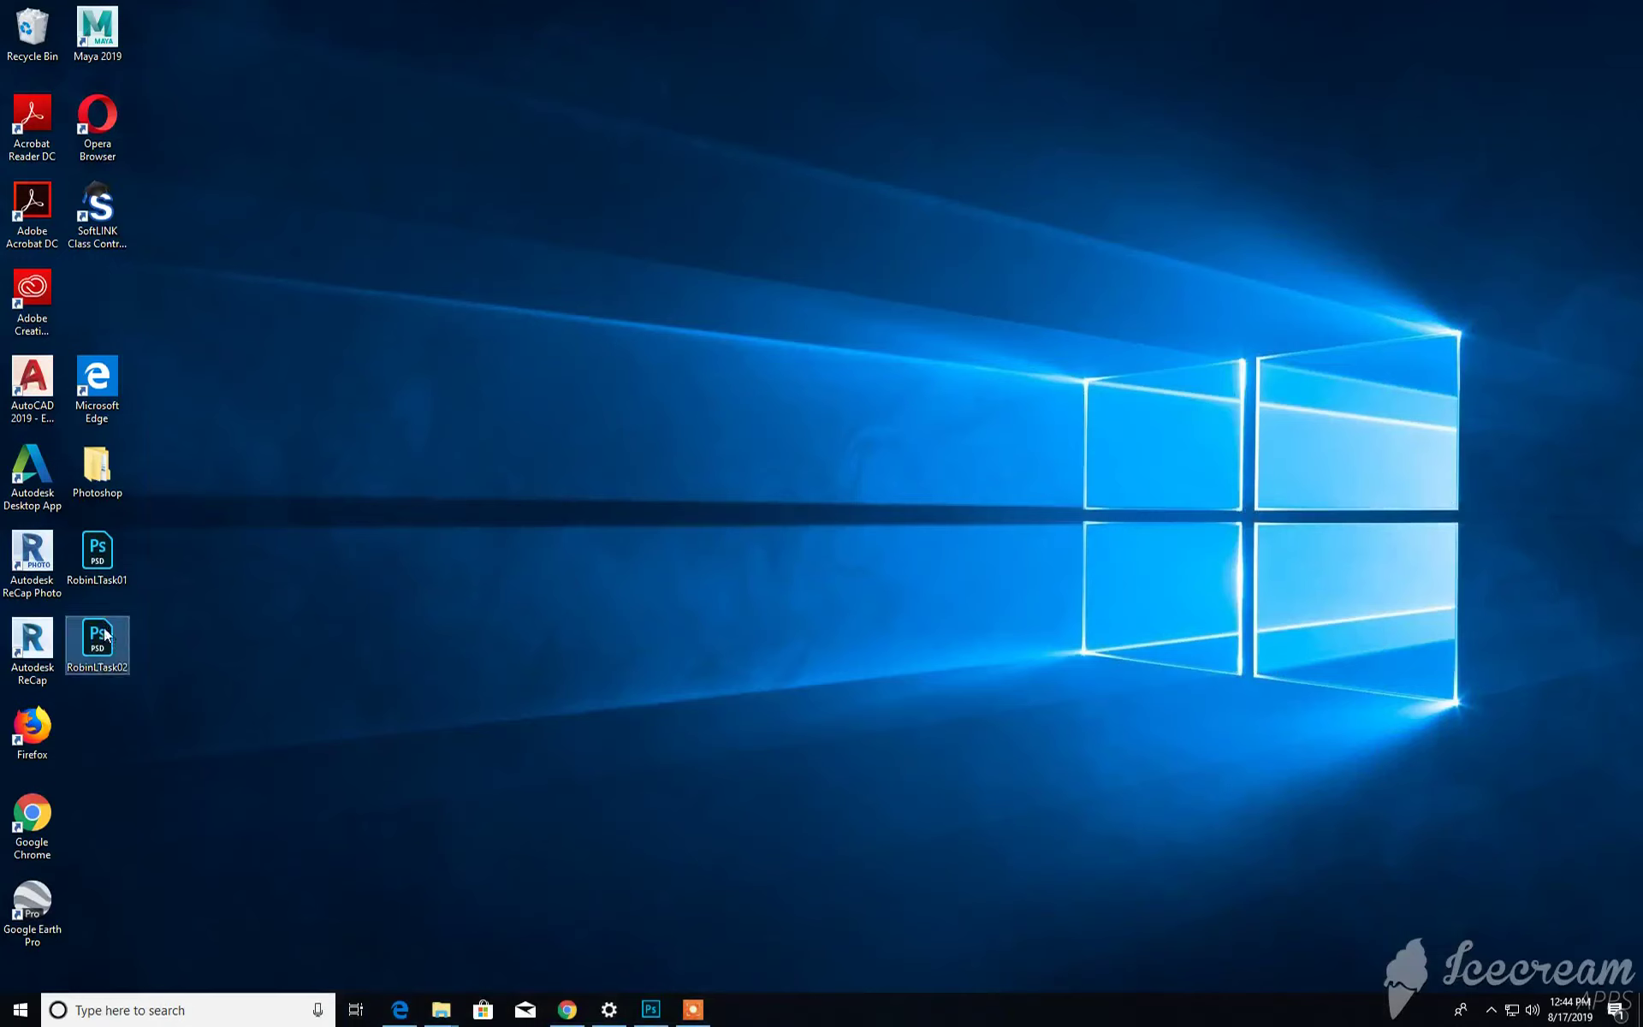
pyautogui.moveTo(138, 500)
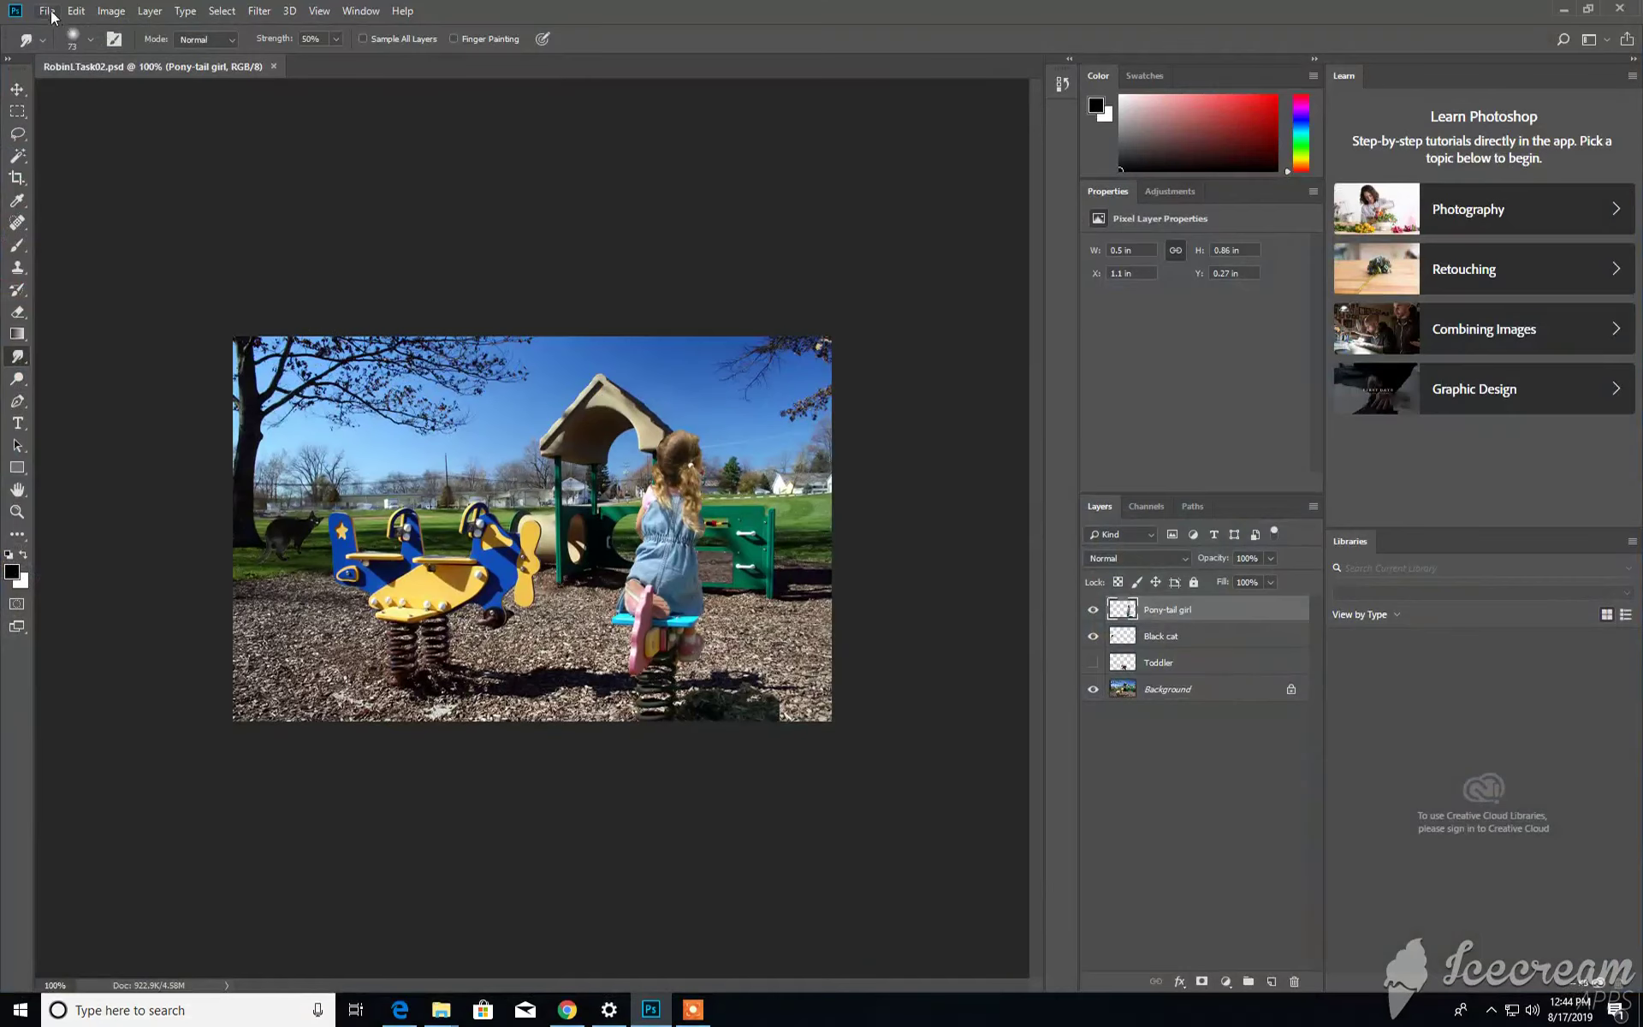
# Open the butterfly image PS 1-2 from the Chapter 1 folder as a second document.
pyautogui.click(46, 10)
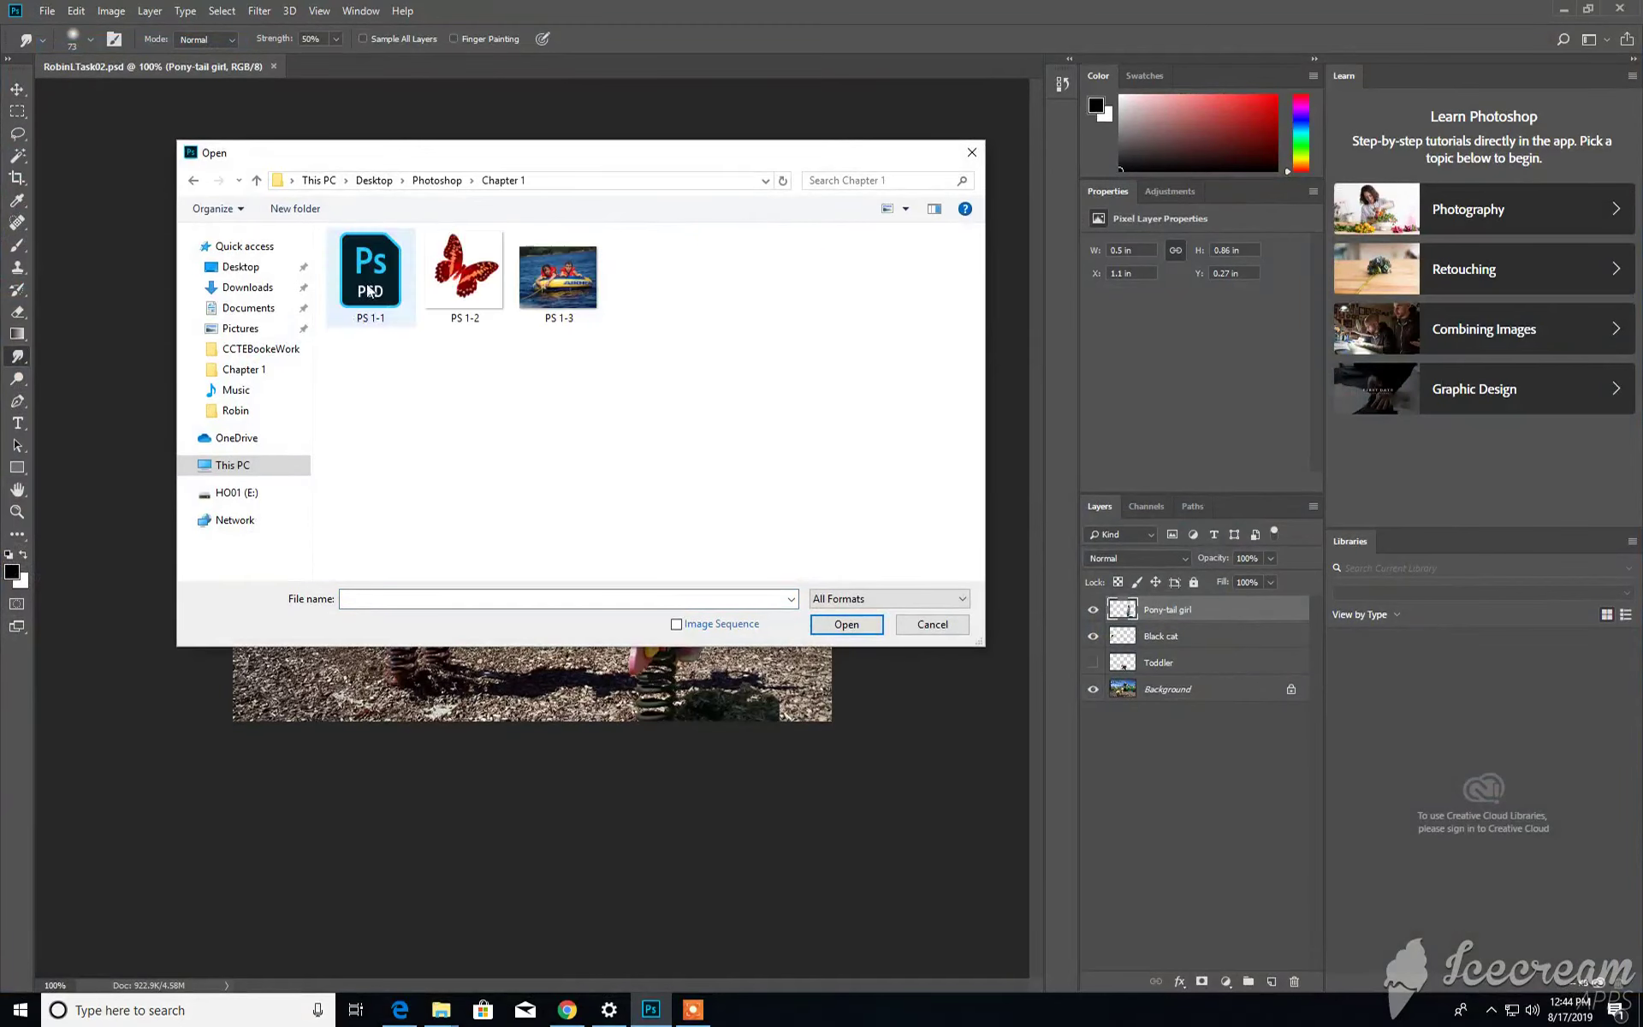
pyautogui.click(464, 271)
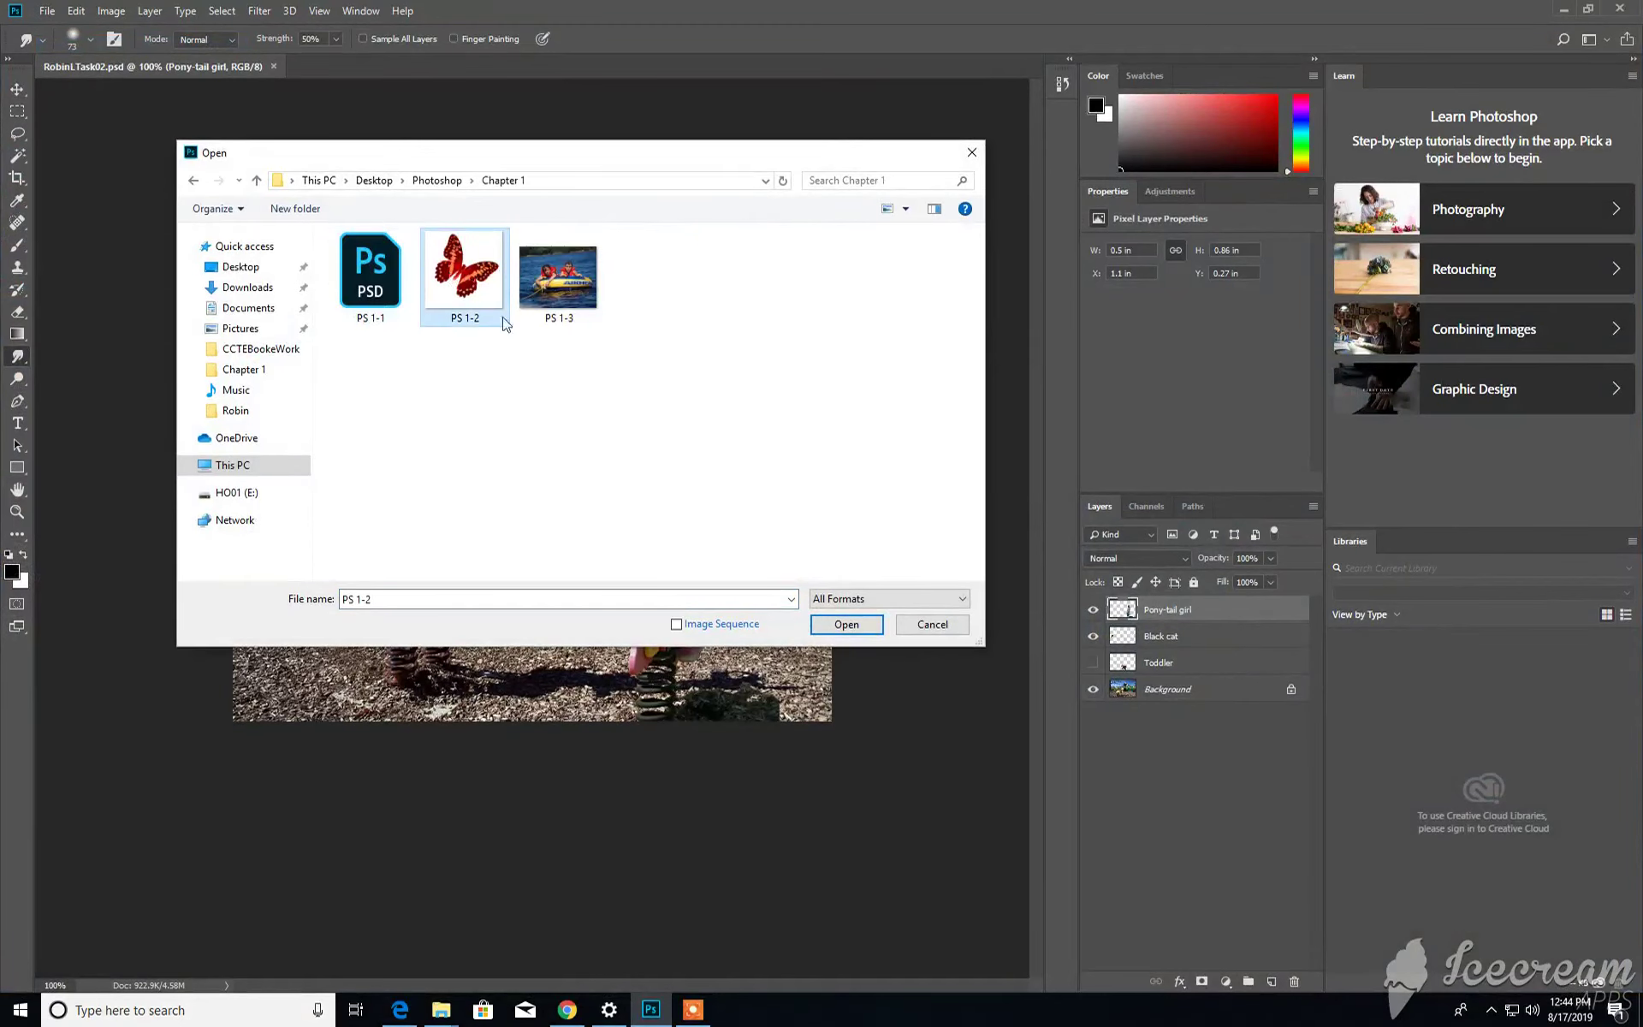
pyautogui.click(843, 623)
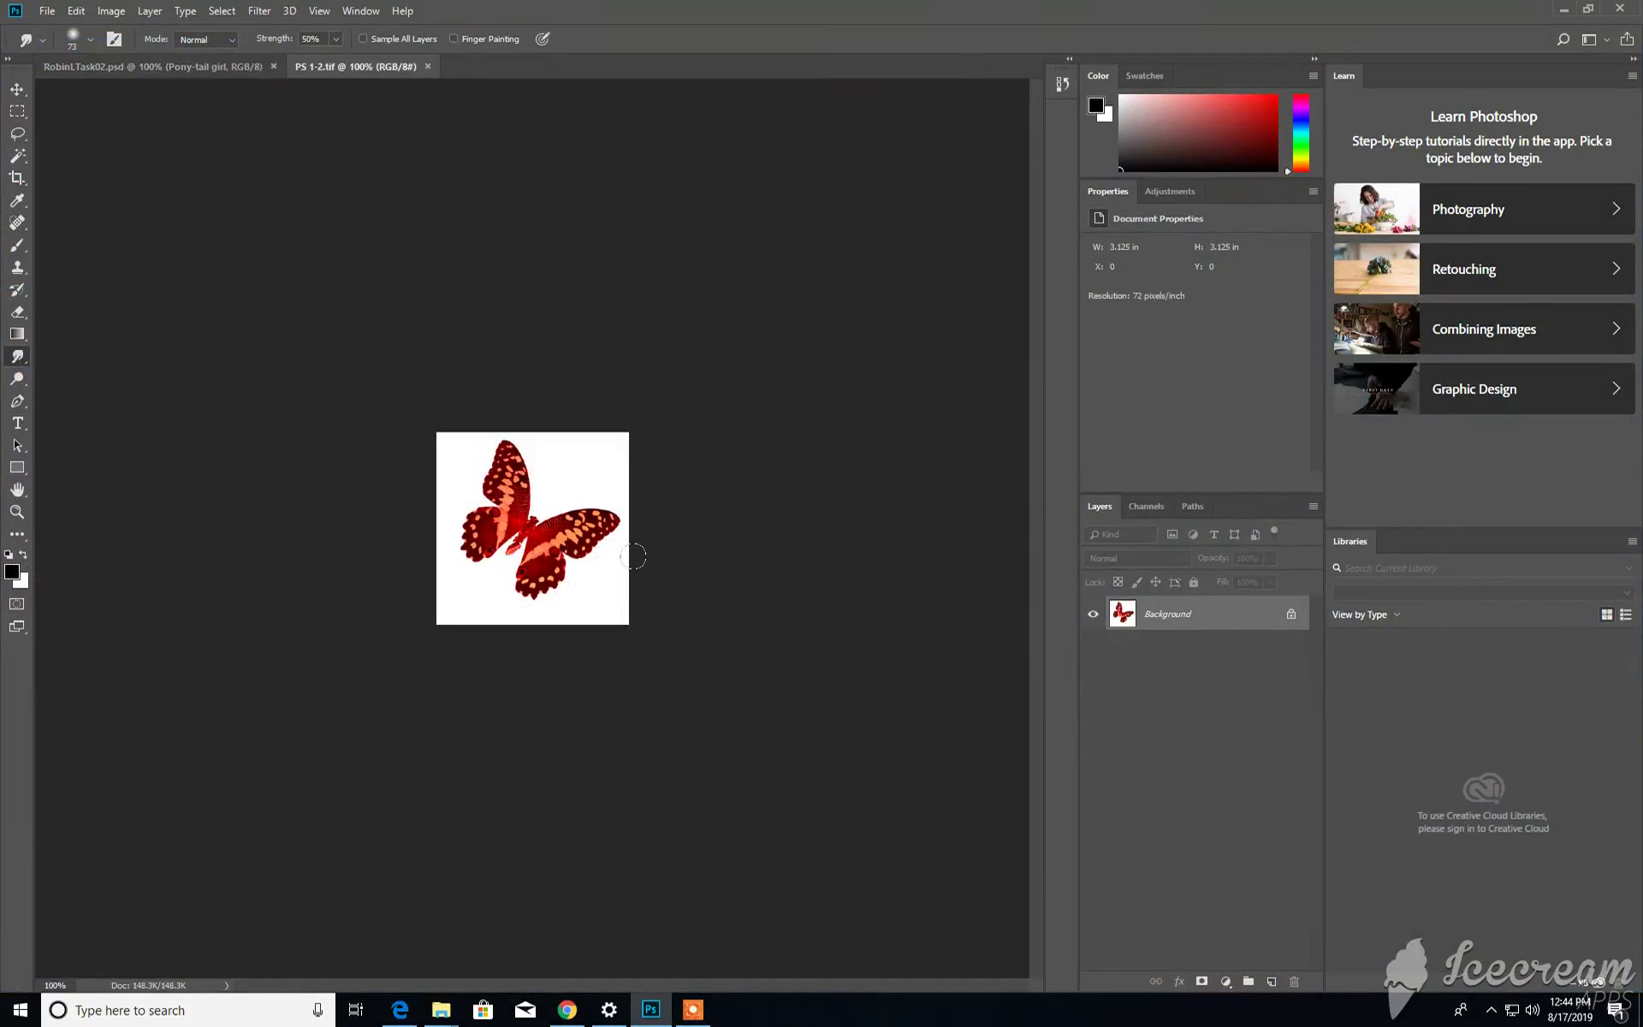
pyautogui.click(46, 10)
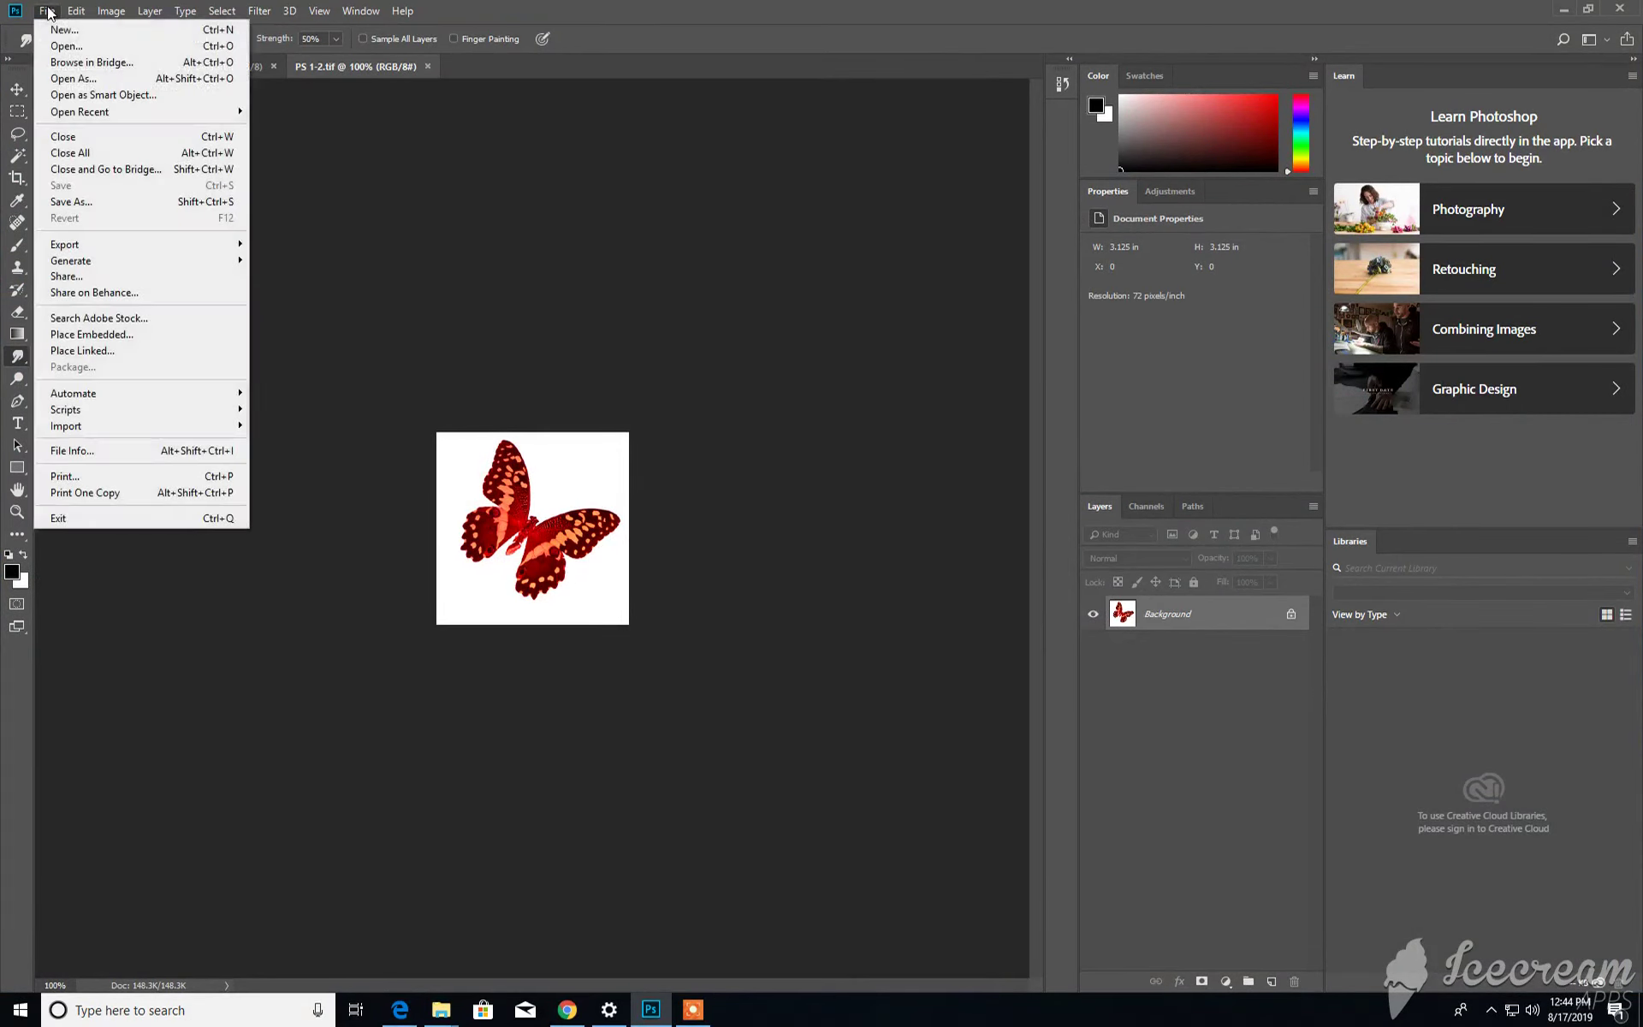
# Save the butterfly to the Desktop as RobinLTask03, choosing Photoshop (*.PSD) as the file type.
pyautogui.click(72, 202)
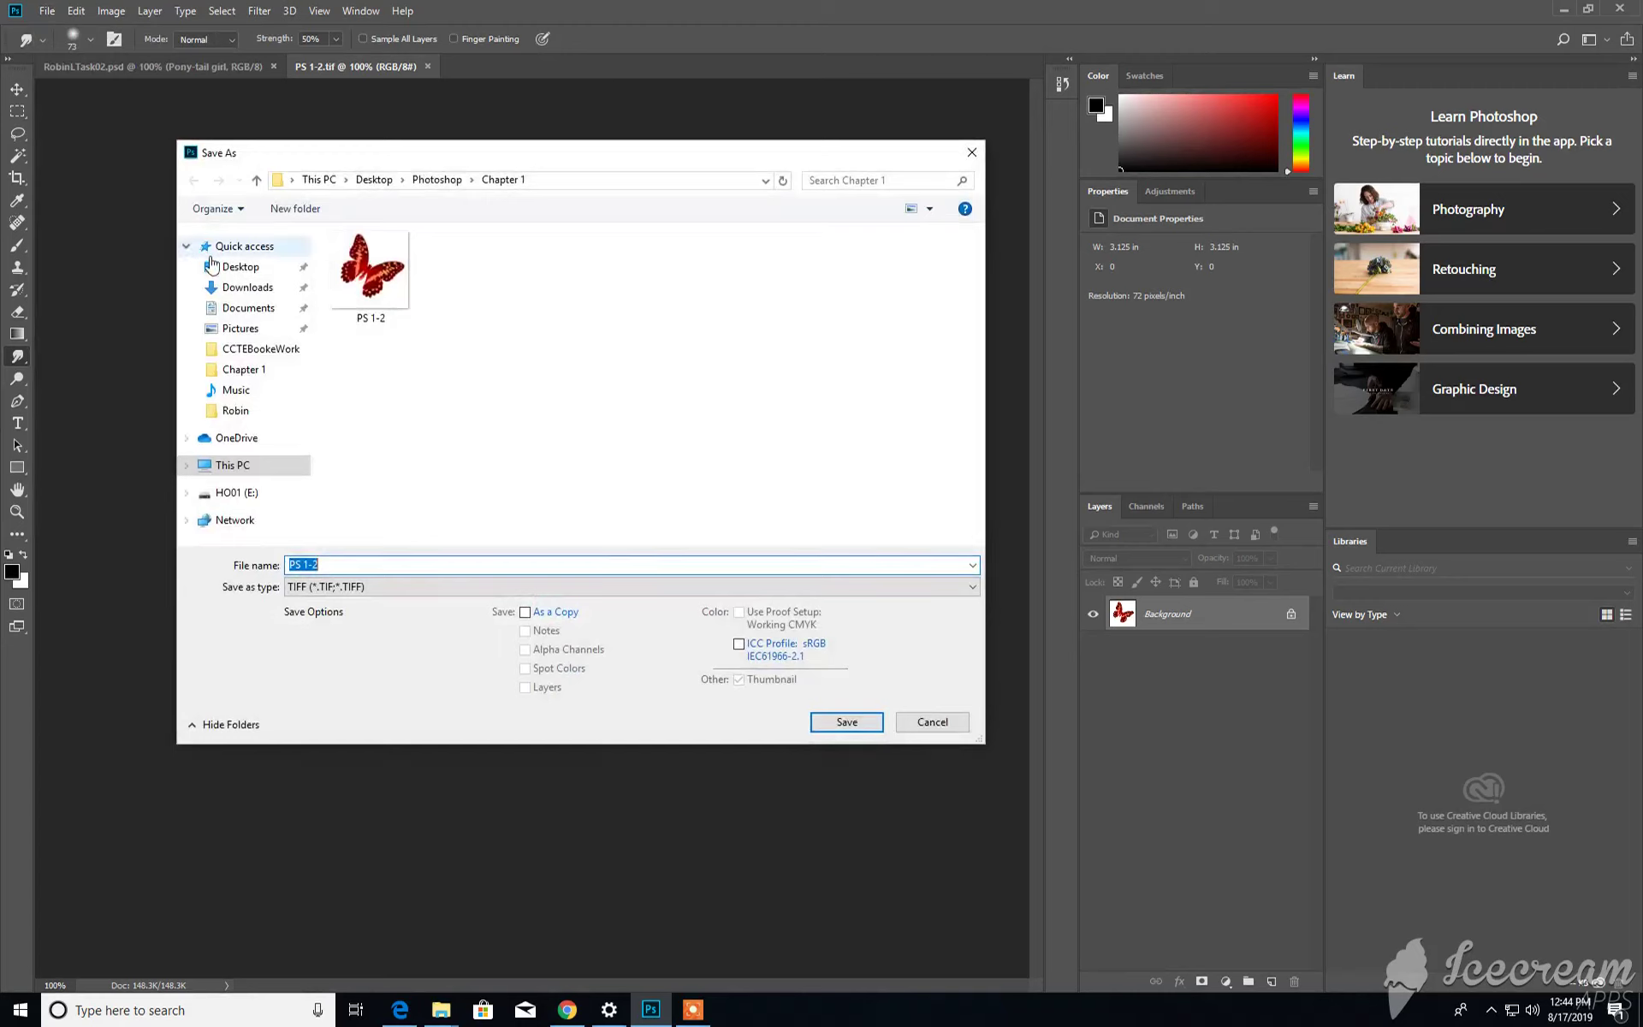
pyautogui.click(239, 267)
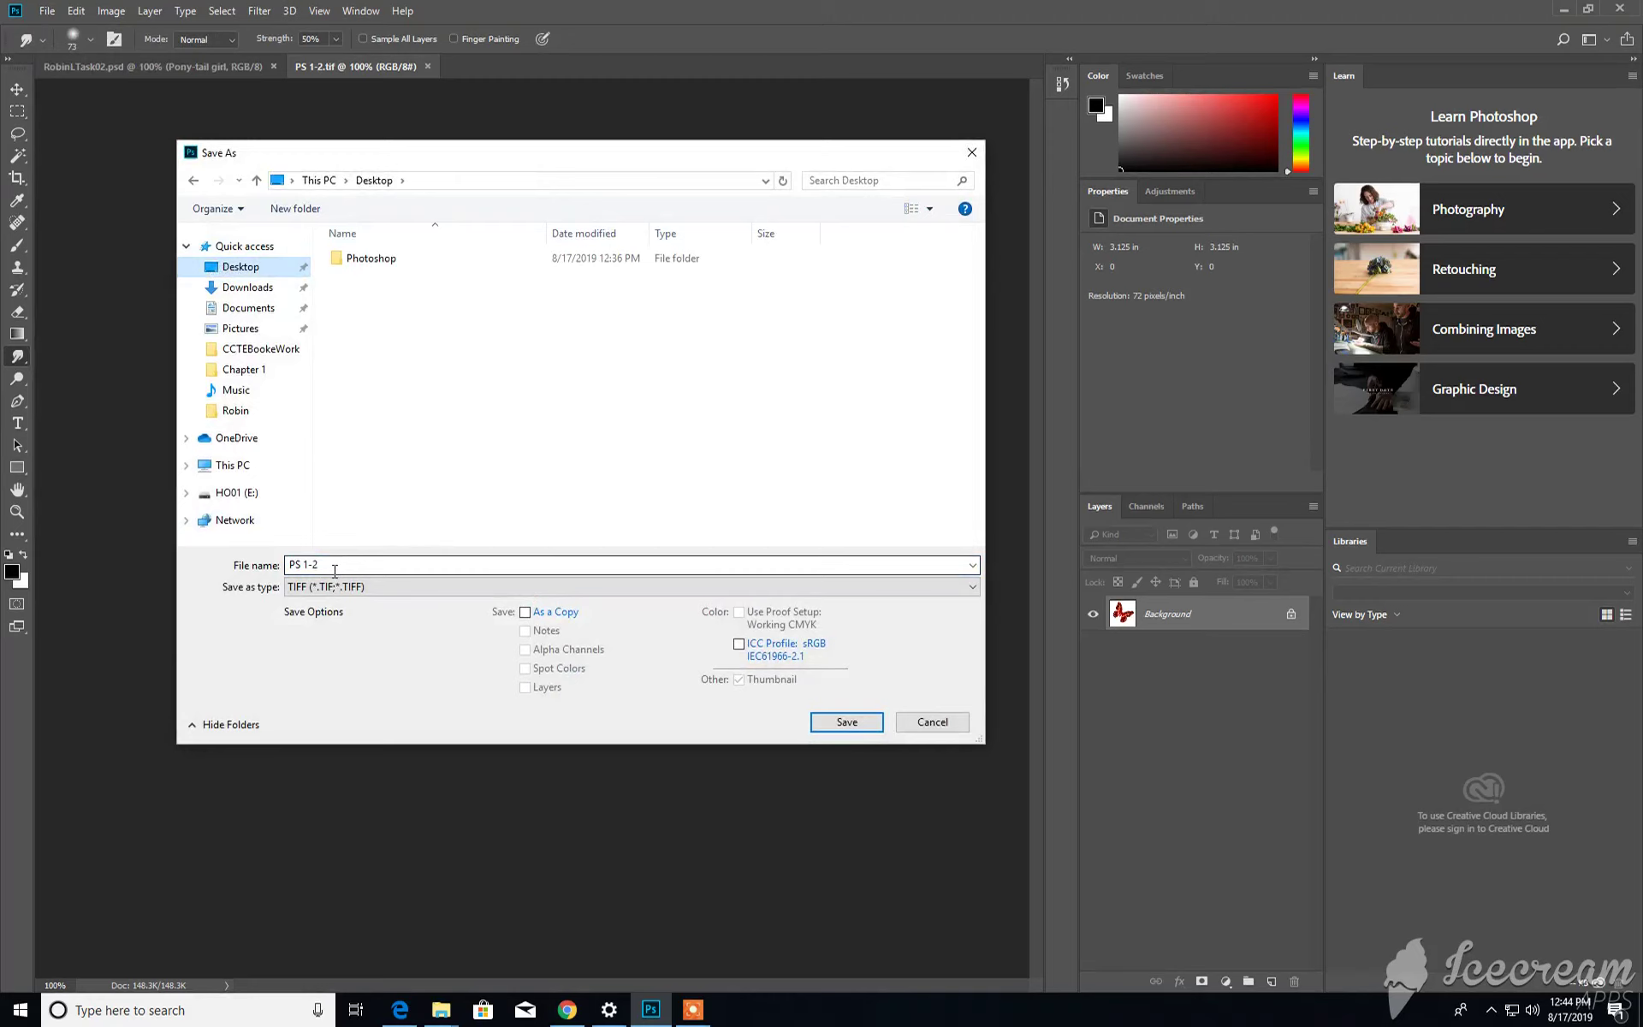
pyautogui.write('R')
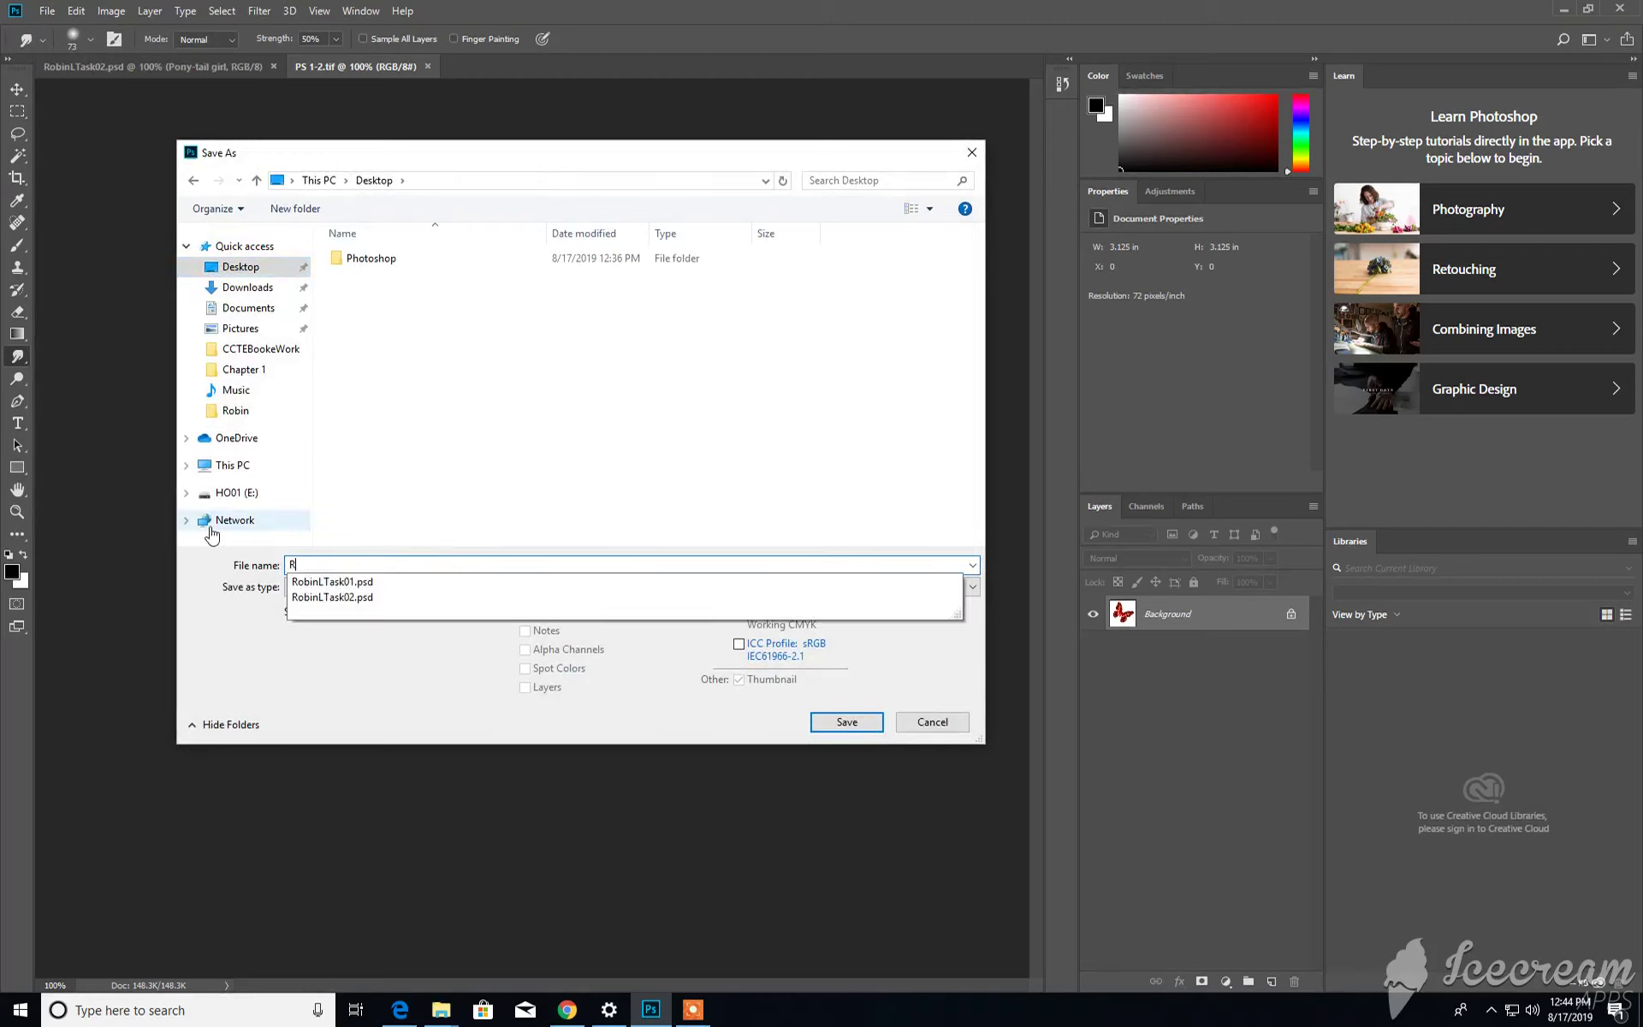
pyautogui.write('obinL')
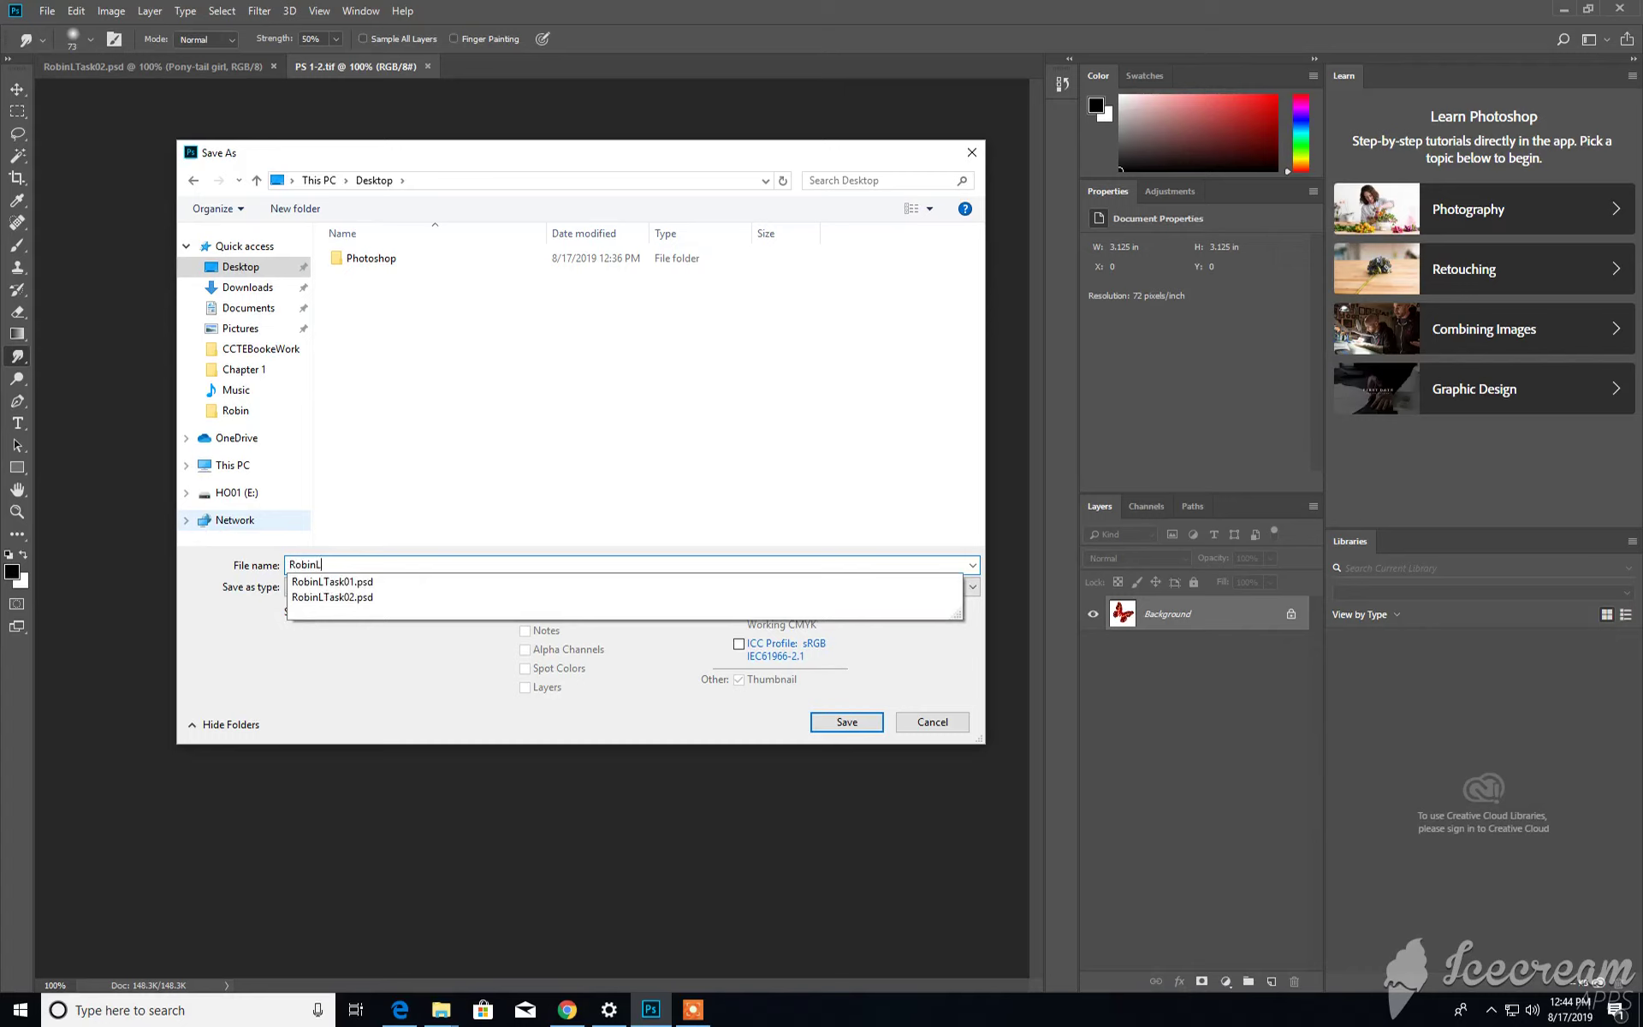
pyautogui.write('Task03')
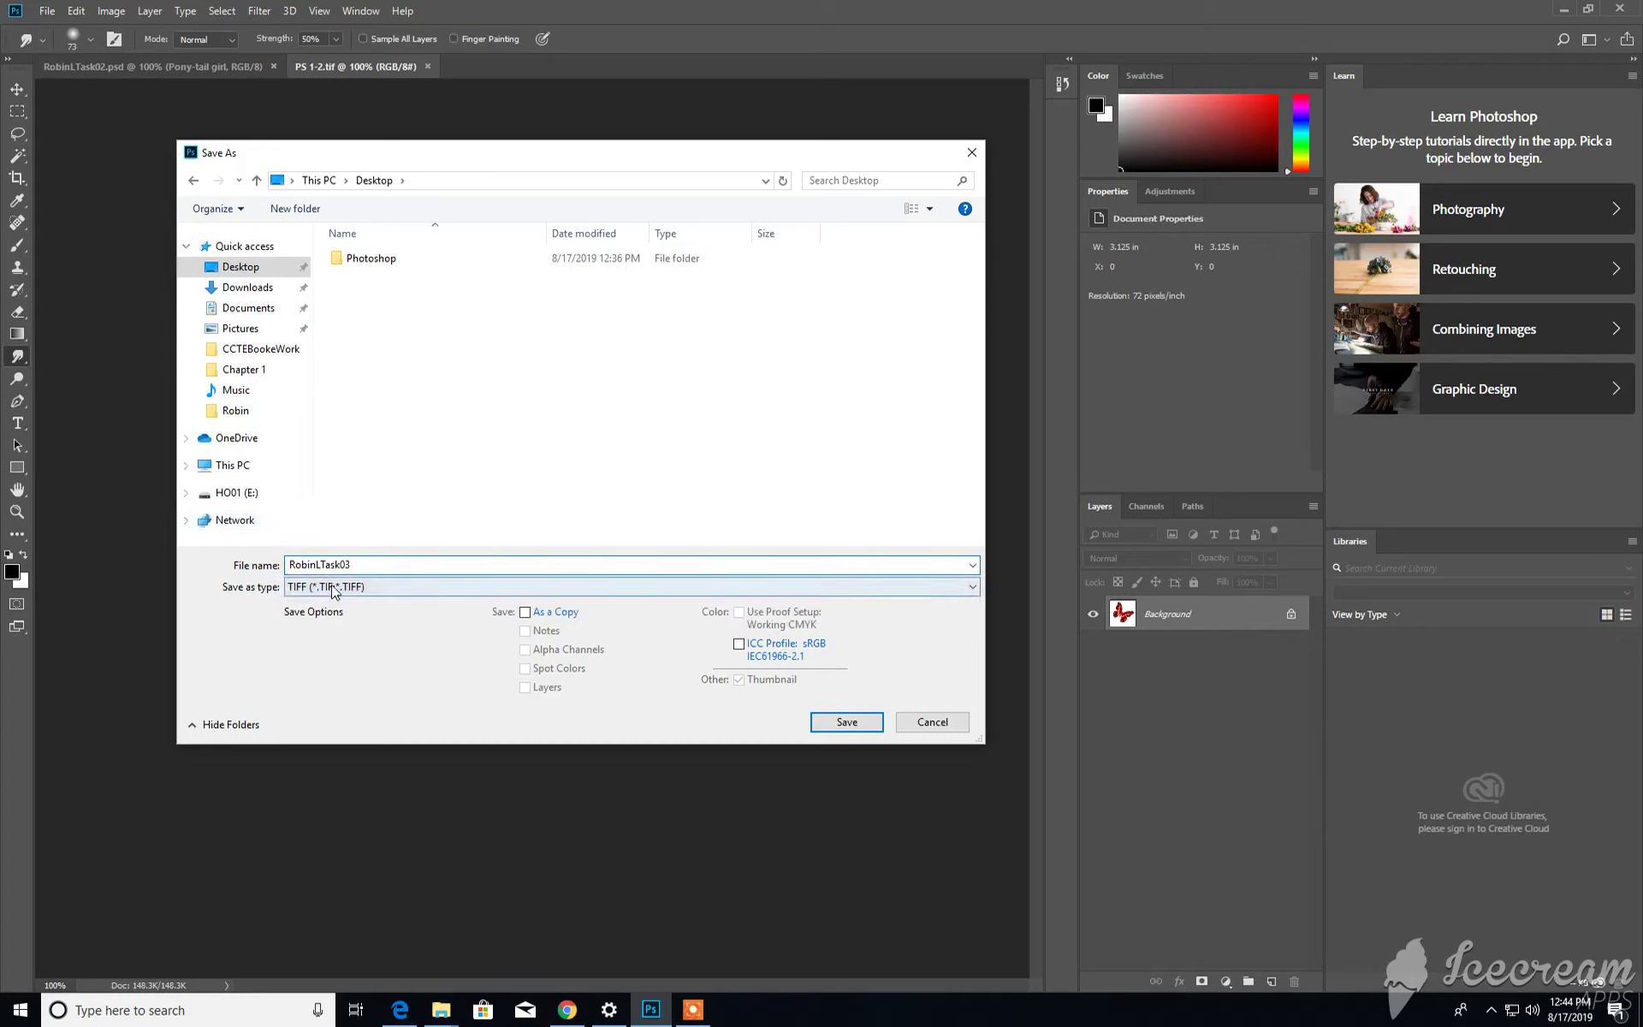
pyautogui.click(628, 585)
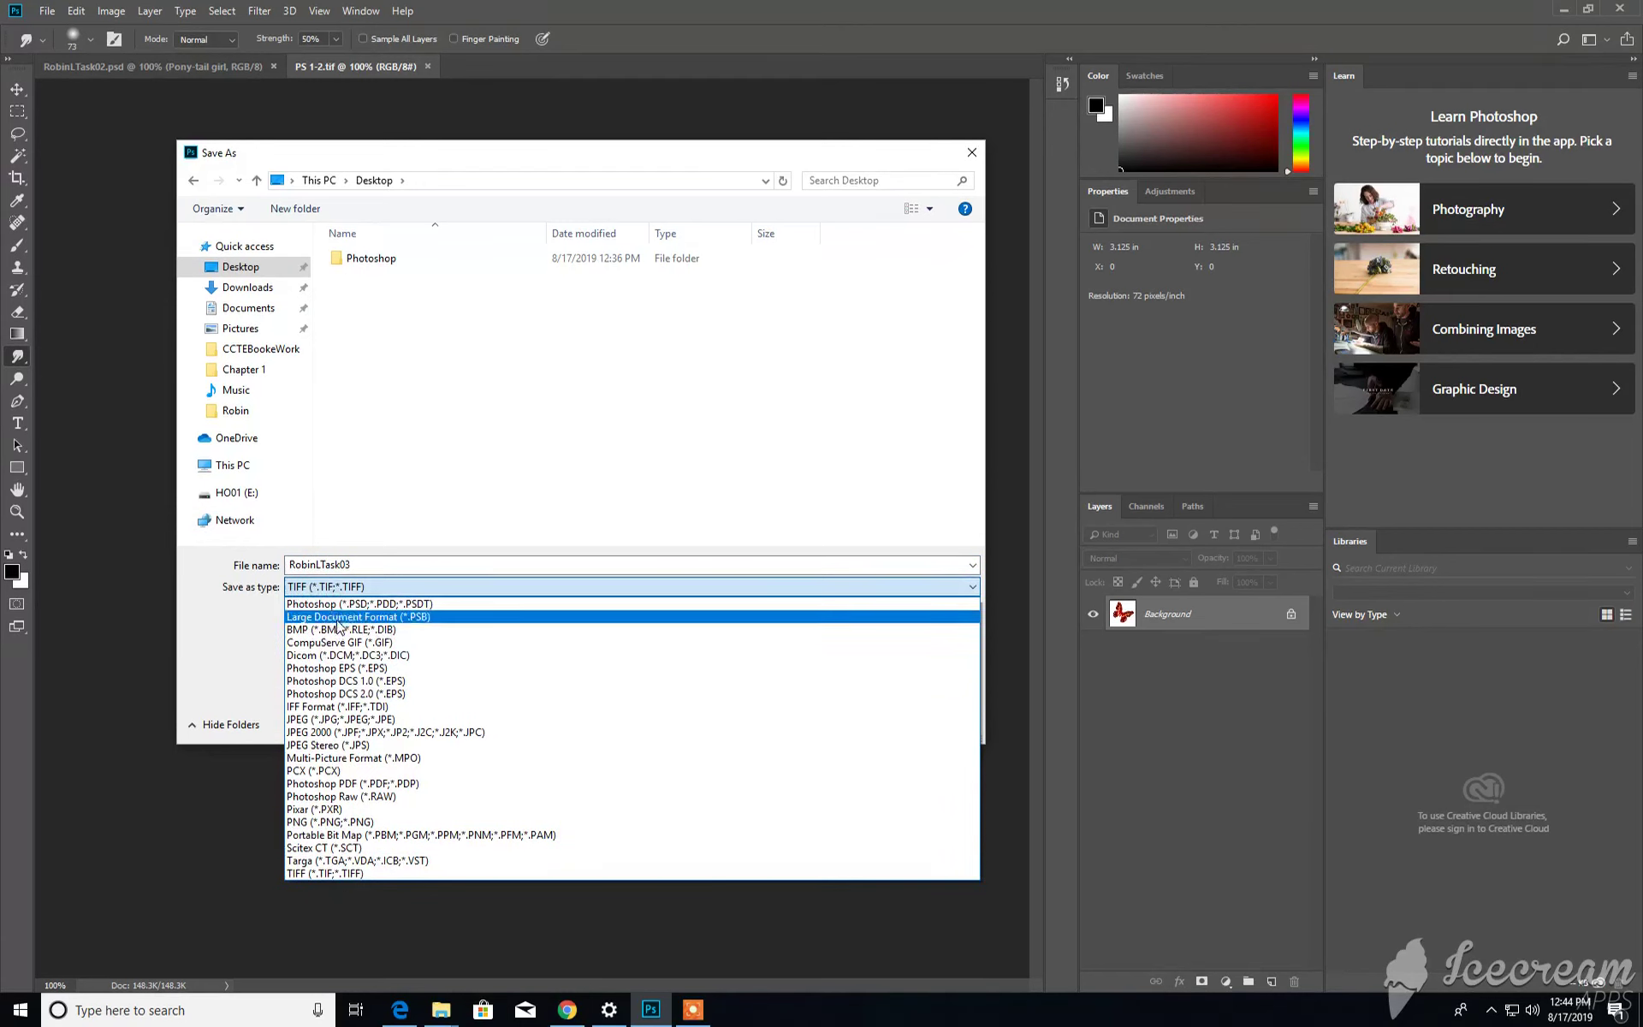
pyautogui.click(356, 602)
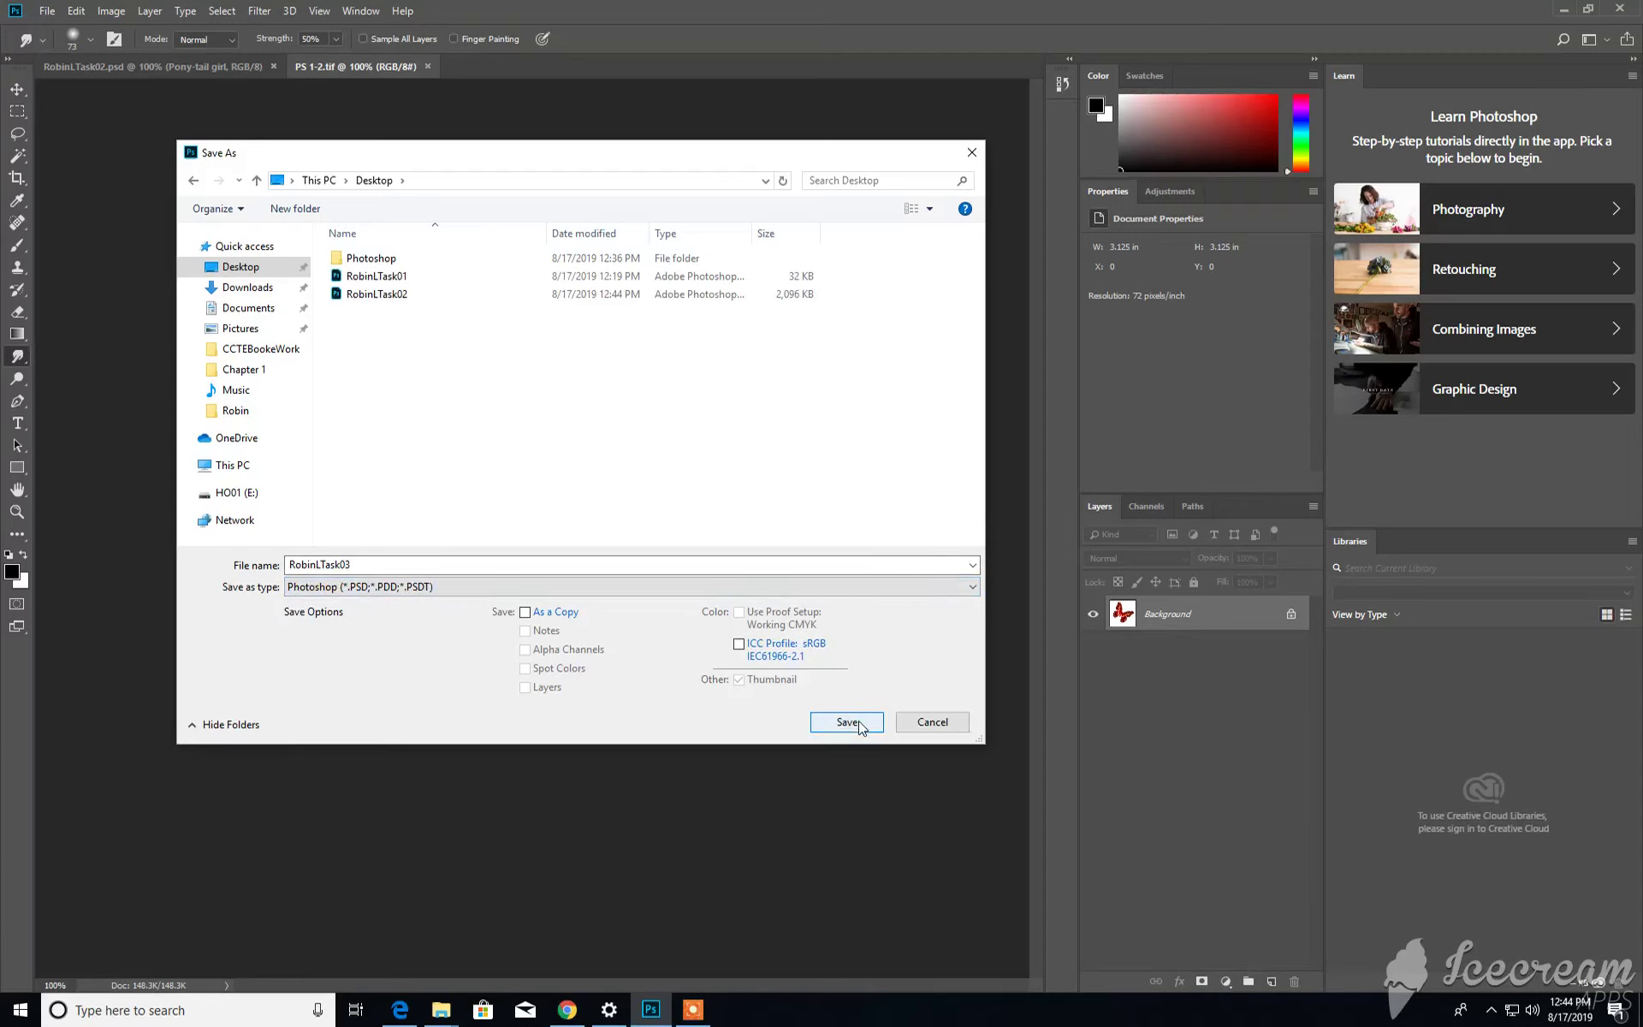
pyautogui.click(848, 722)
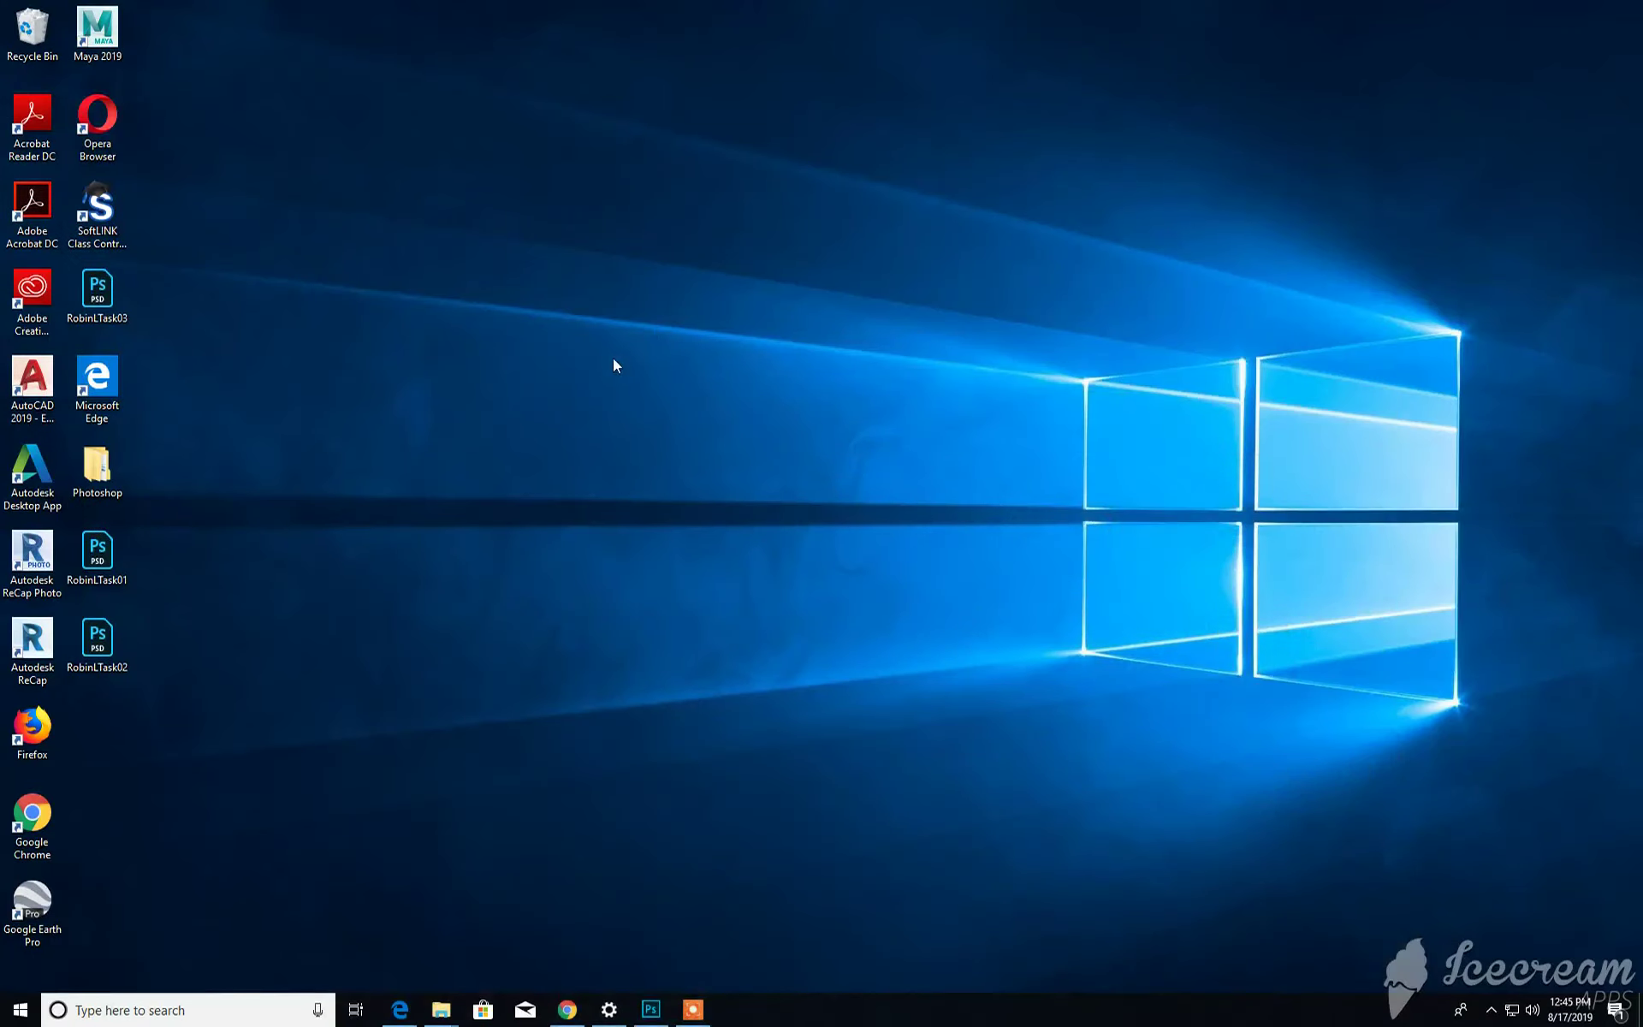
pyautogui.moveTo(199, 642)
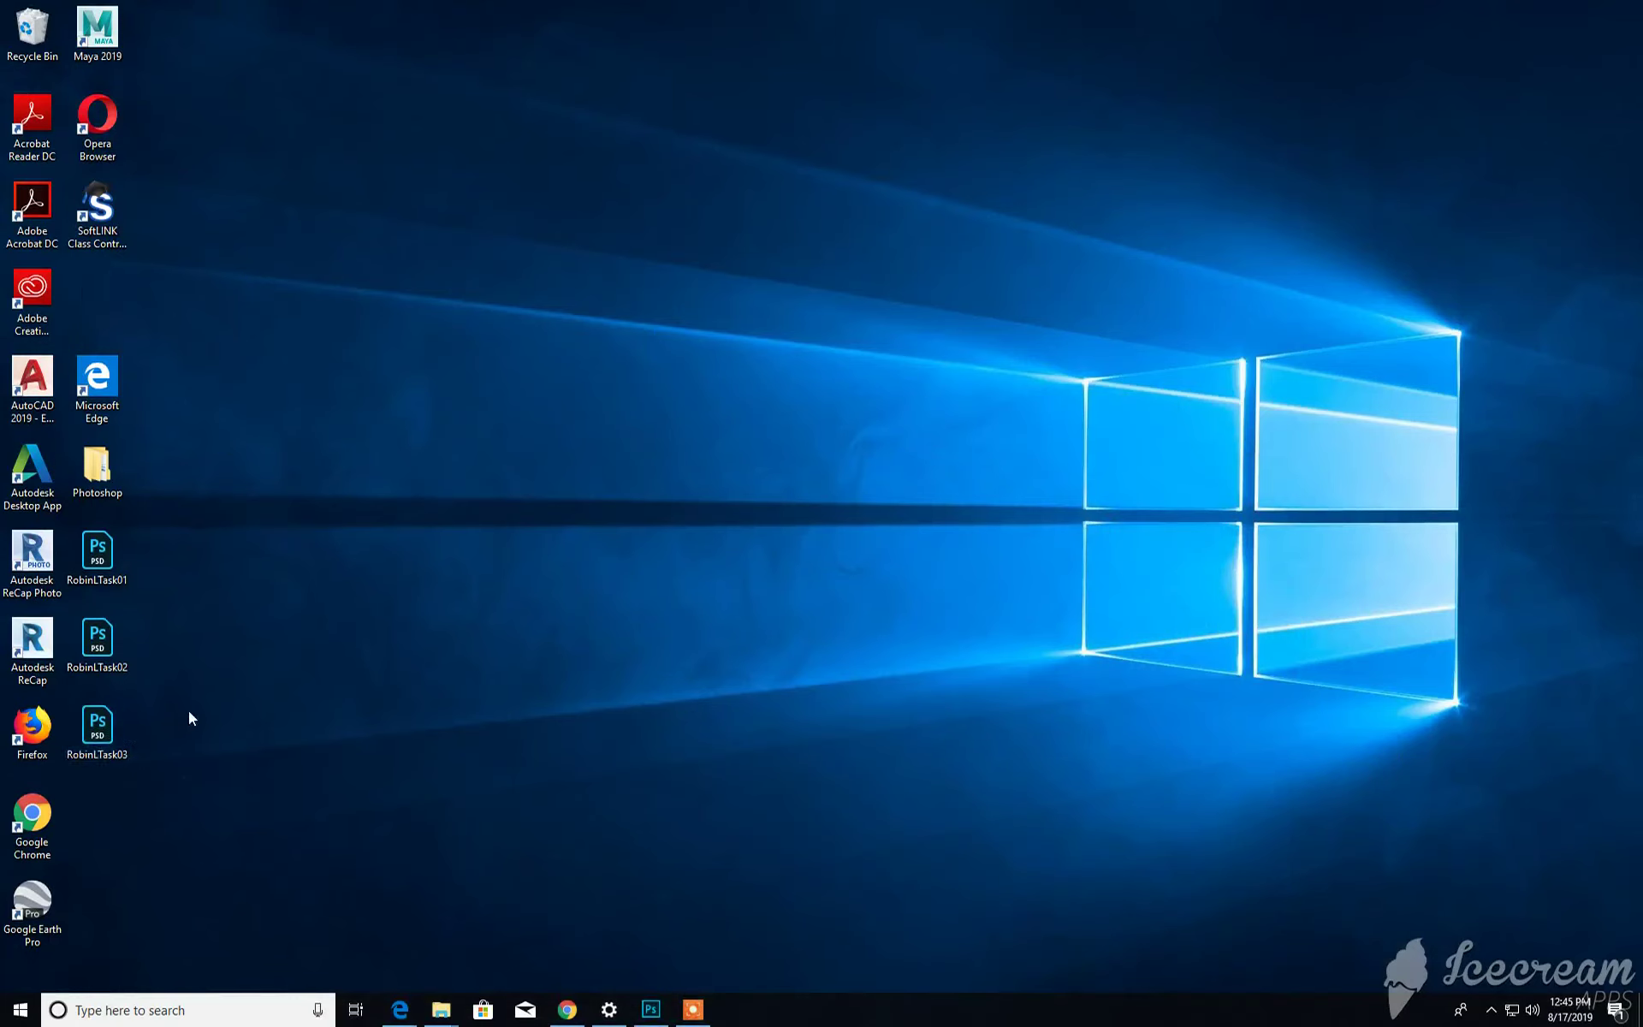
pyautogui.moveTo(171, 618)
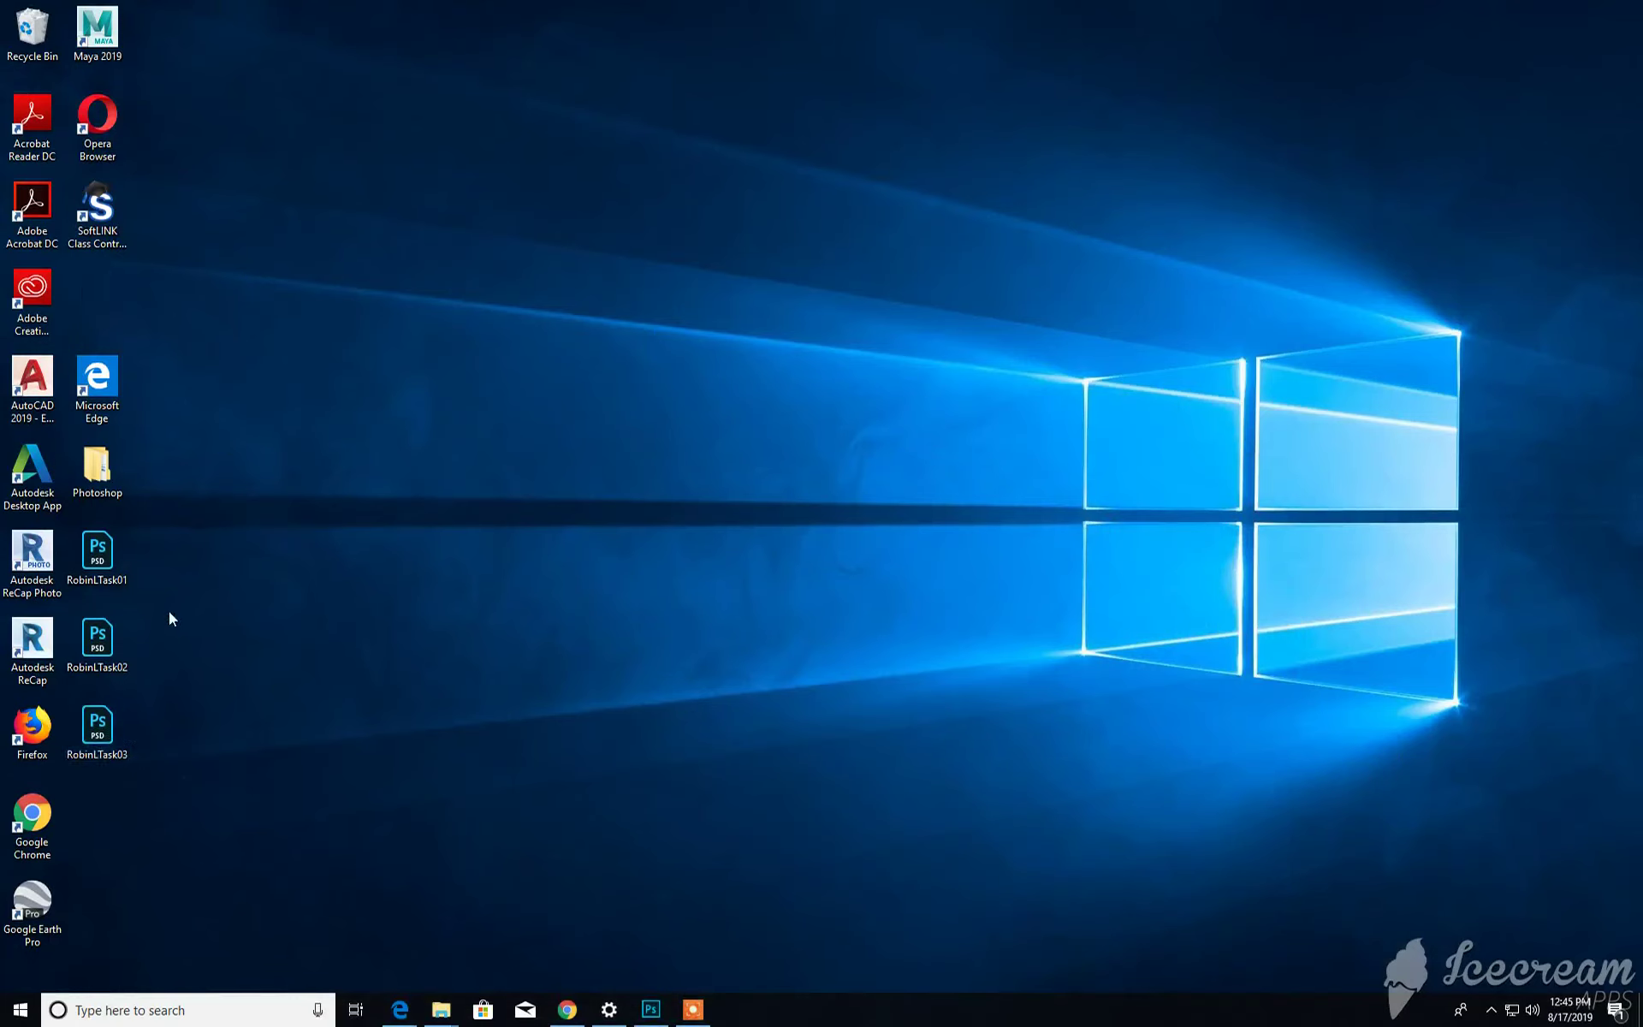
pyautogui.moveTo(231, 790)
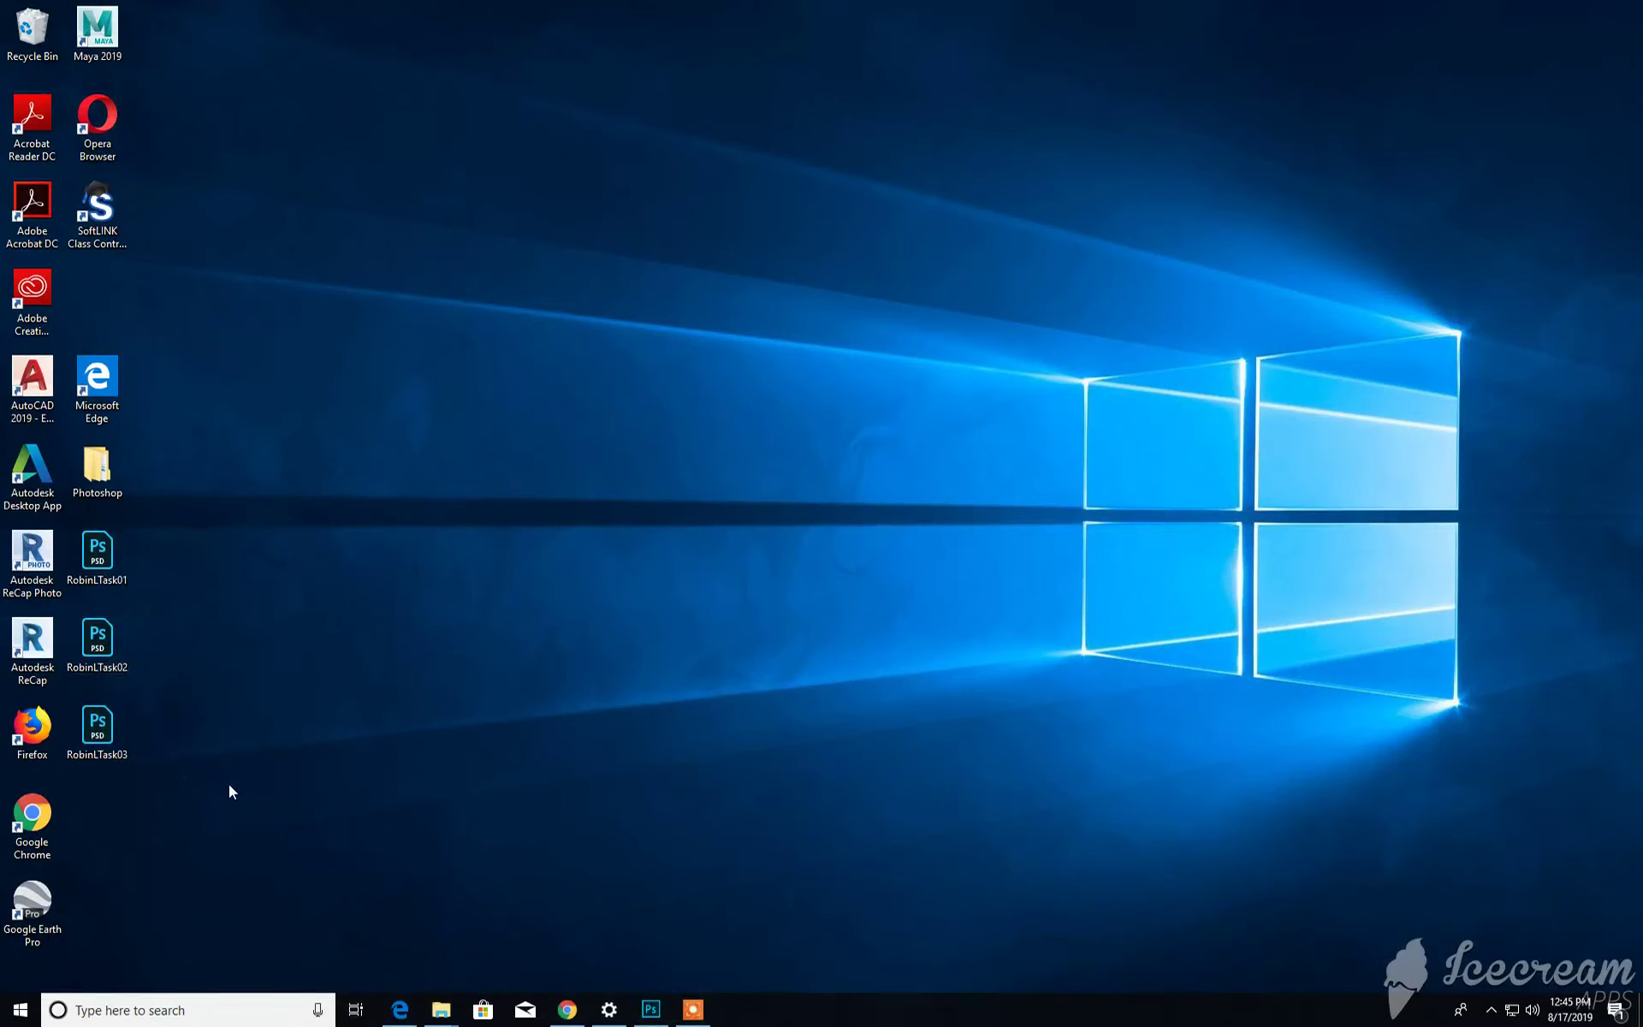
pyautogui.moveTo(236, 789)
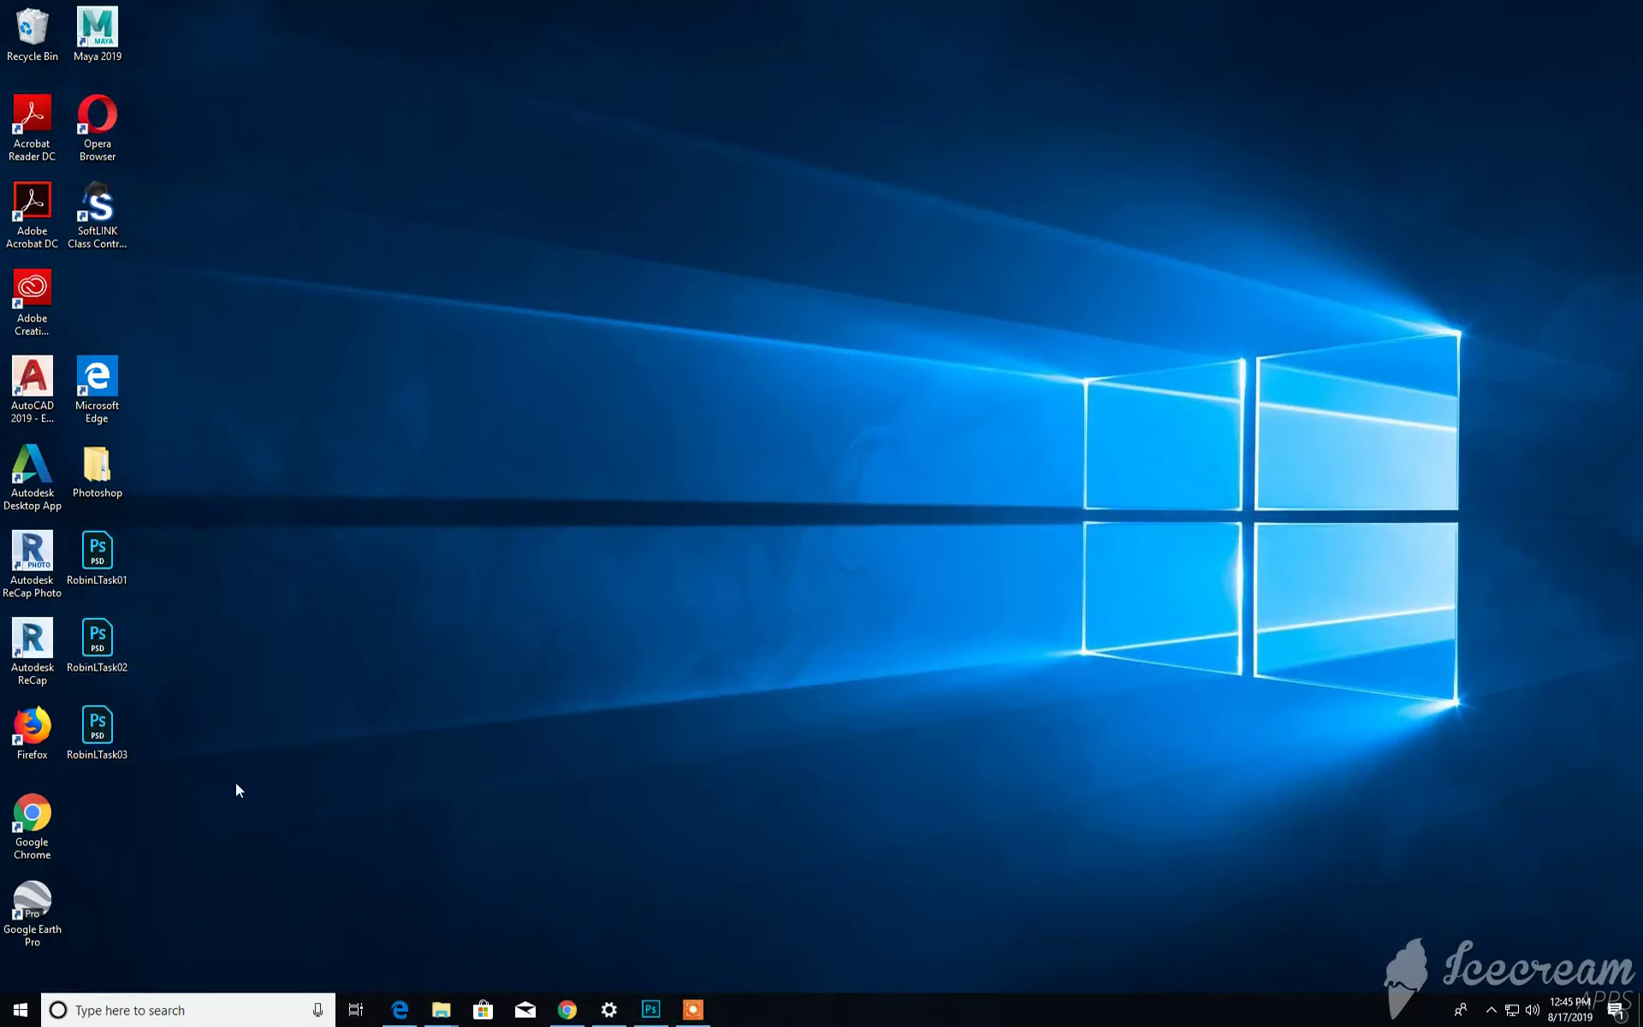